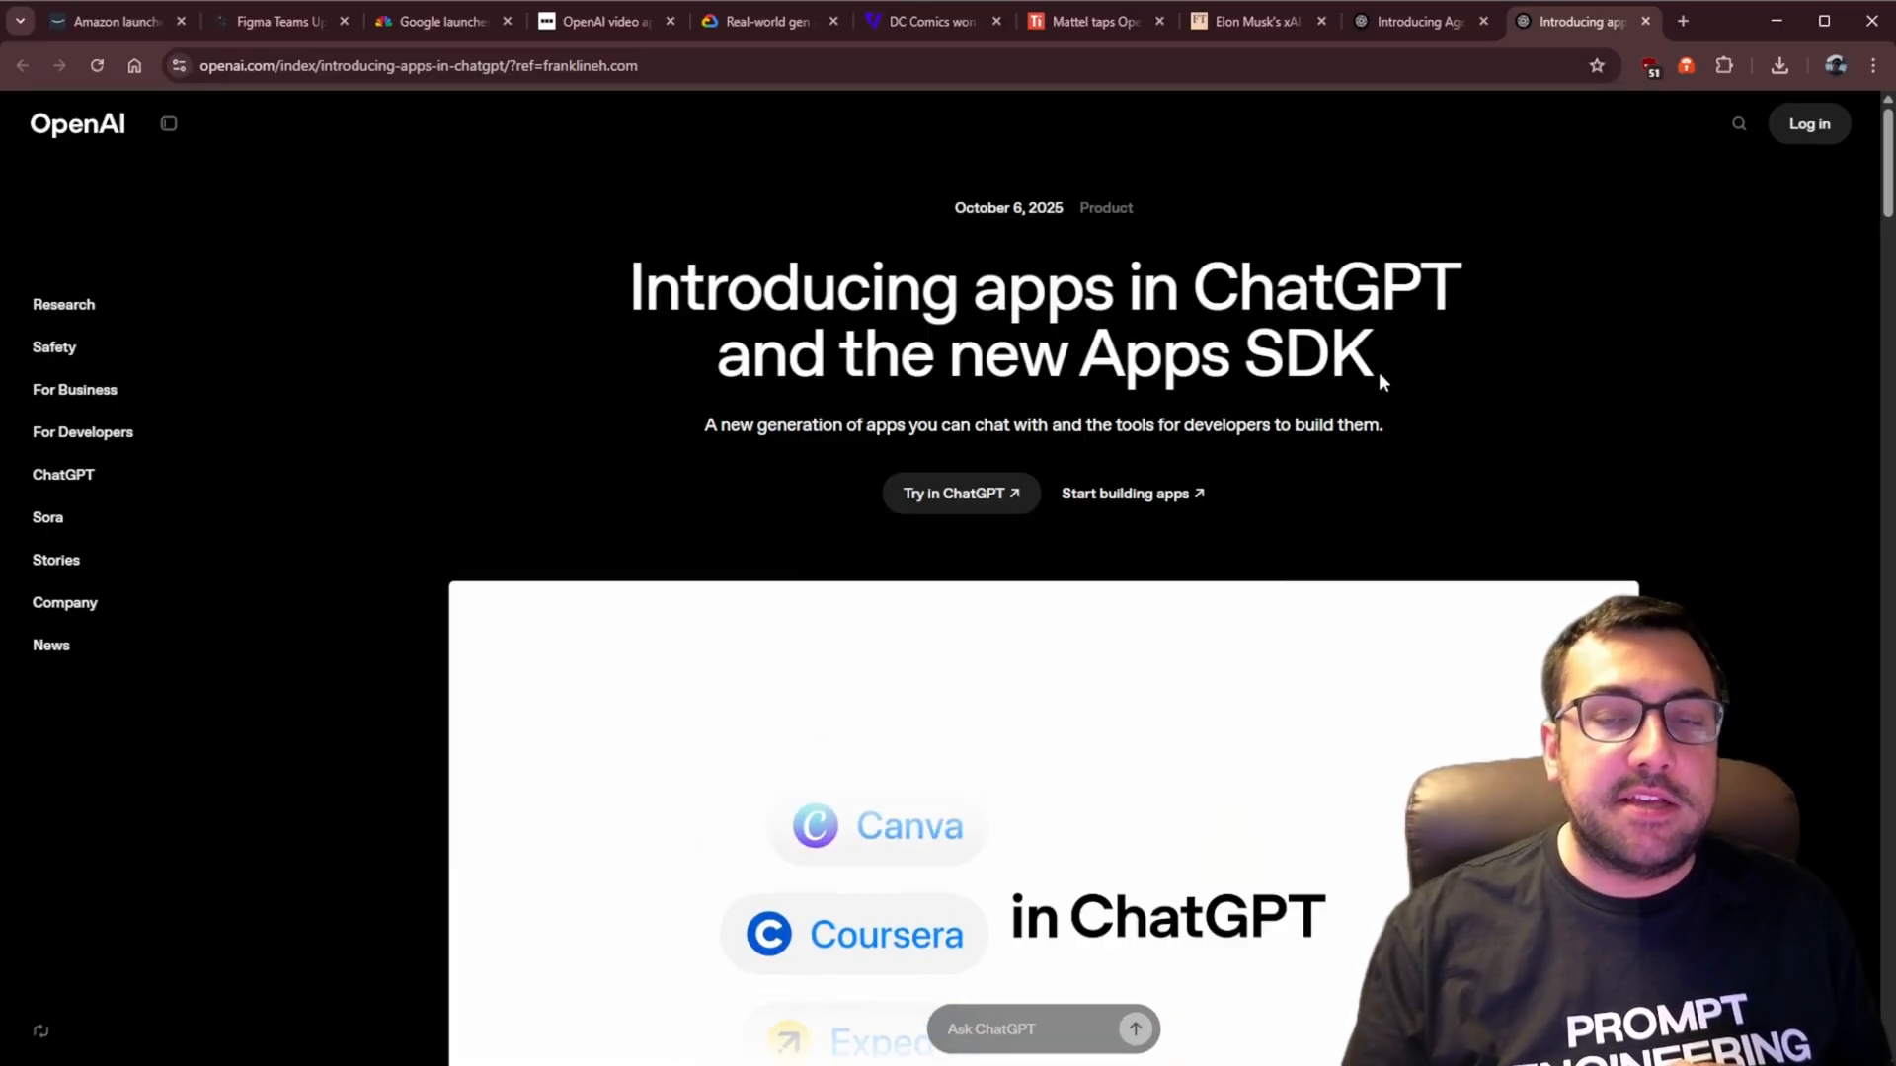
Scroll the apps-in-ChatGPT article to its availability section, then switch to the YT Helper workflow
scroll("down", 3)
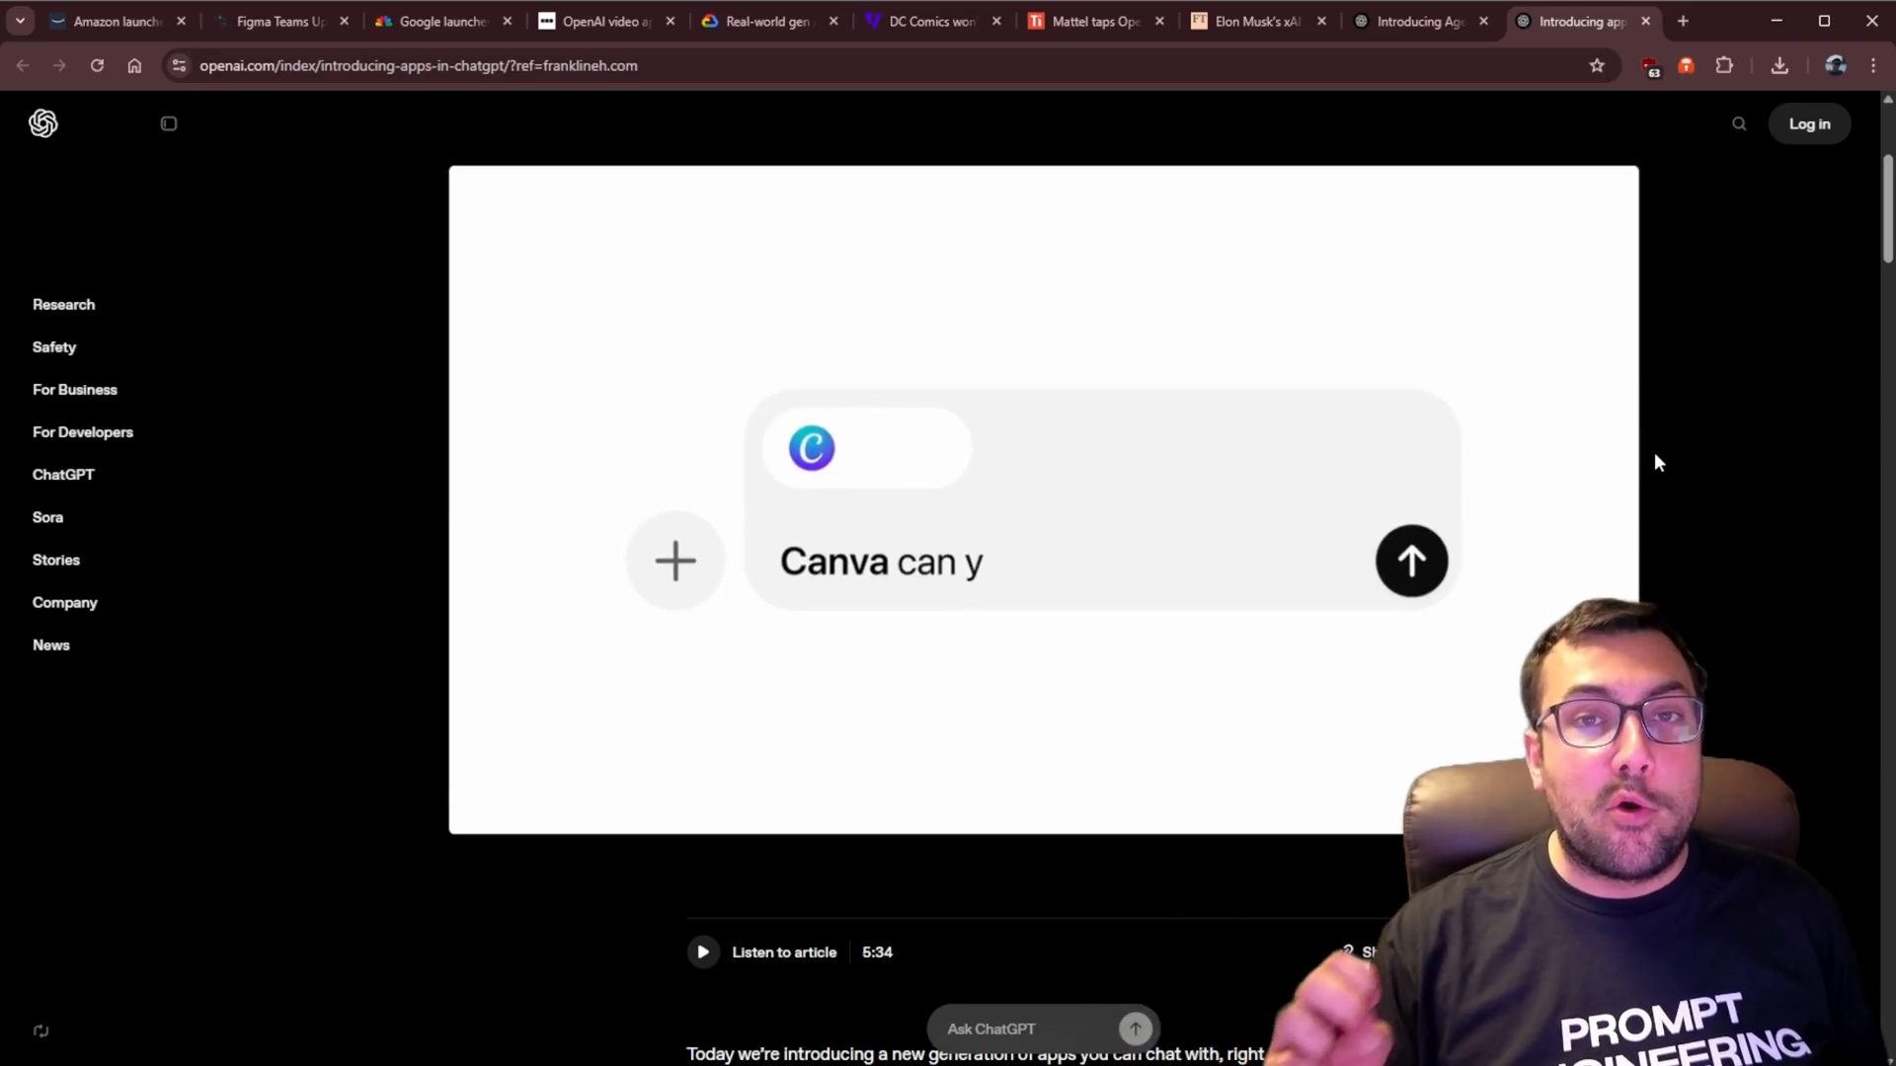
scroll("down", 3)
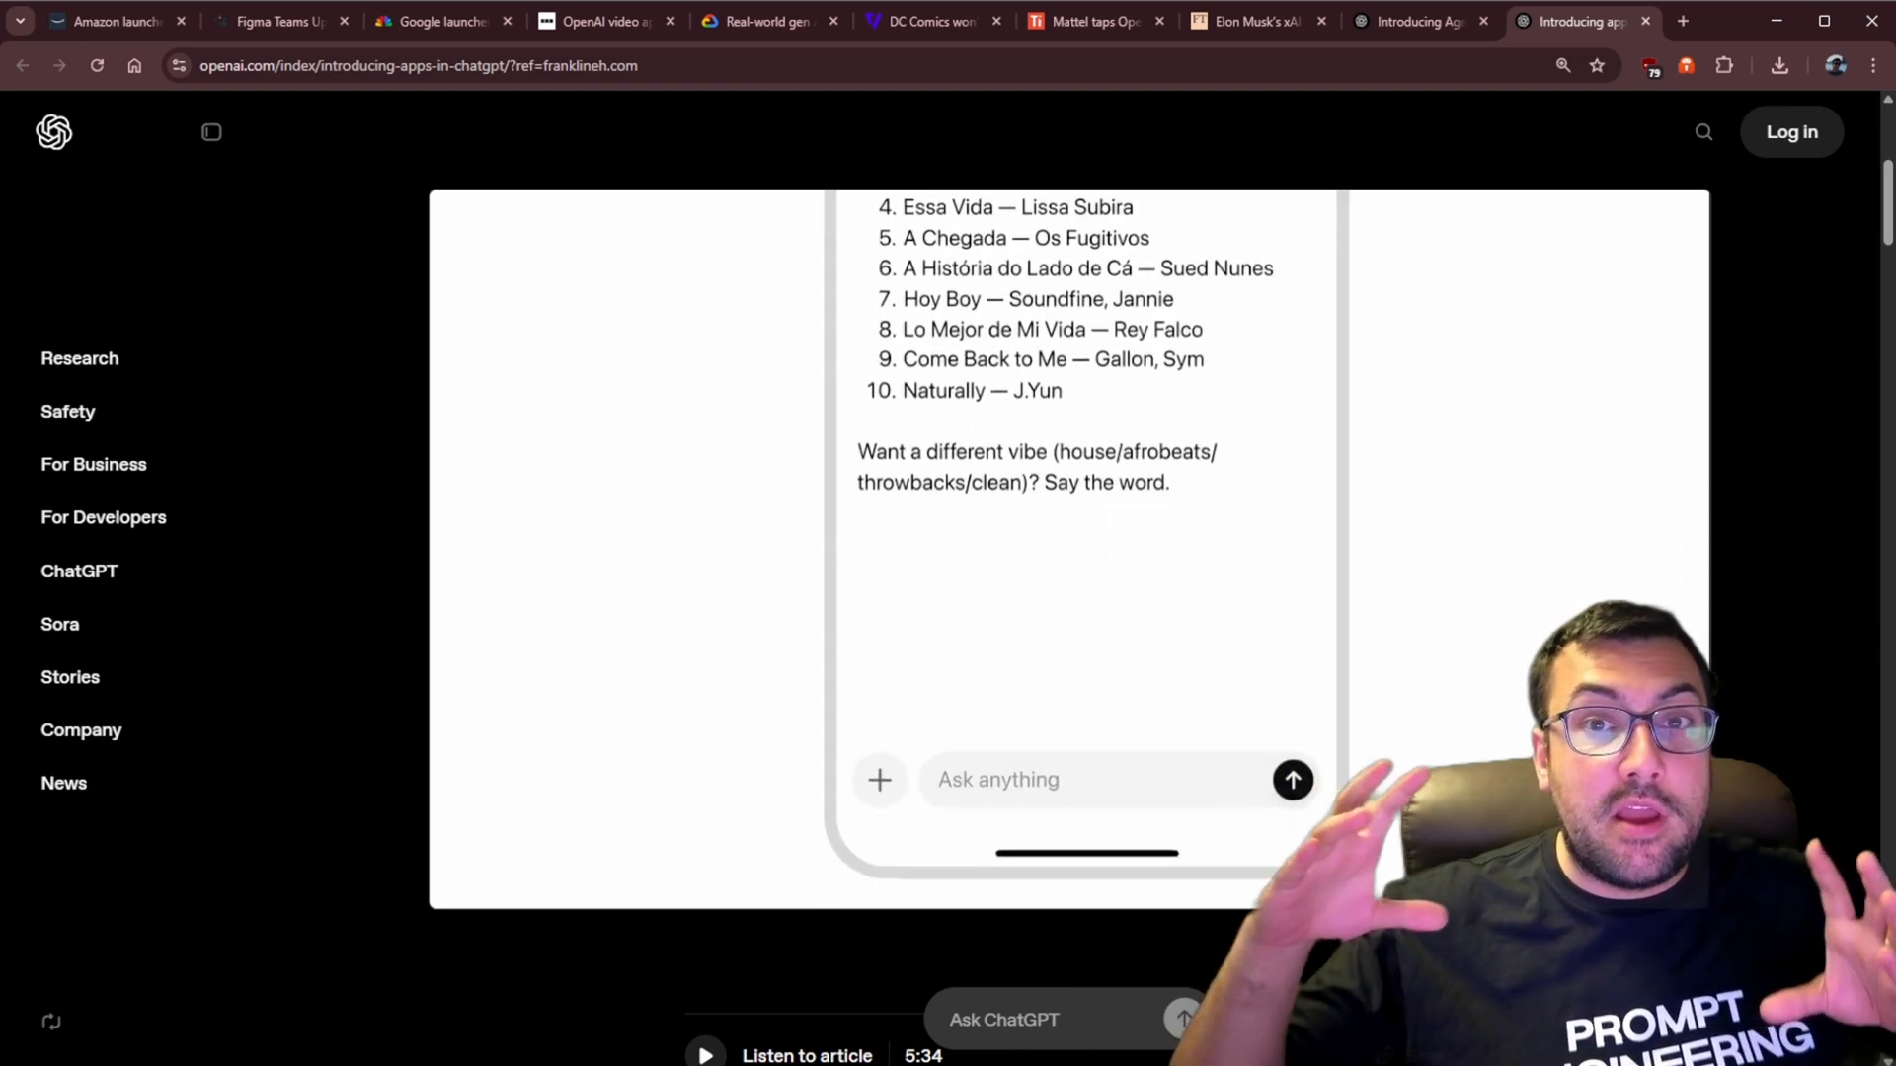
scroll("down", 3)
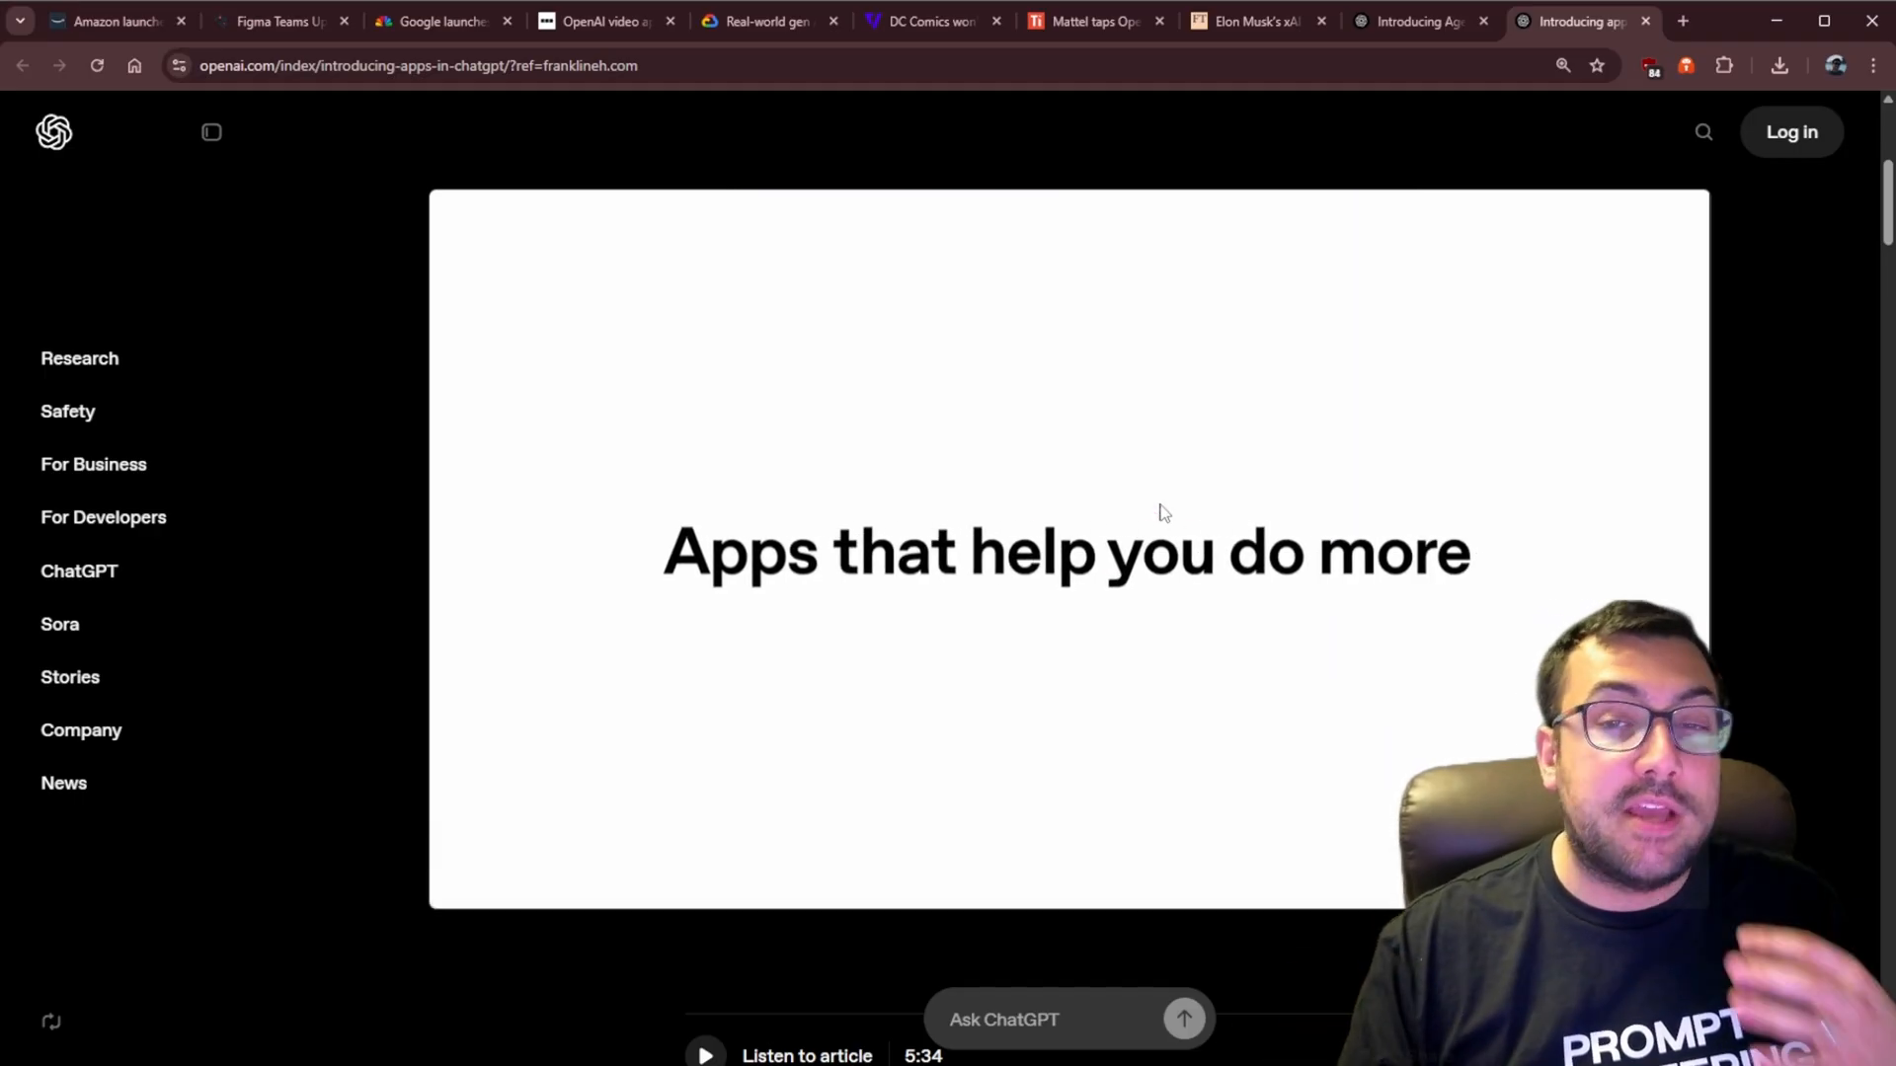
scroll("down", 3)
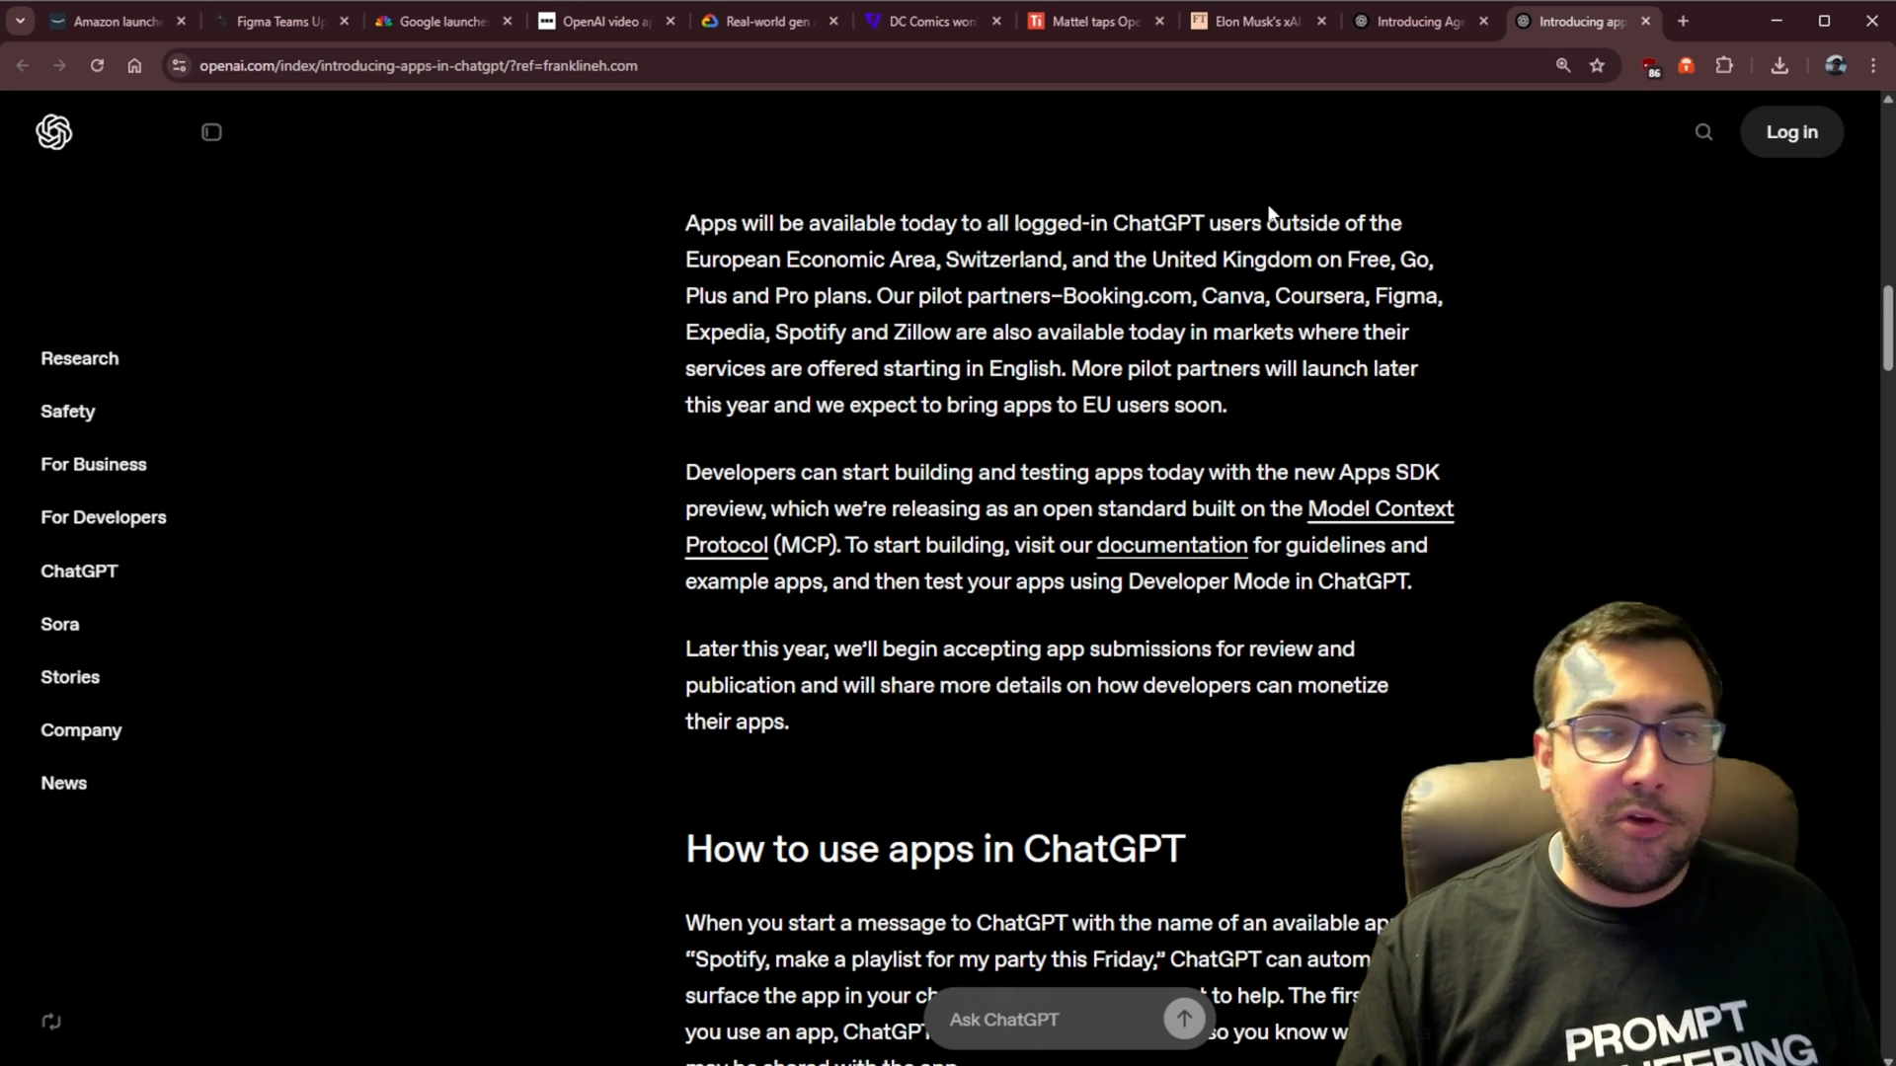
mouse_move(1149, 441)
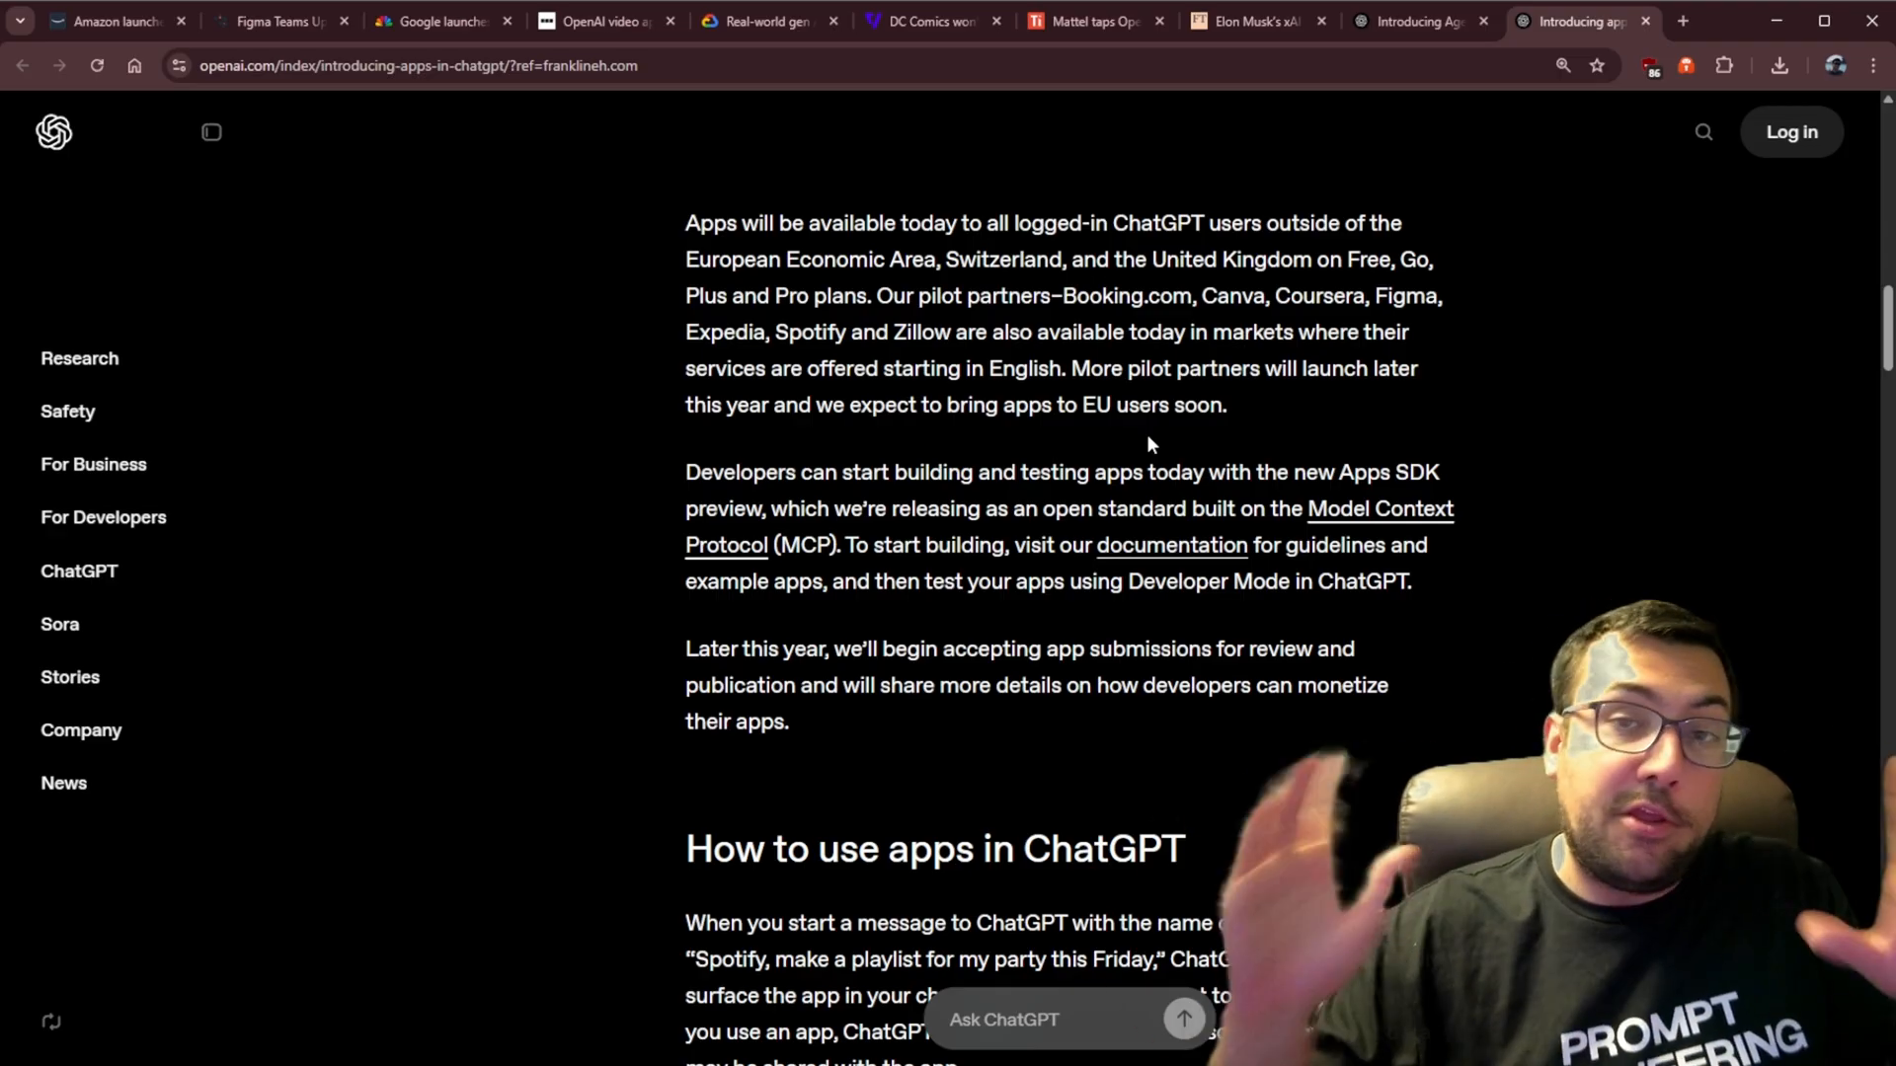
left_click(1421, 21)
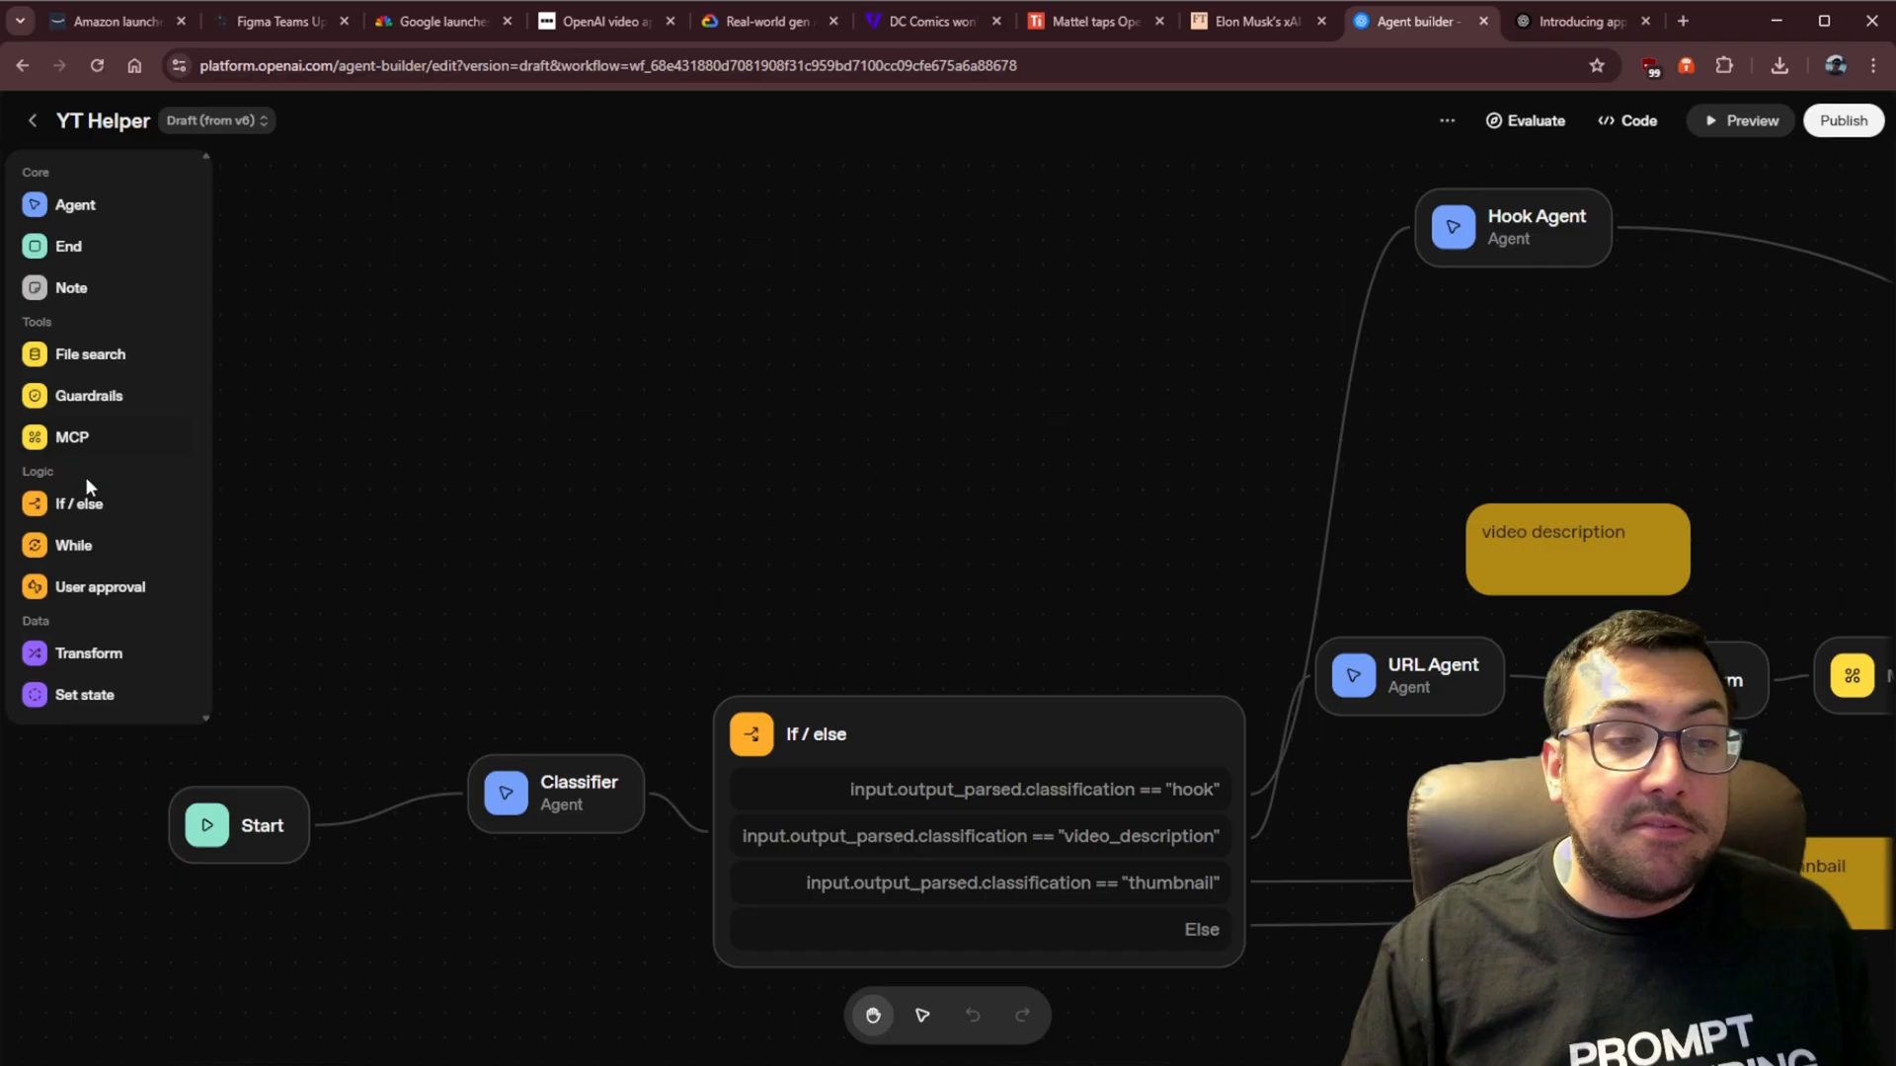
Place an MCP node above the If/else branching and browse other developers' MCP servers
left_click_drag(71, 437, 593, 362)
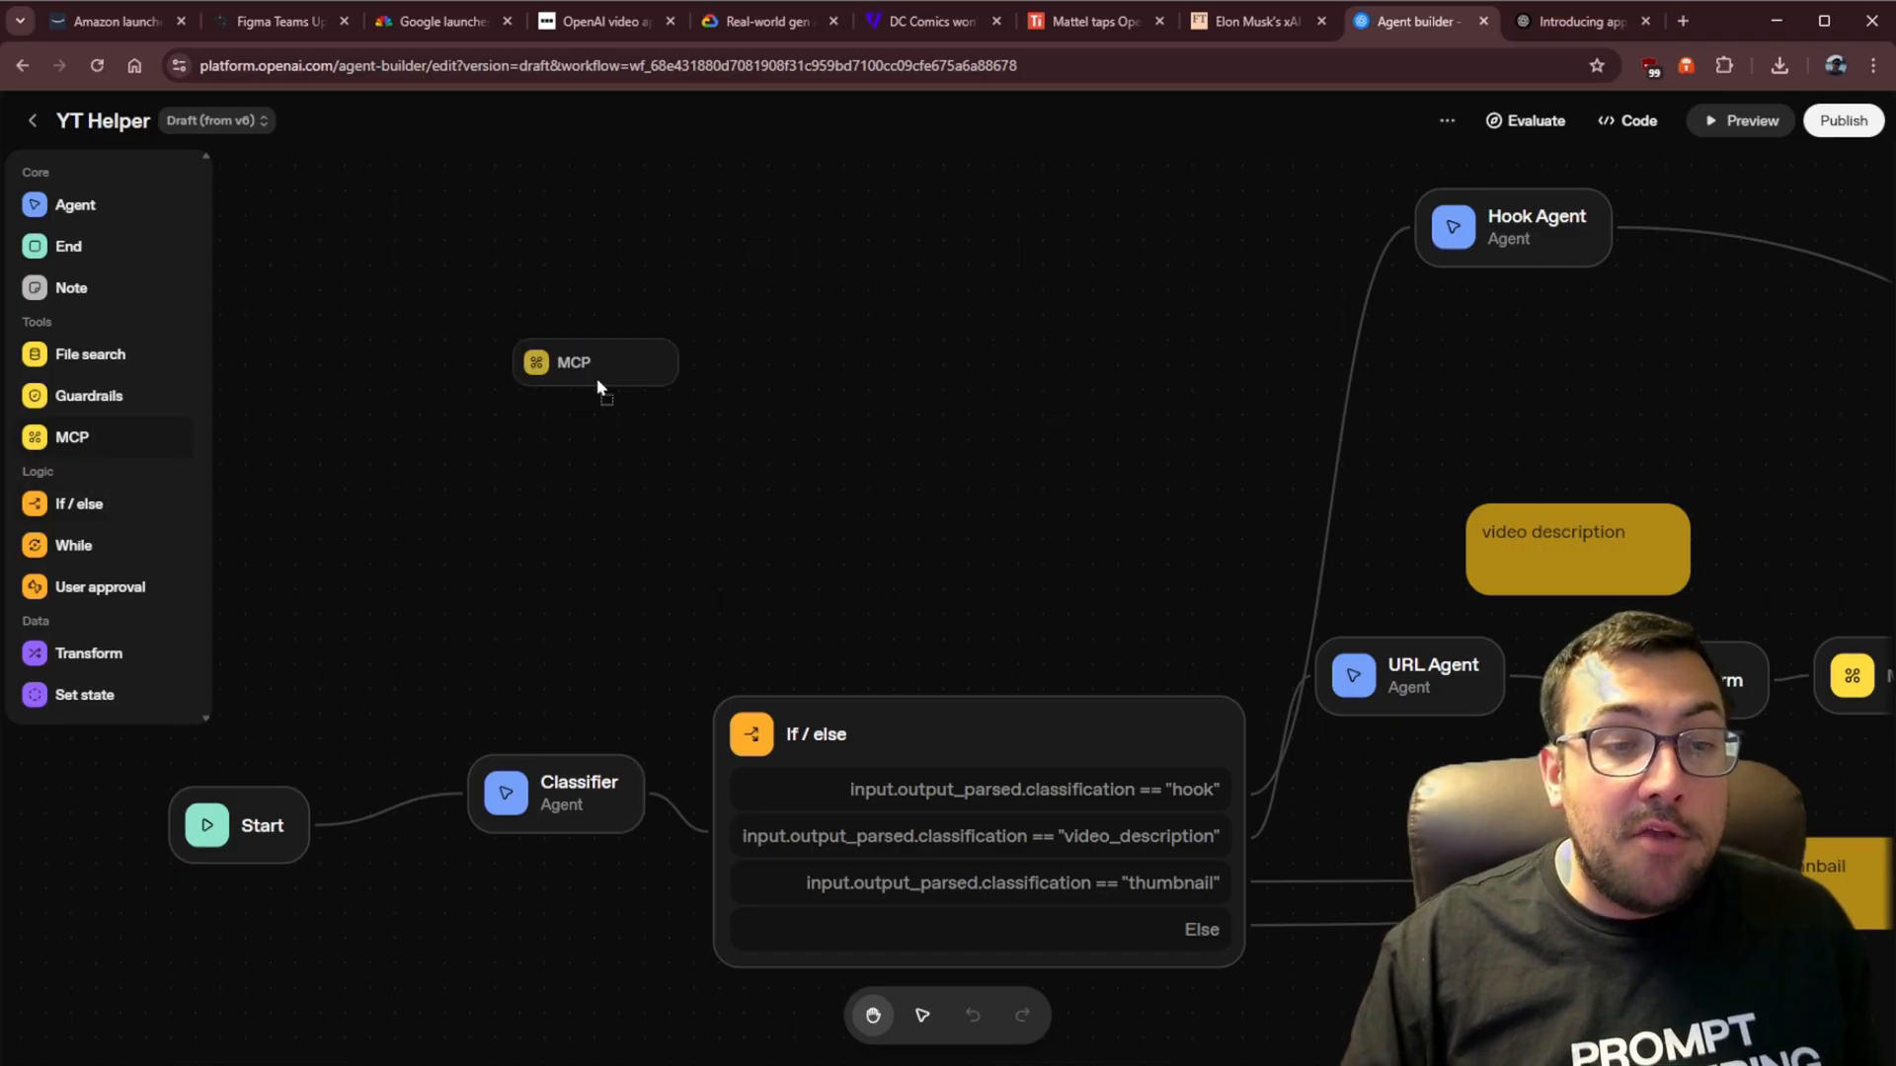
left_click_drag(593, 362, 798, 393)
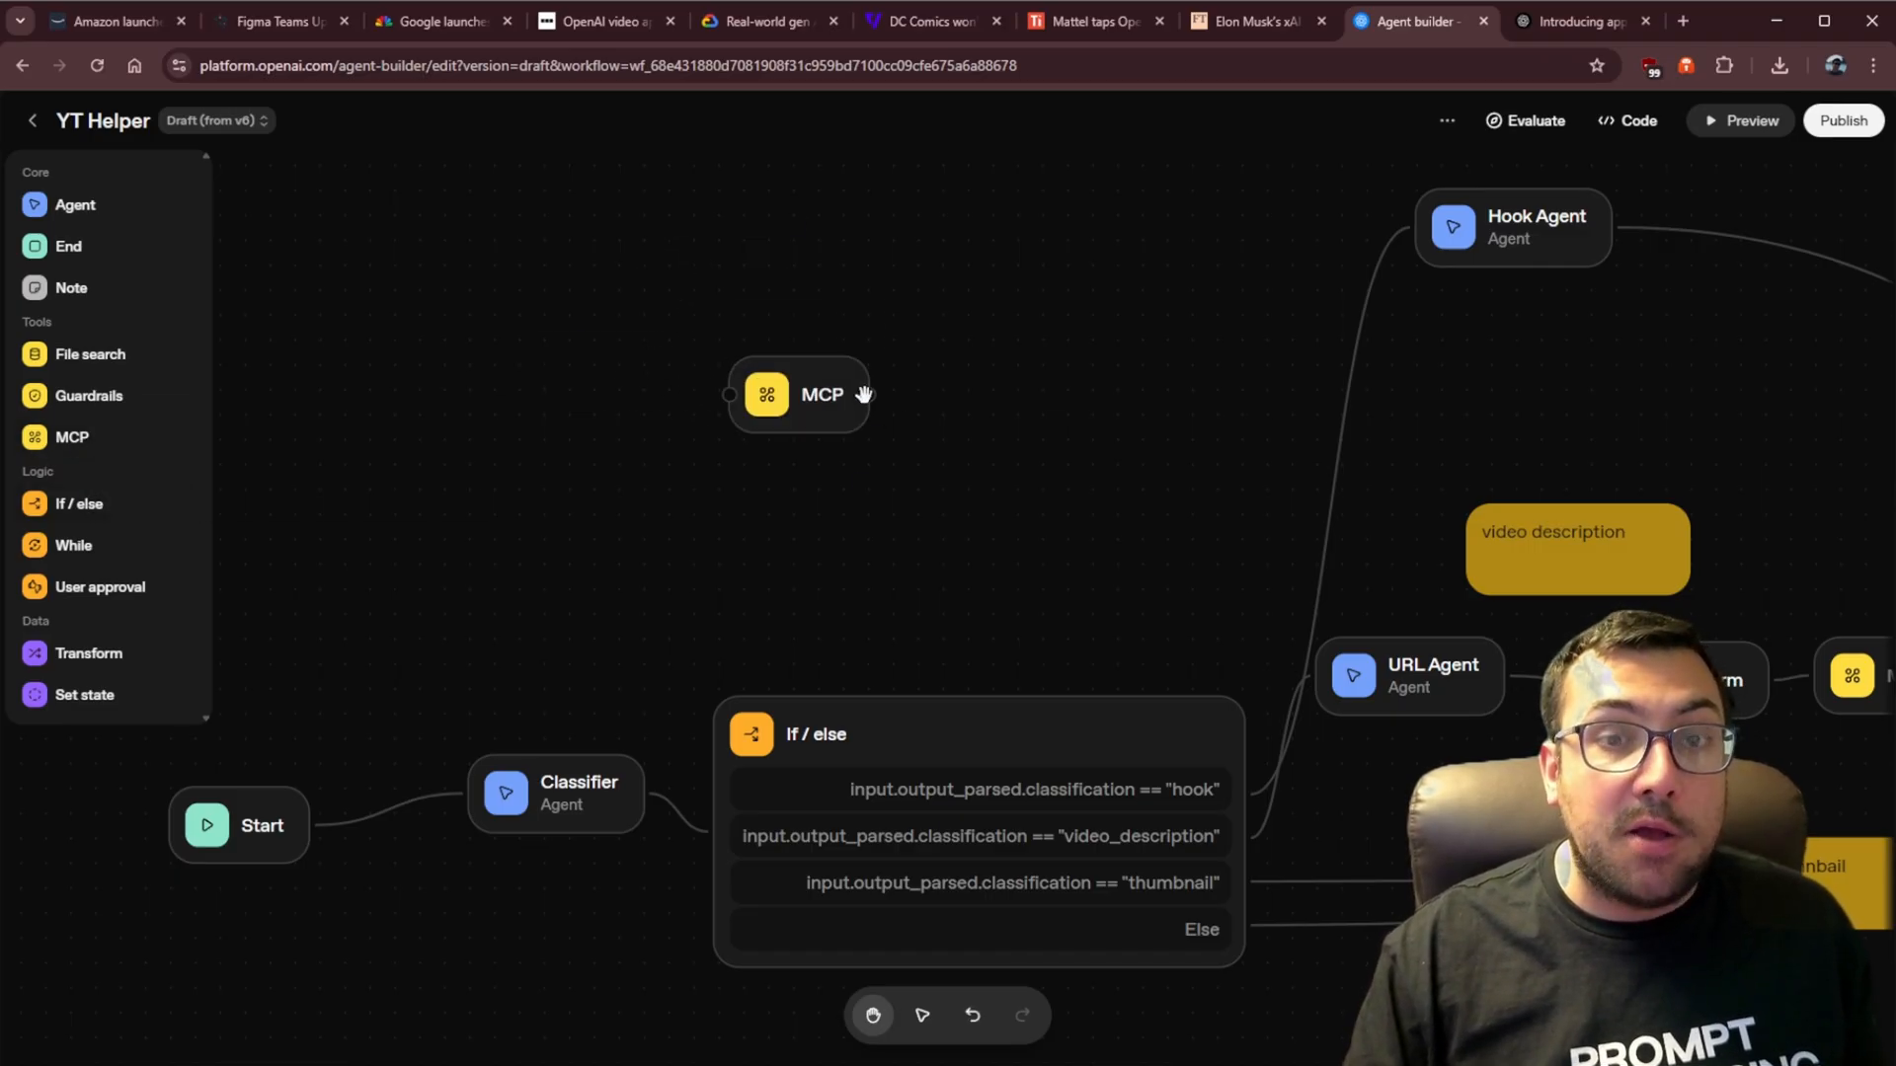
left_click(798, 394)
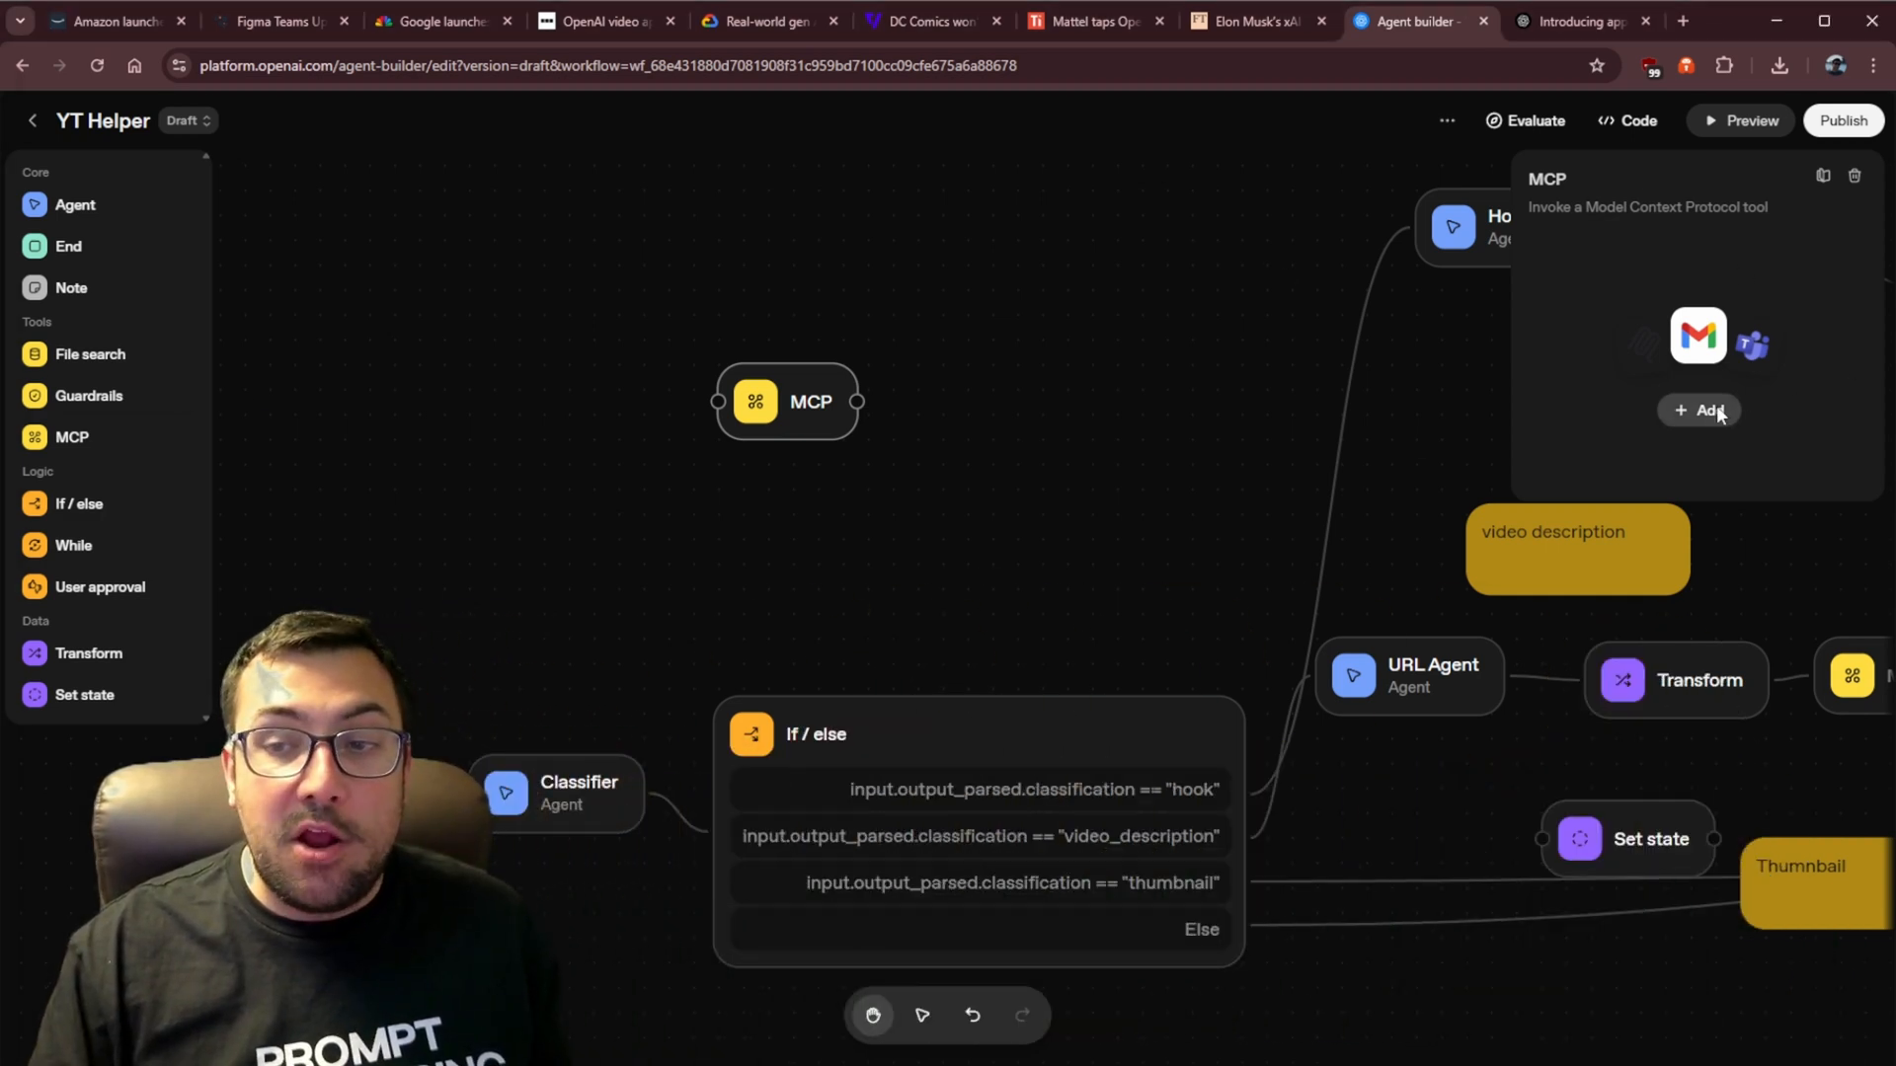
left_click(1698, 410)
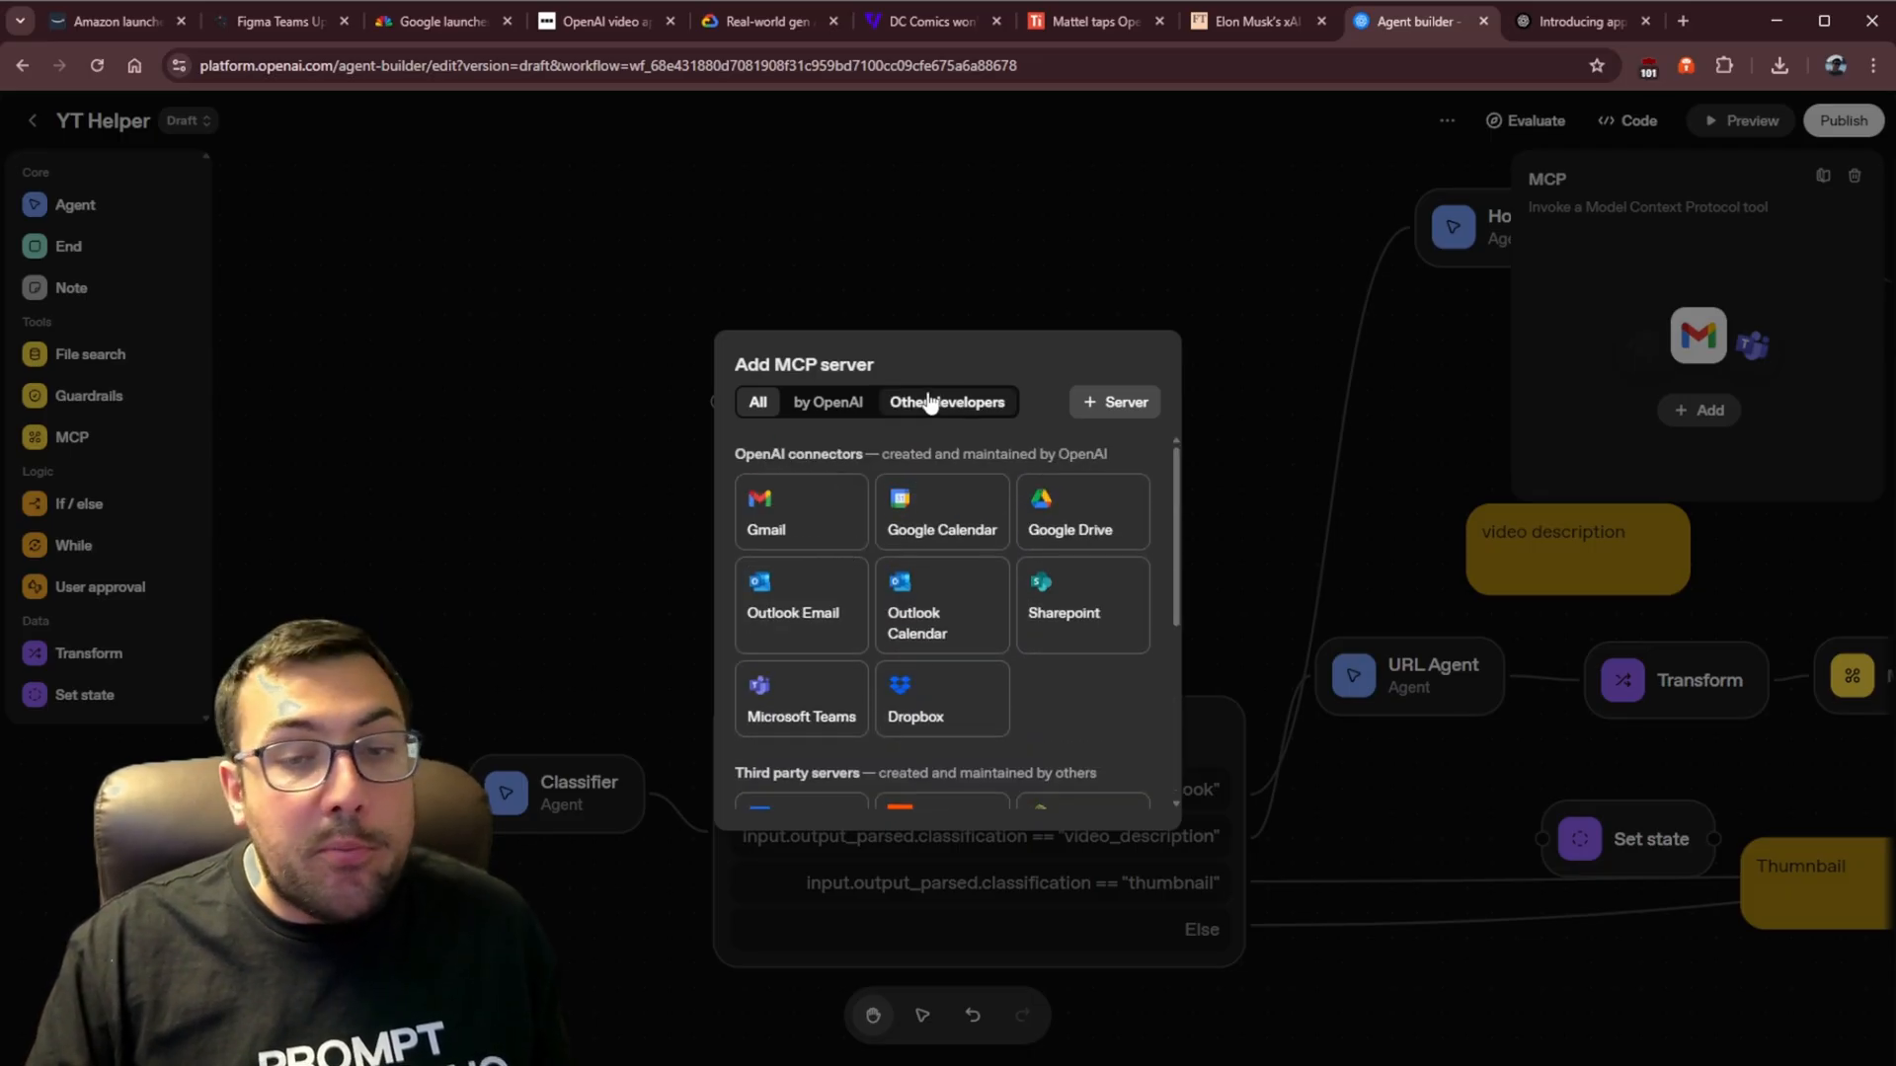
left_click(946, 402)
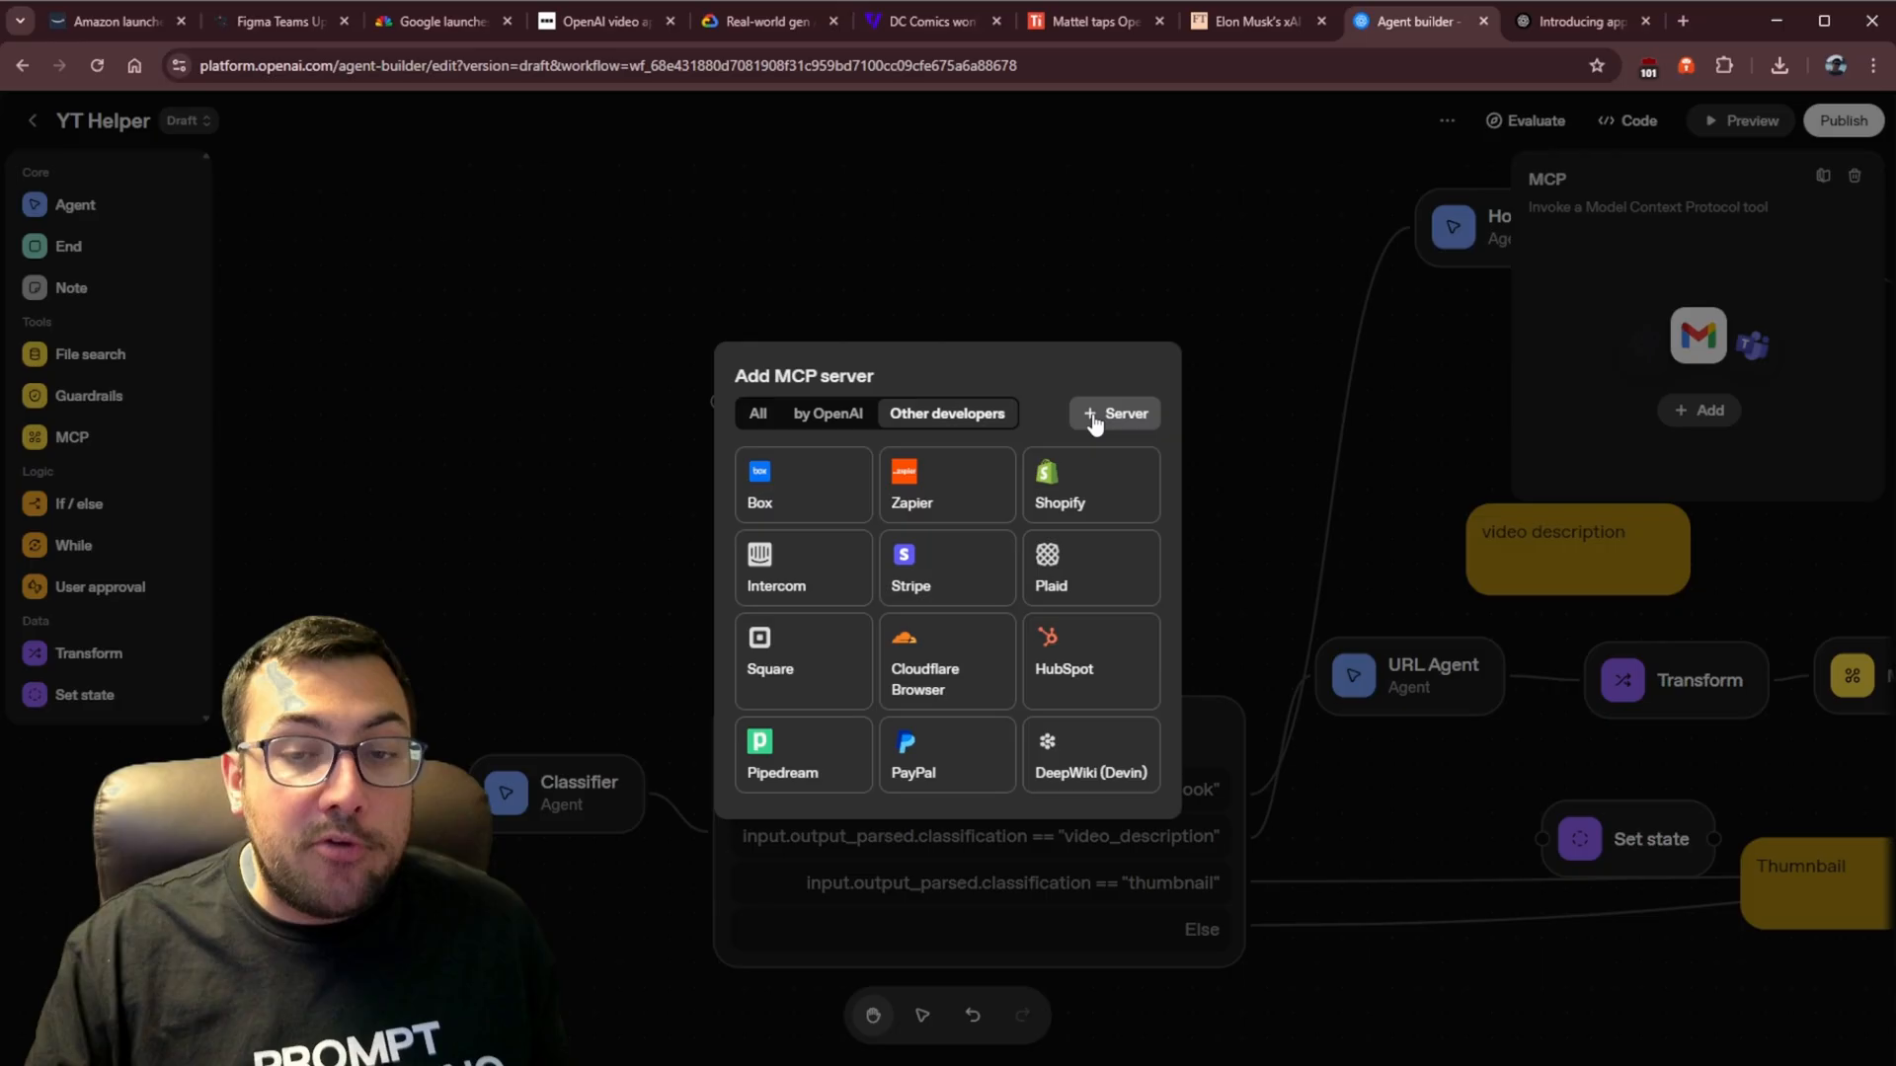
mouse_move(826, 861)
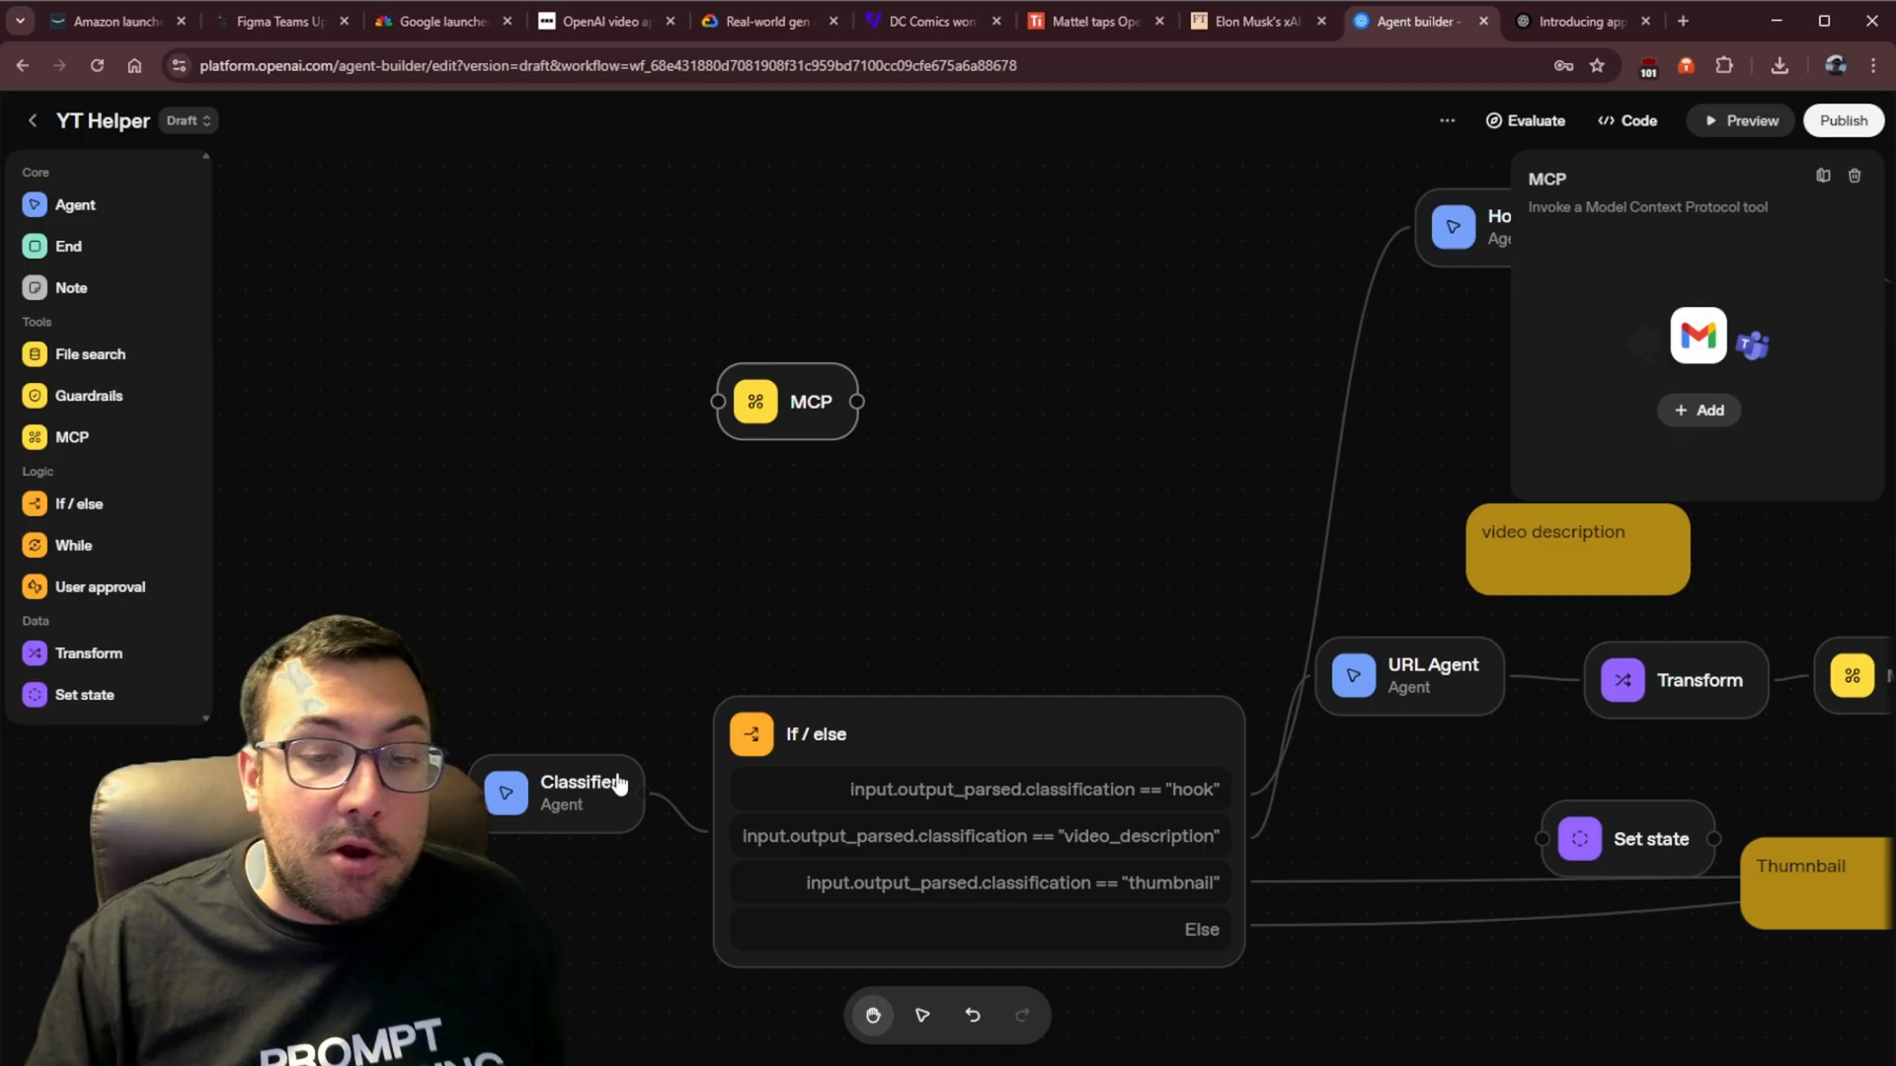
mouse_move(91, 489)
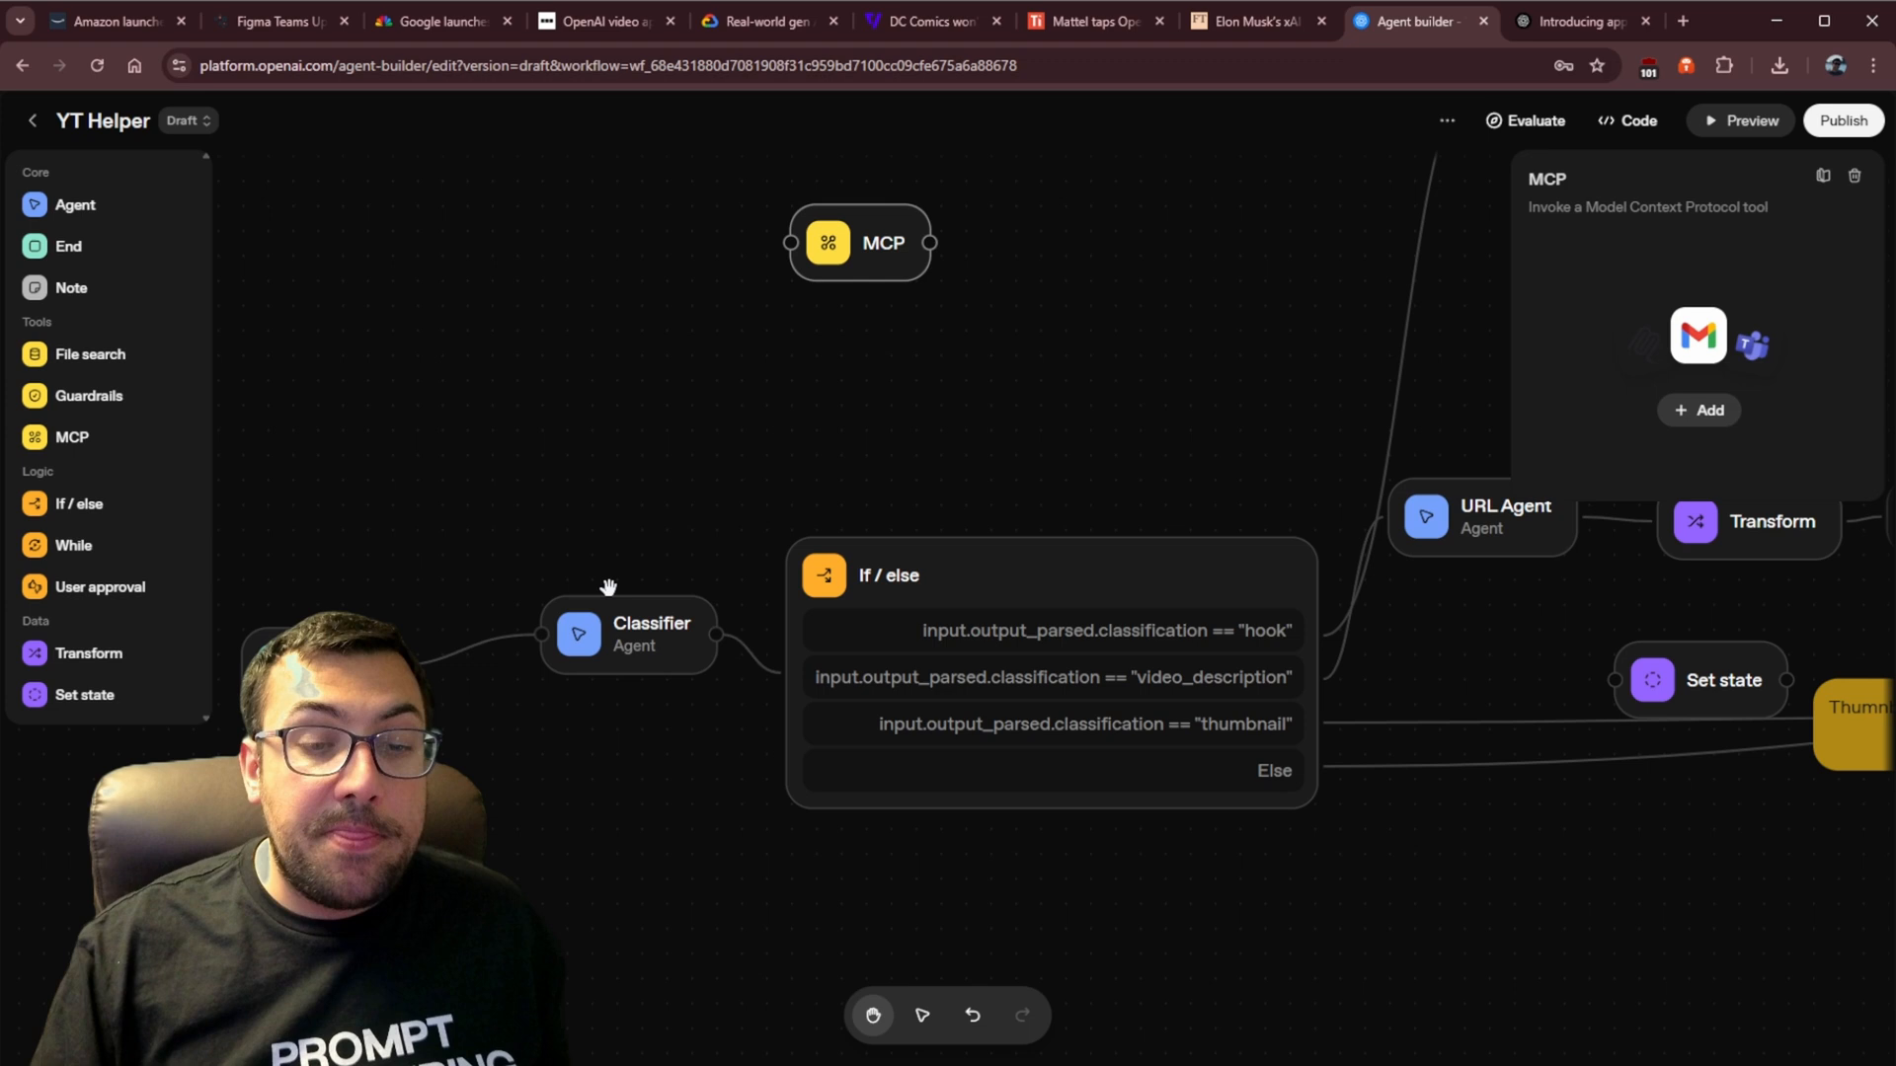
Inspect the Classifier and Hook Agent node settings, then switch to the xAI game X post
left_click(628, 635)
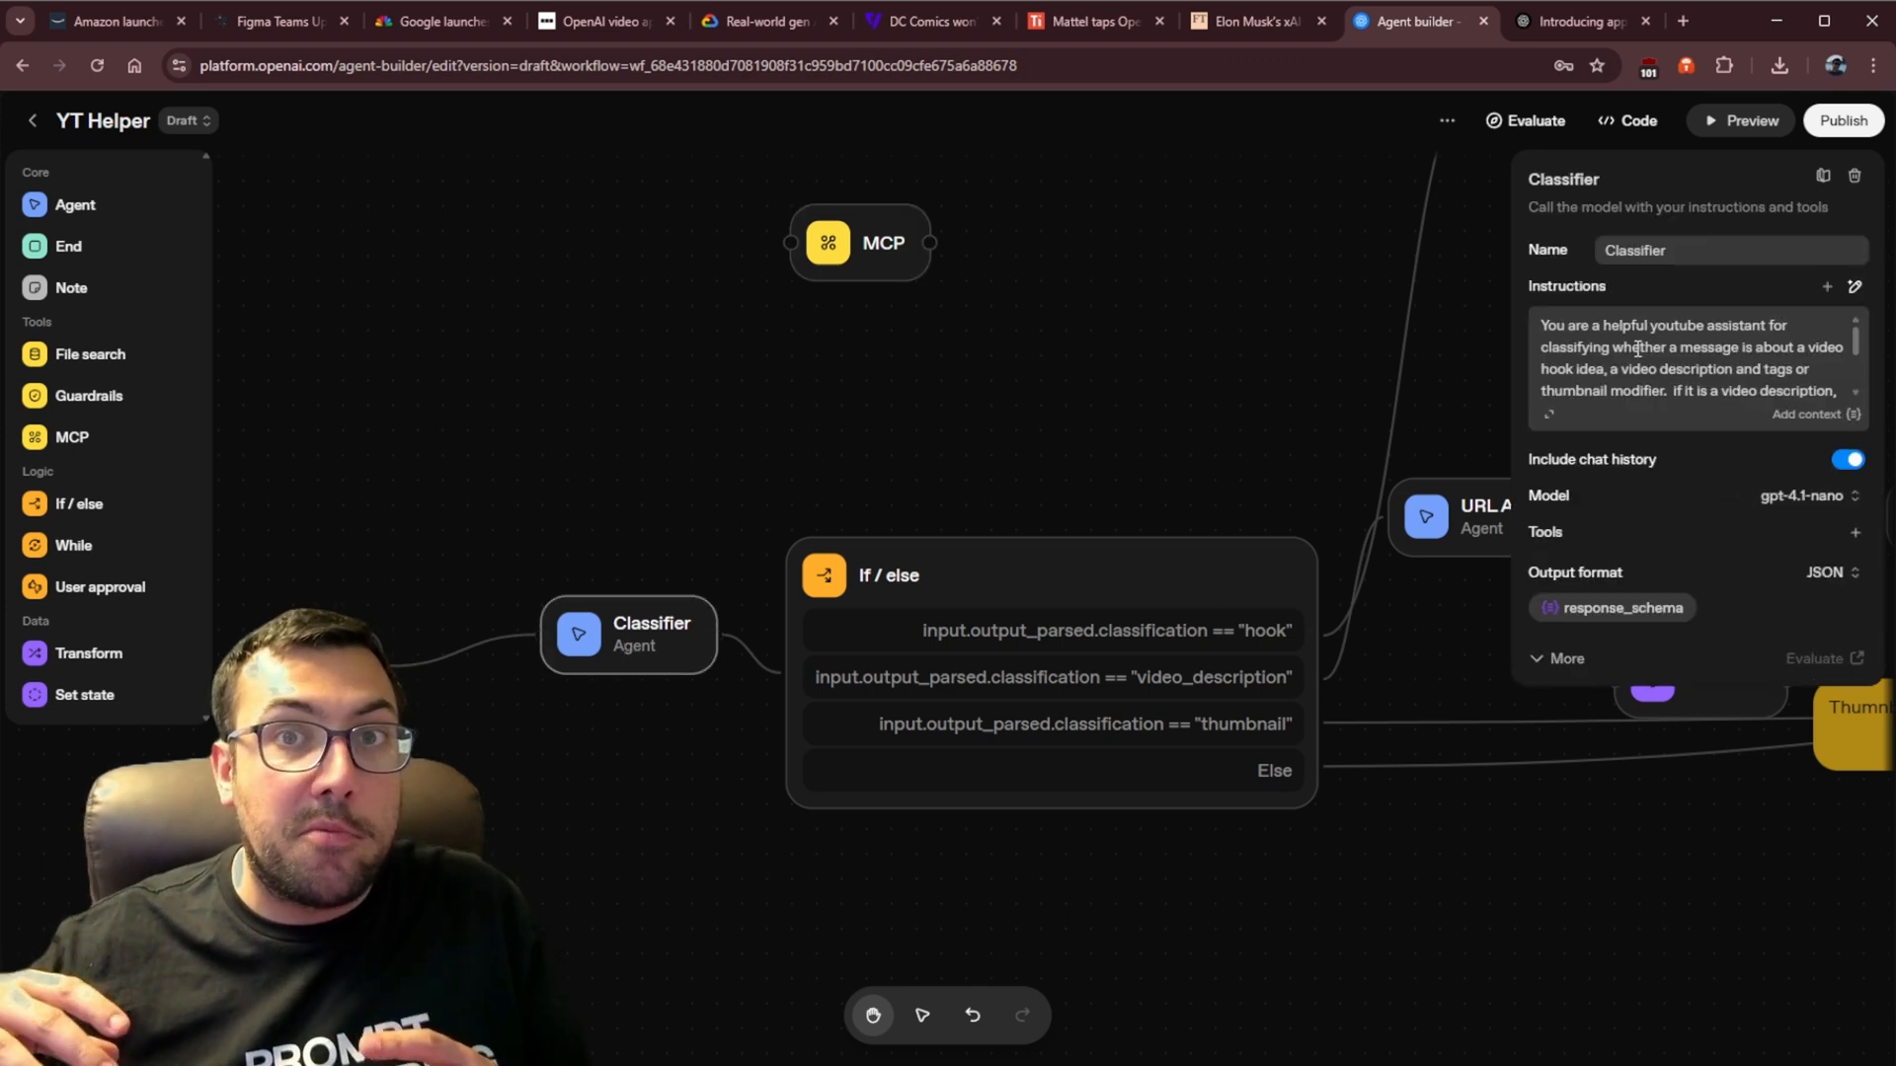
mouse_move(1375, 604)
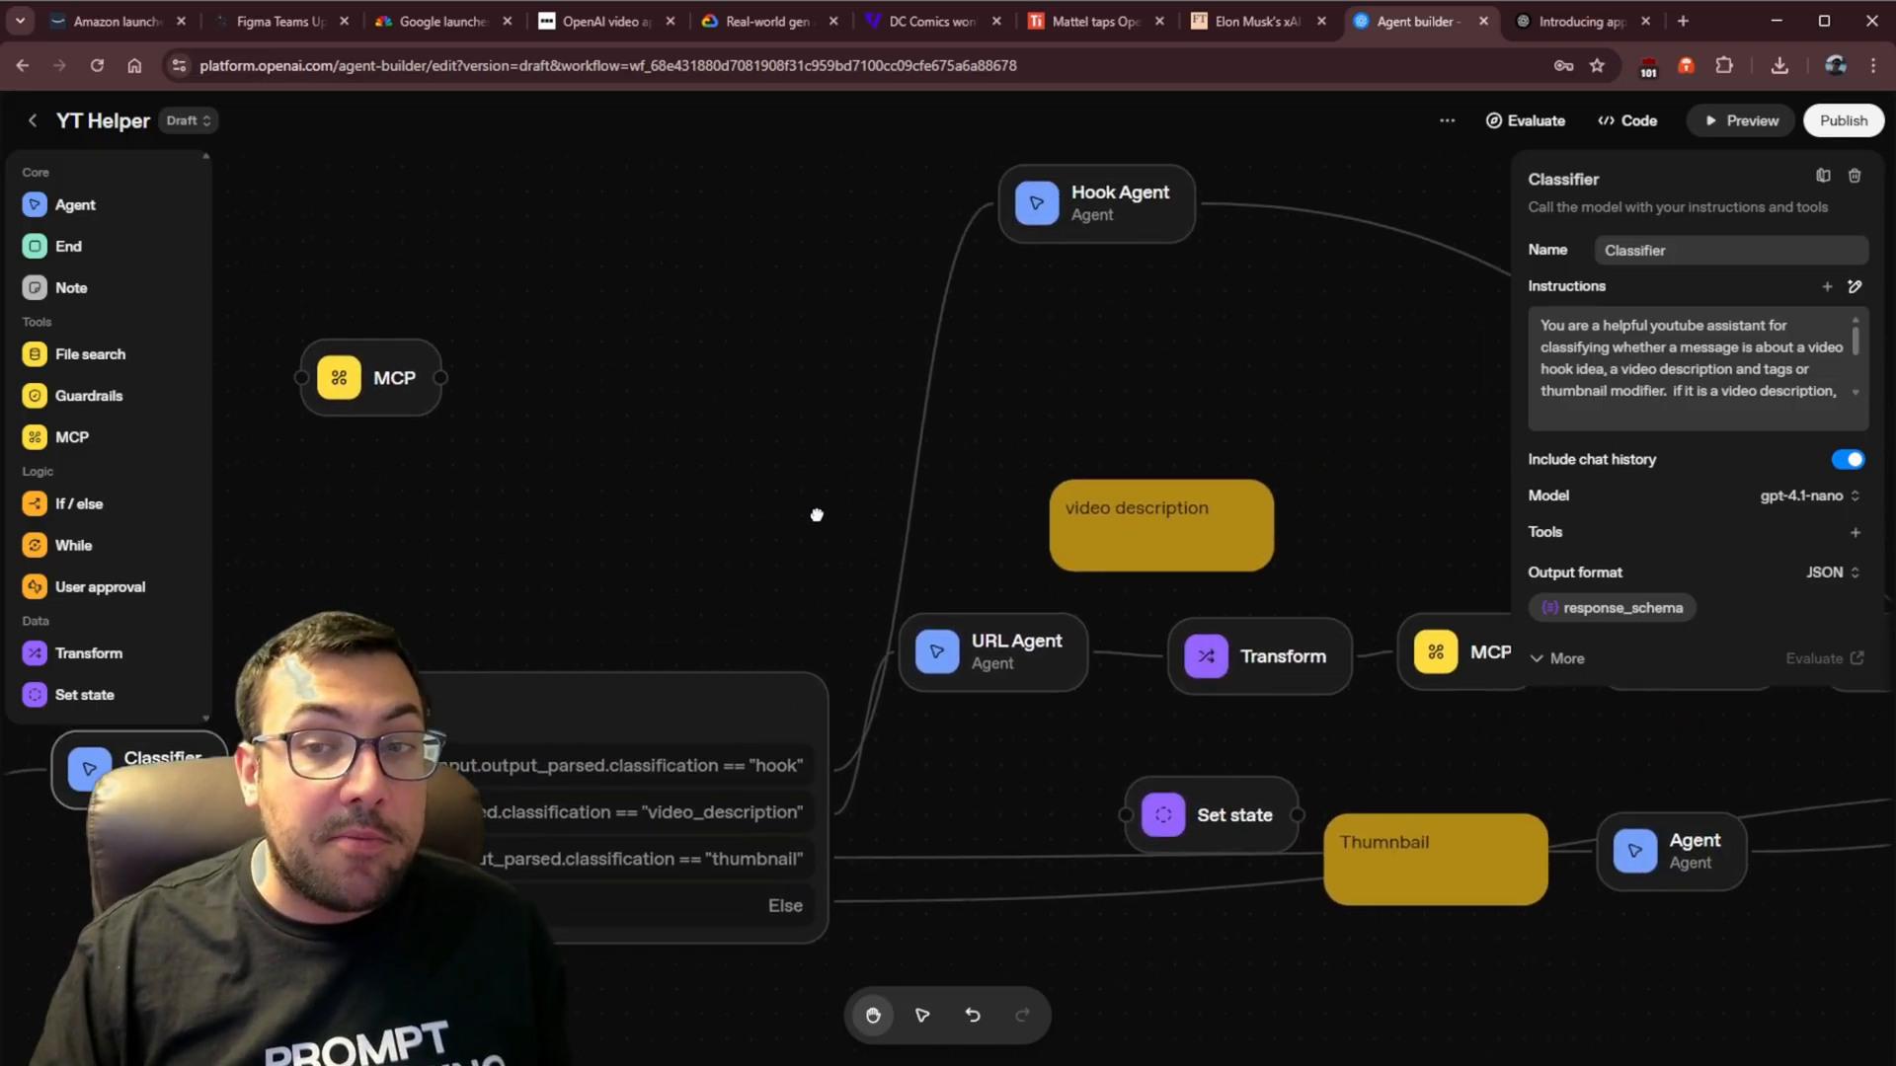
left_click(1095, 204)
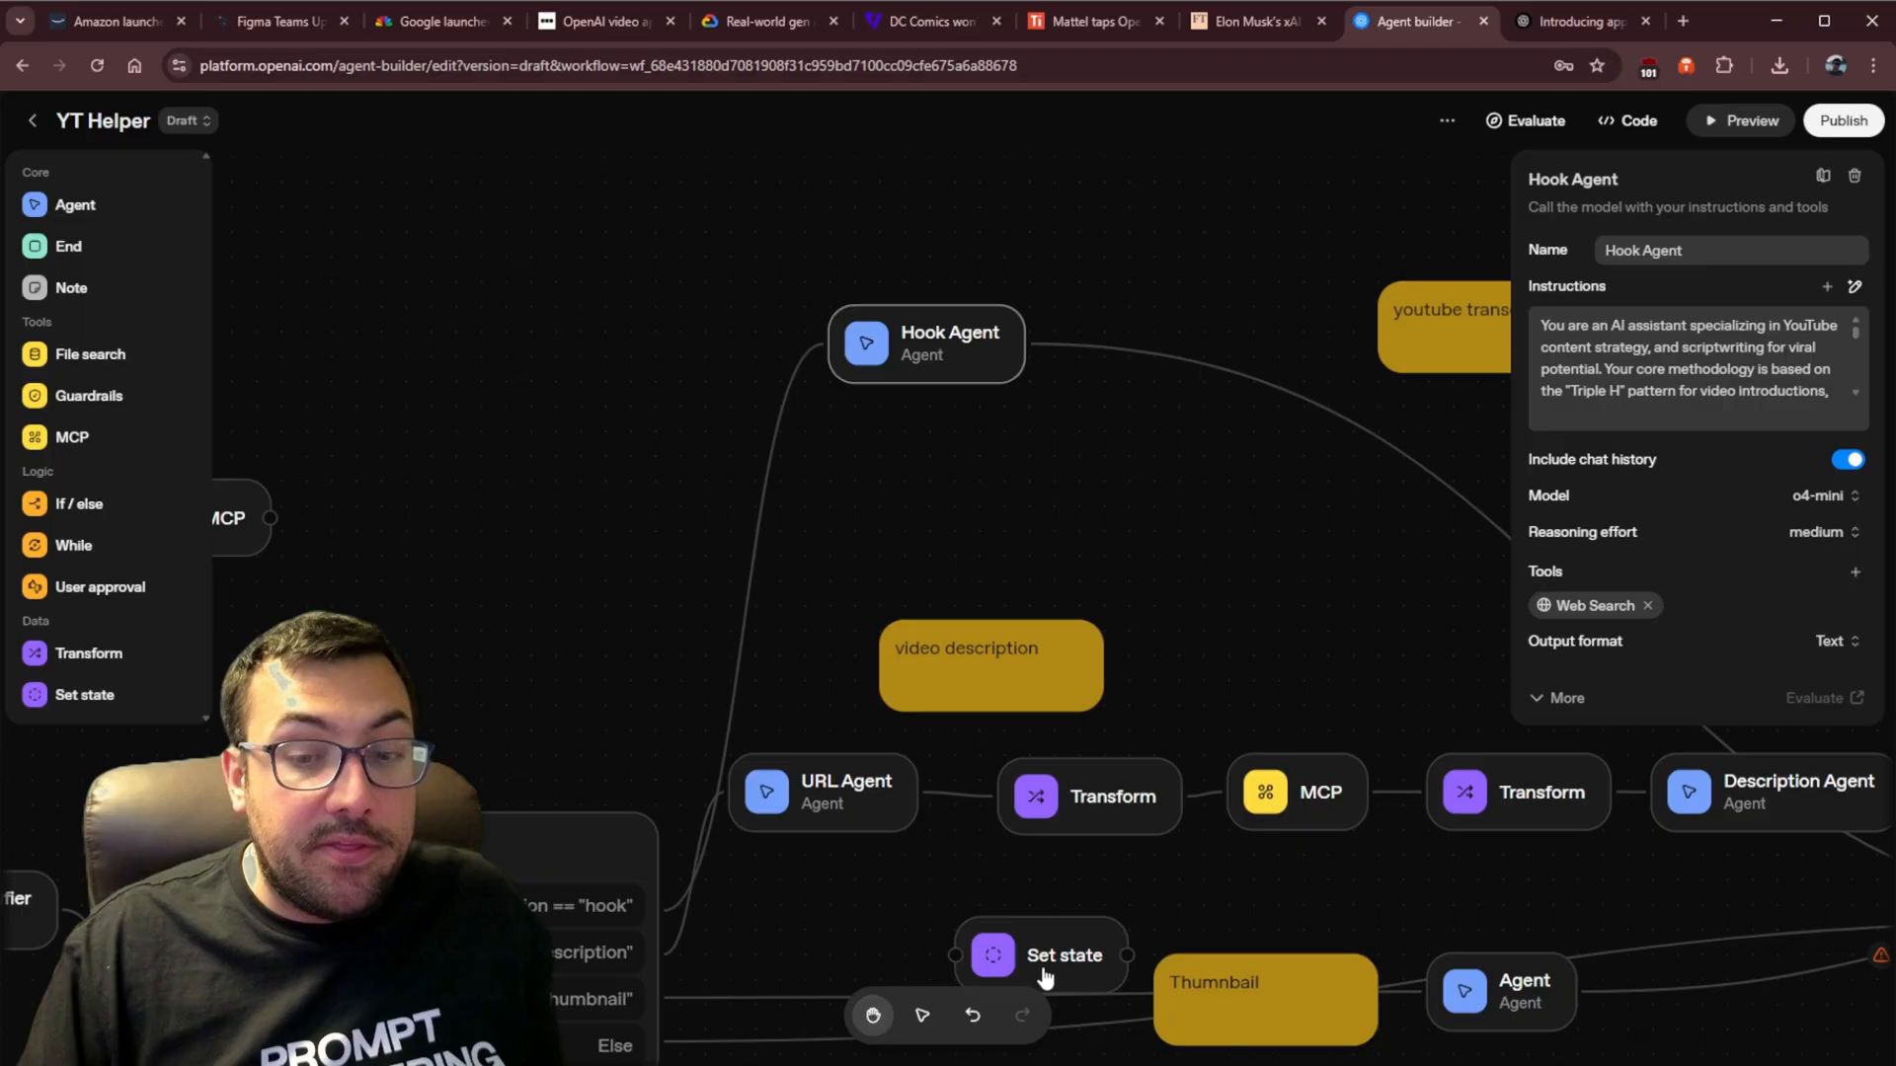
left_click(1255, 21)
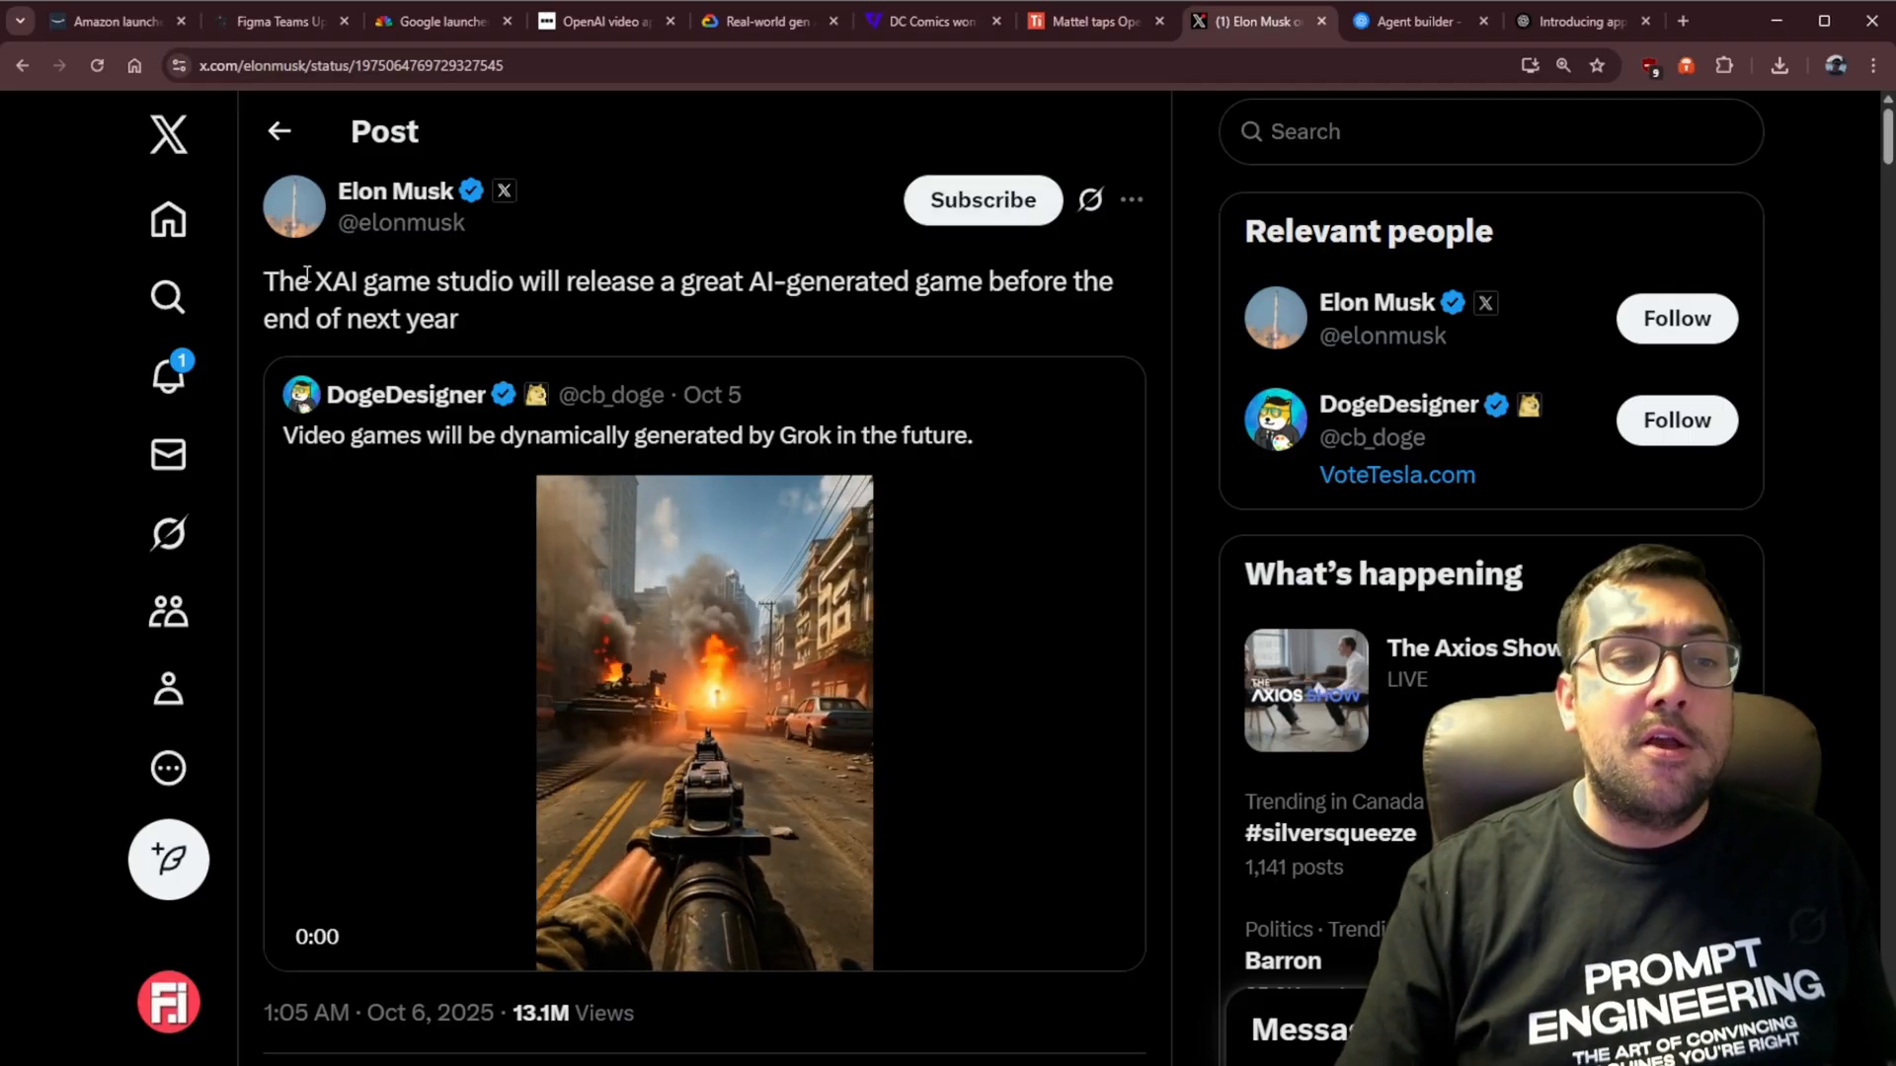
Highlight the X post's announcement about xAI's AI-generated game
left_click_drag(313, 280, 716, 280)
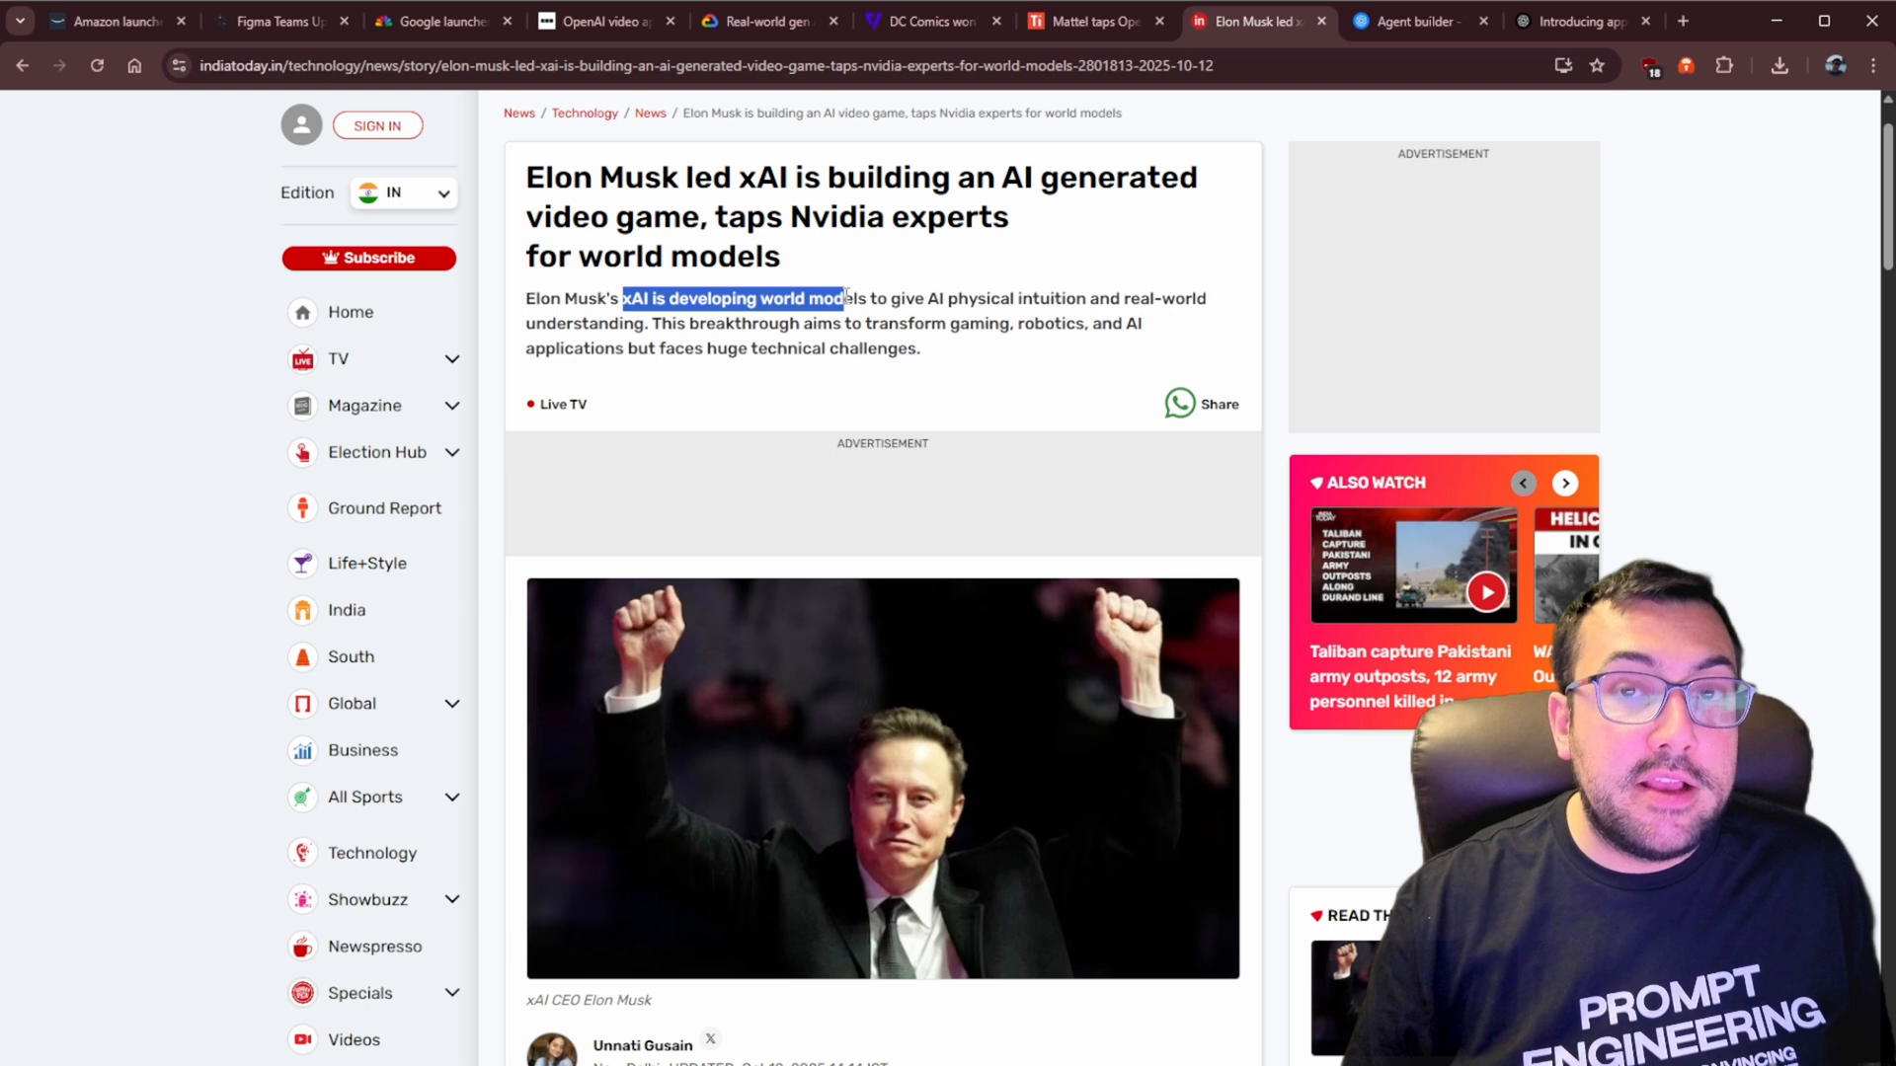
Scroll the India Today xAI article, clear a highlight, and move to the Mattel Sora 2 article
scroll("down", 3)
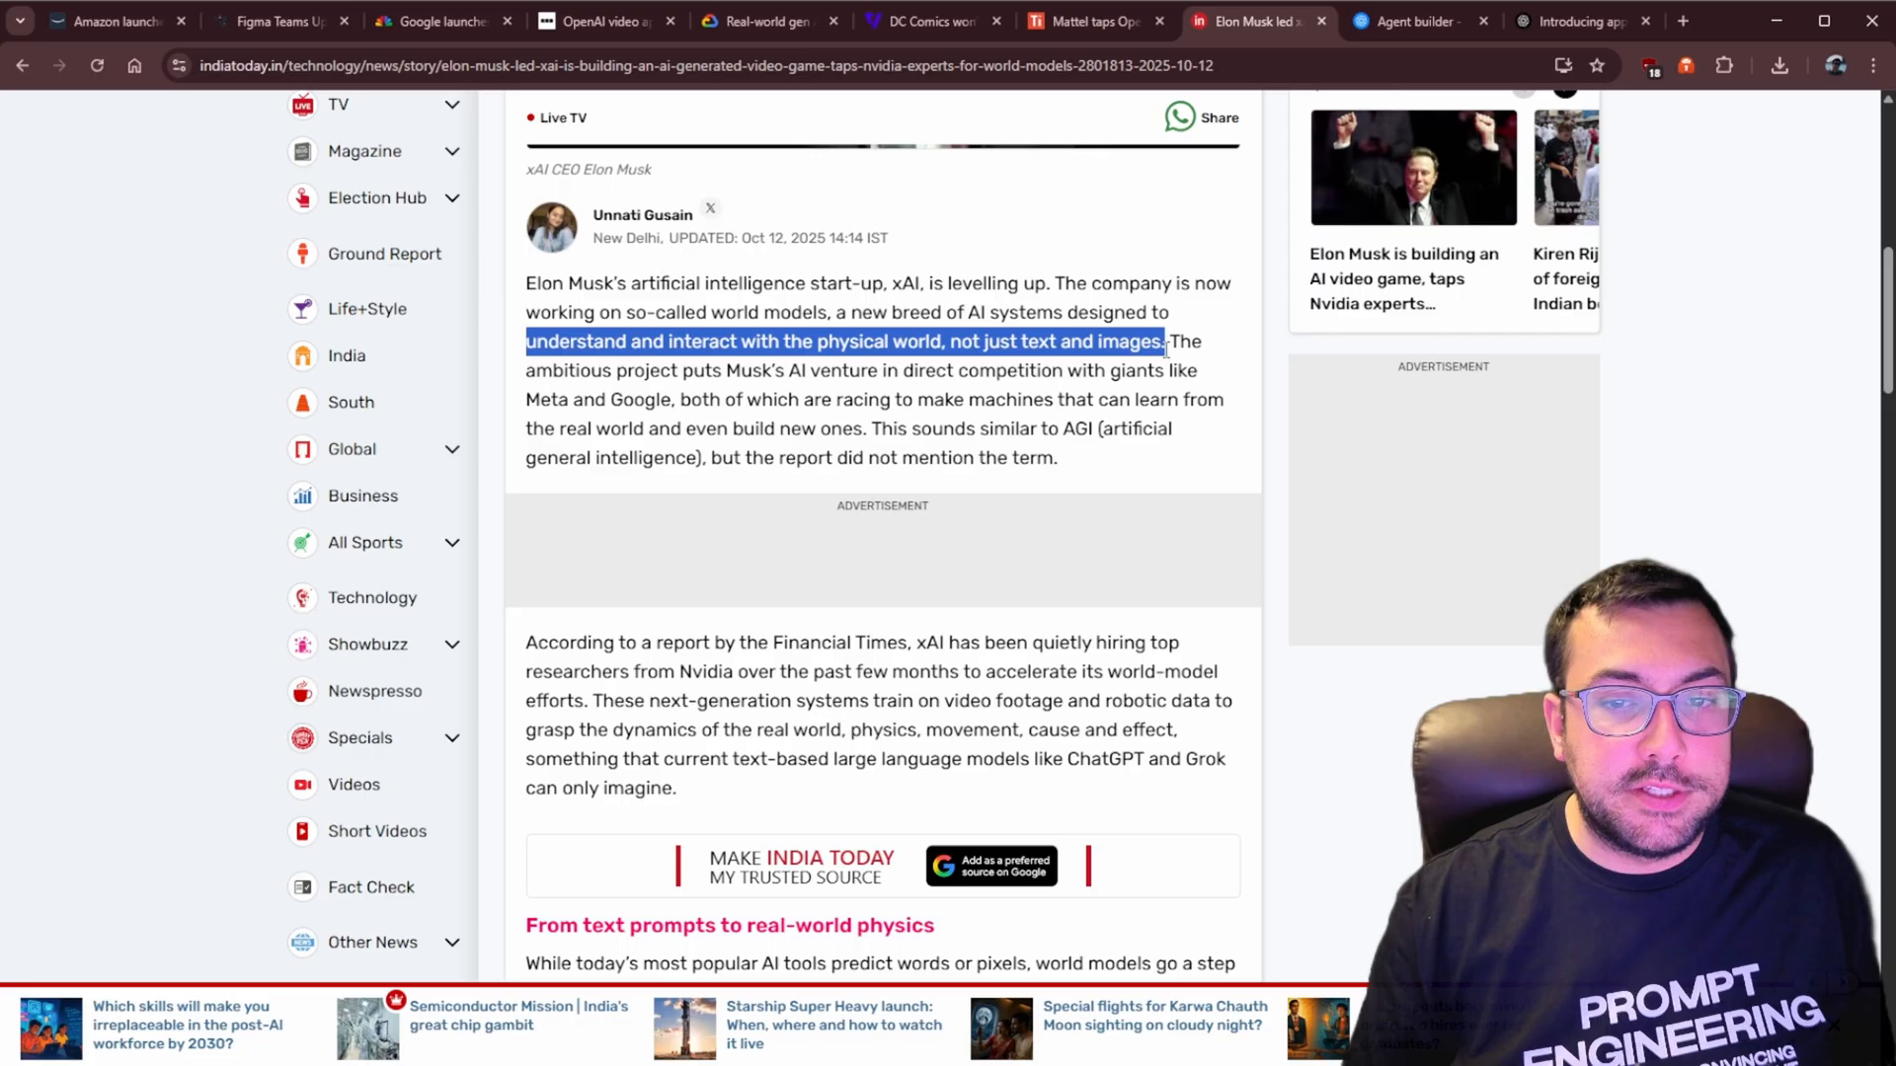
left_click(901, 368)
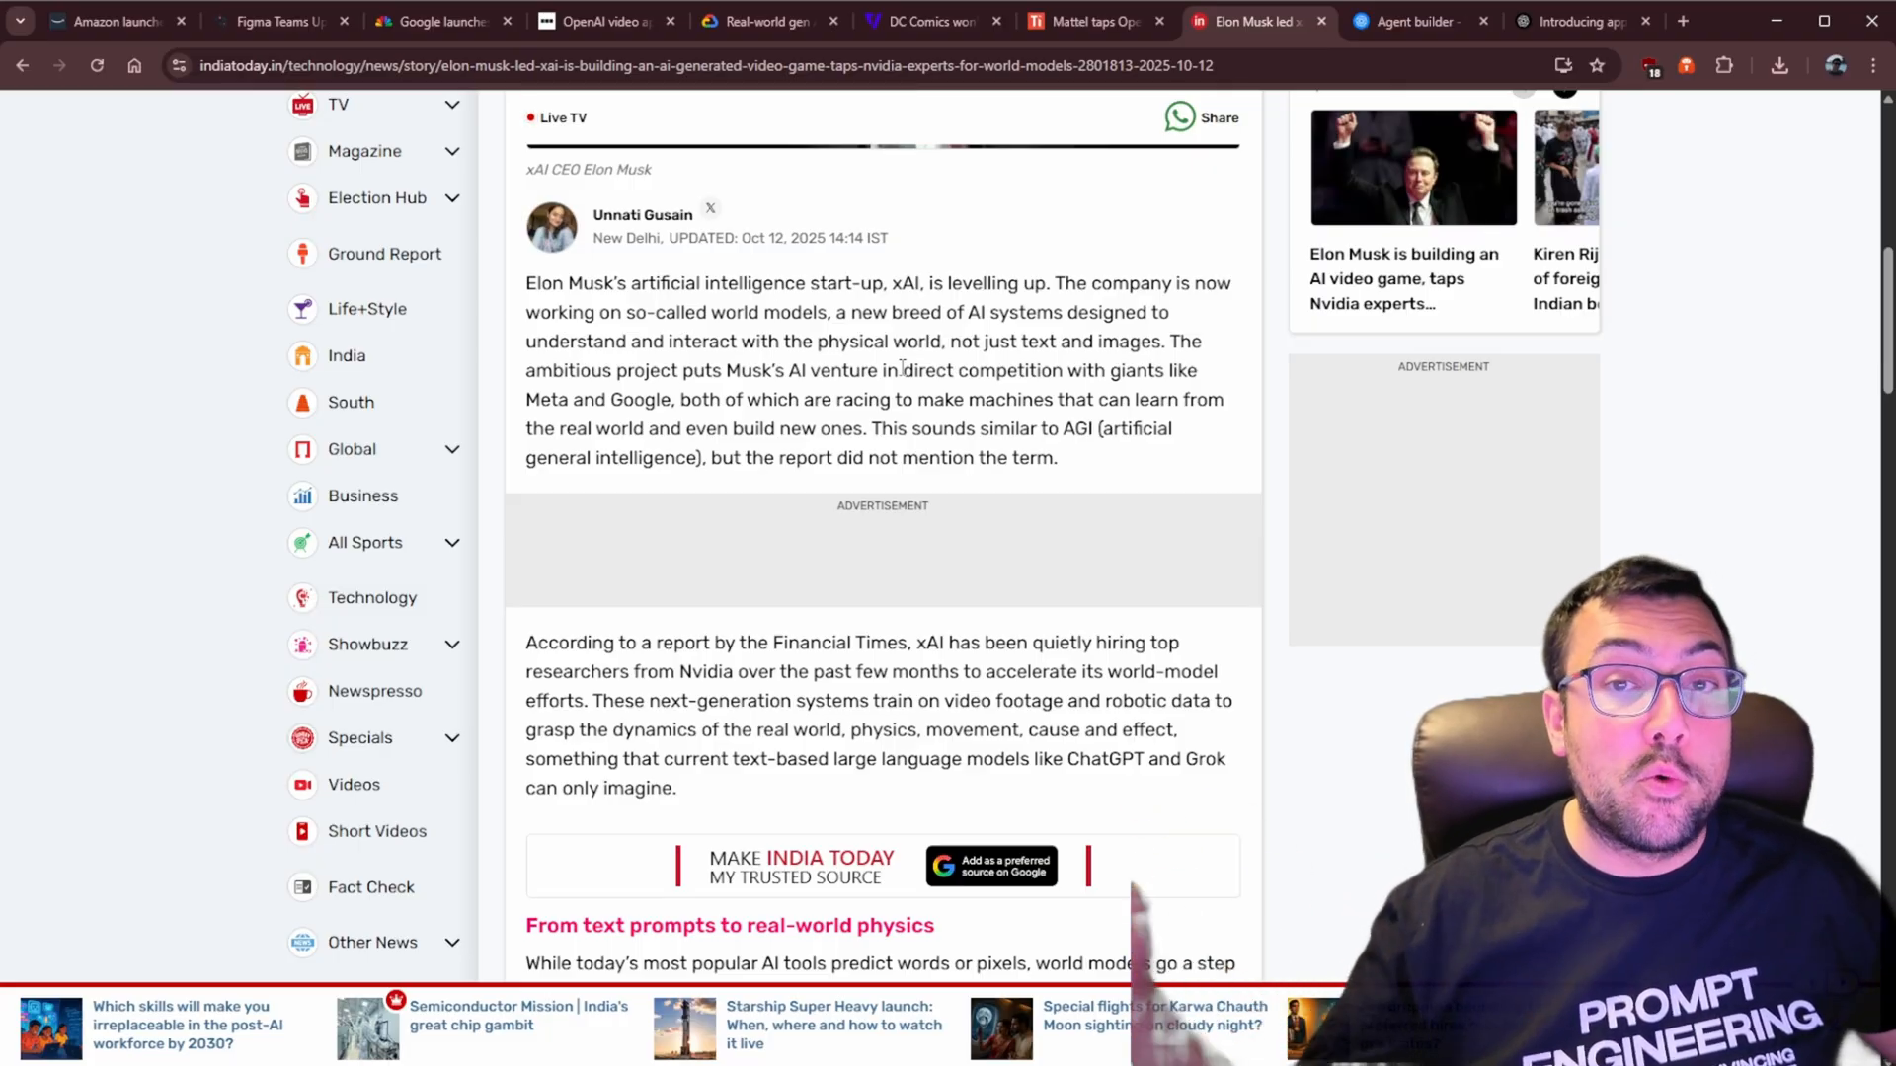
left_click(1088, 22)
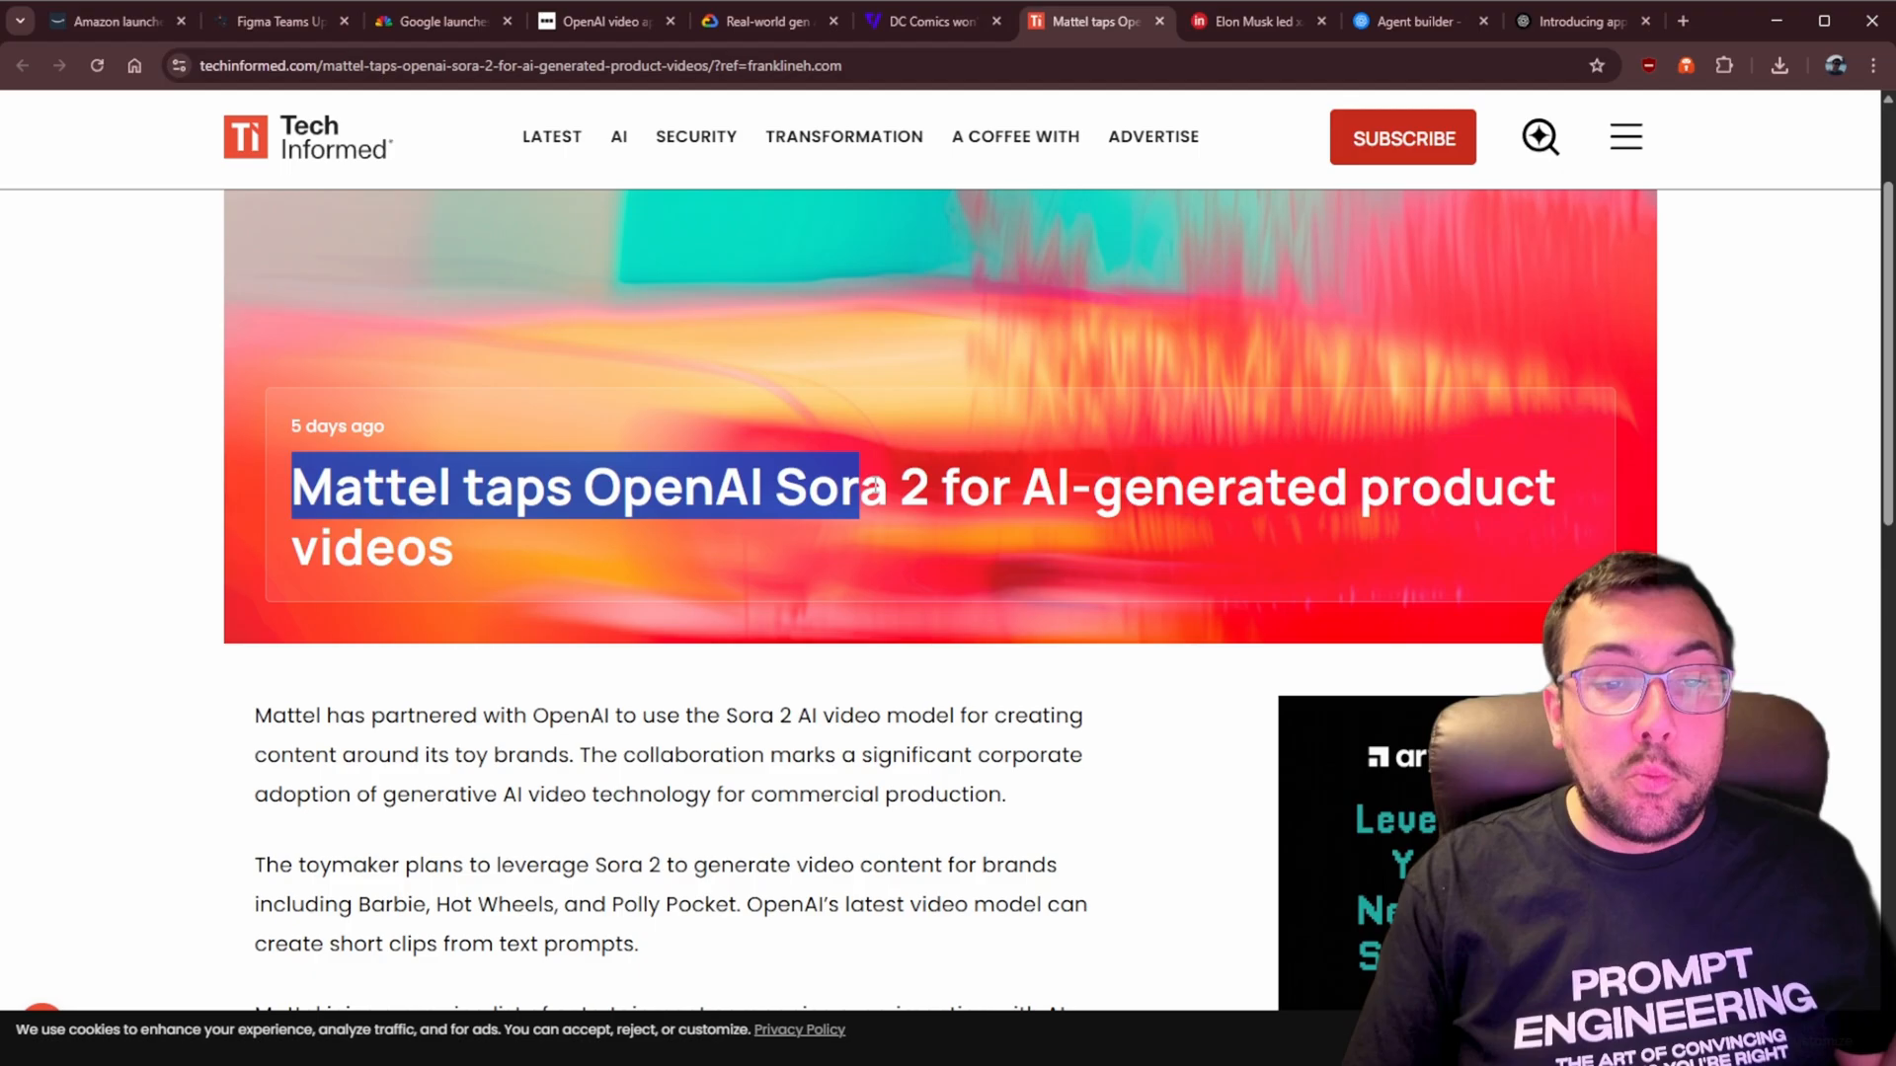
Scroll through the Mattel Sora 2 article, then move to The Verge's DC Comics article
scroll("down", 3)
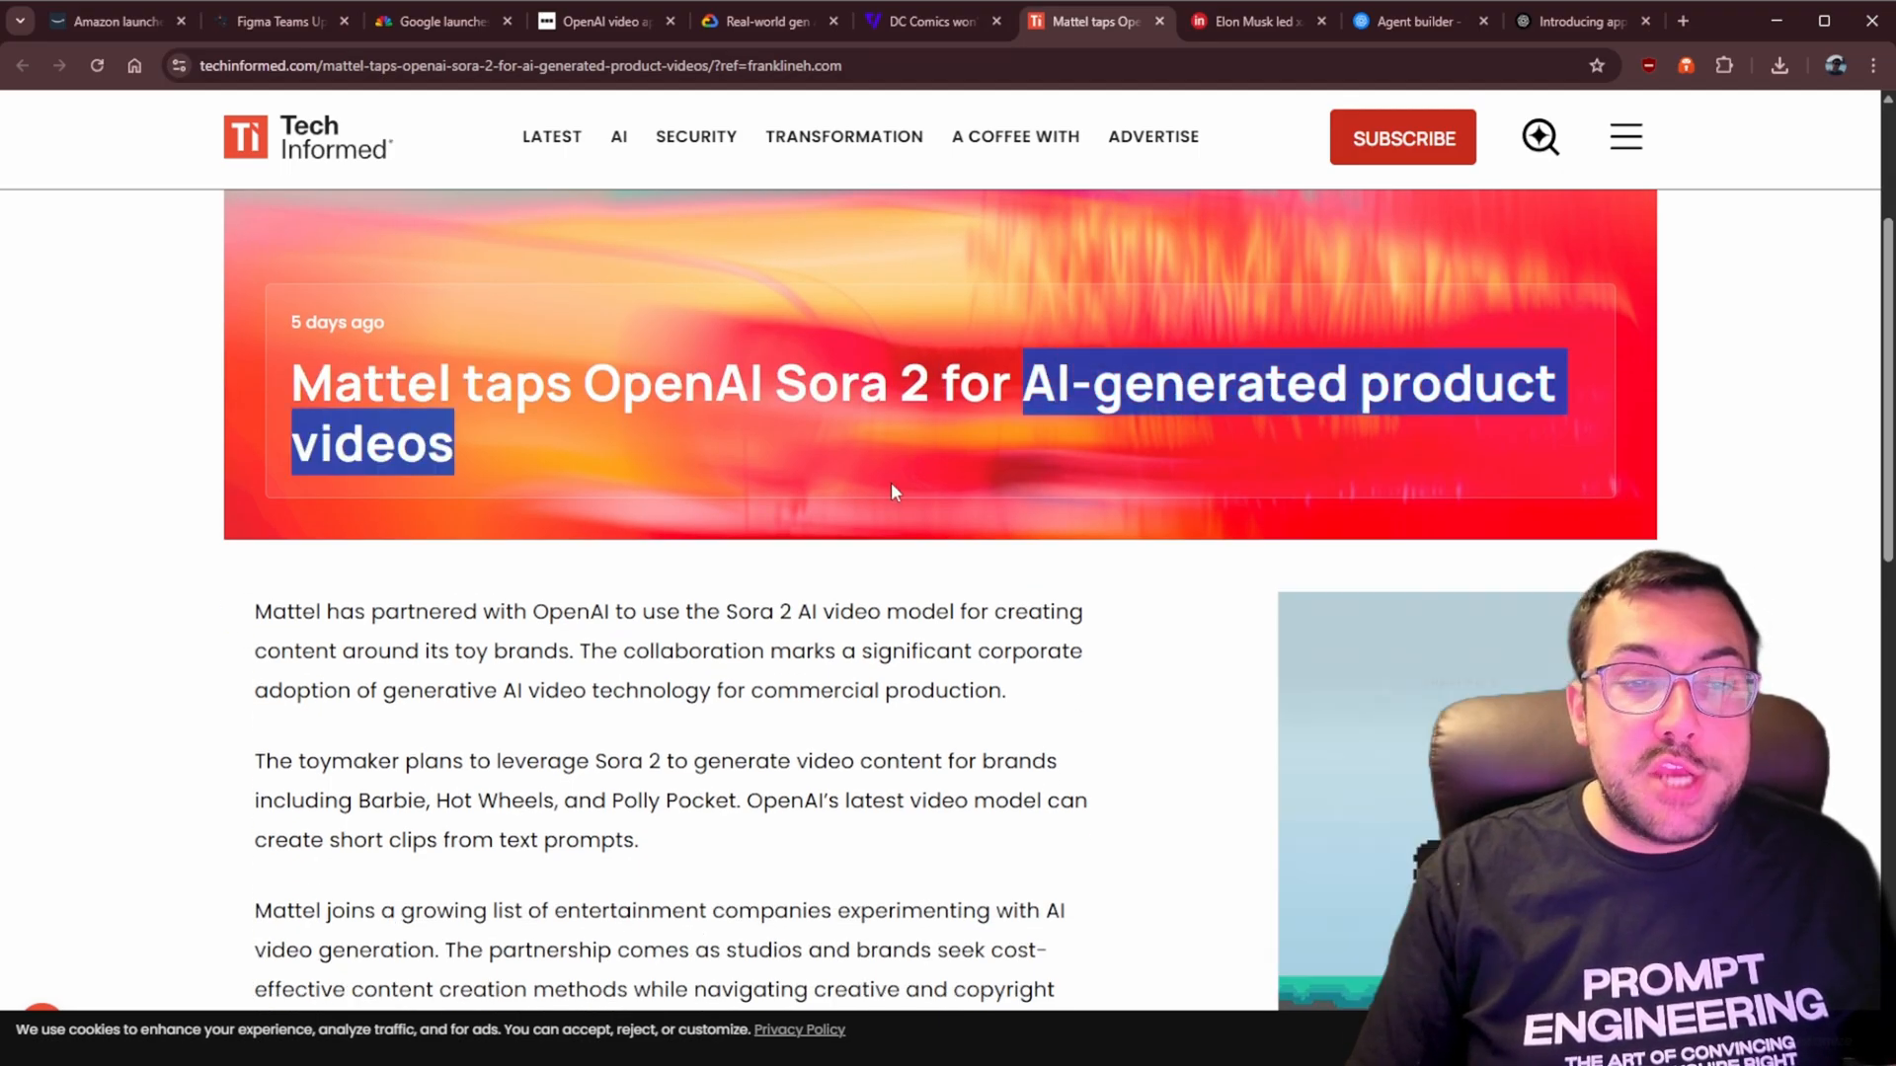
scroll("down", 3)
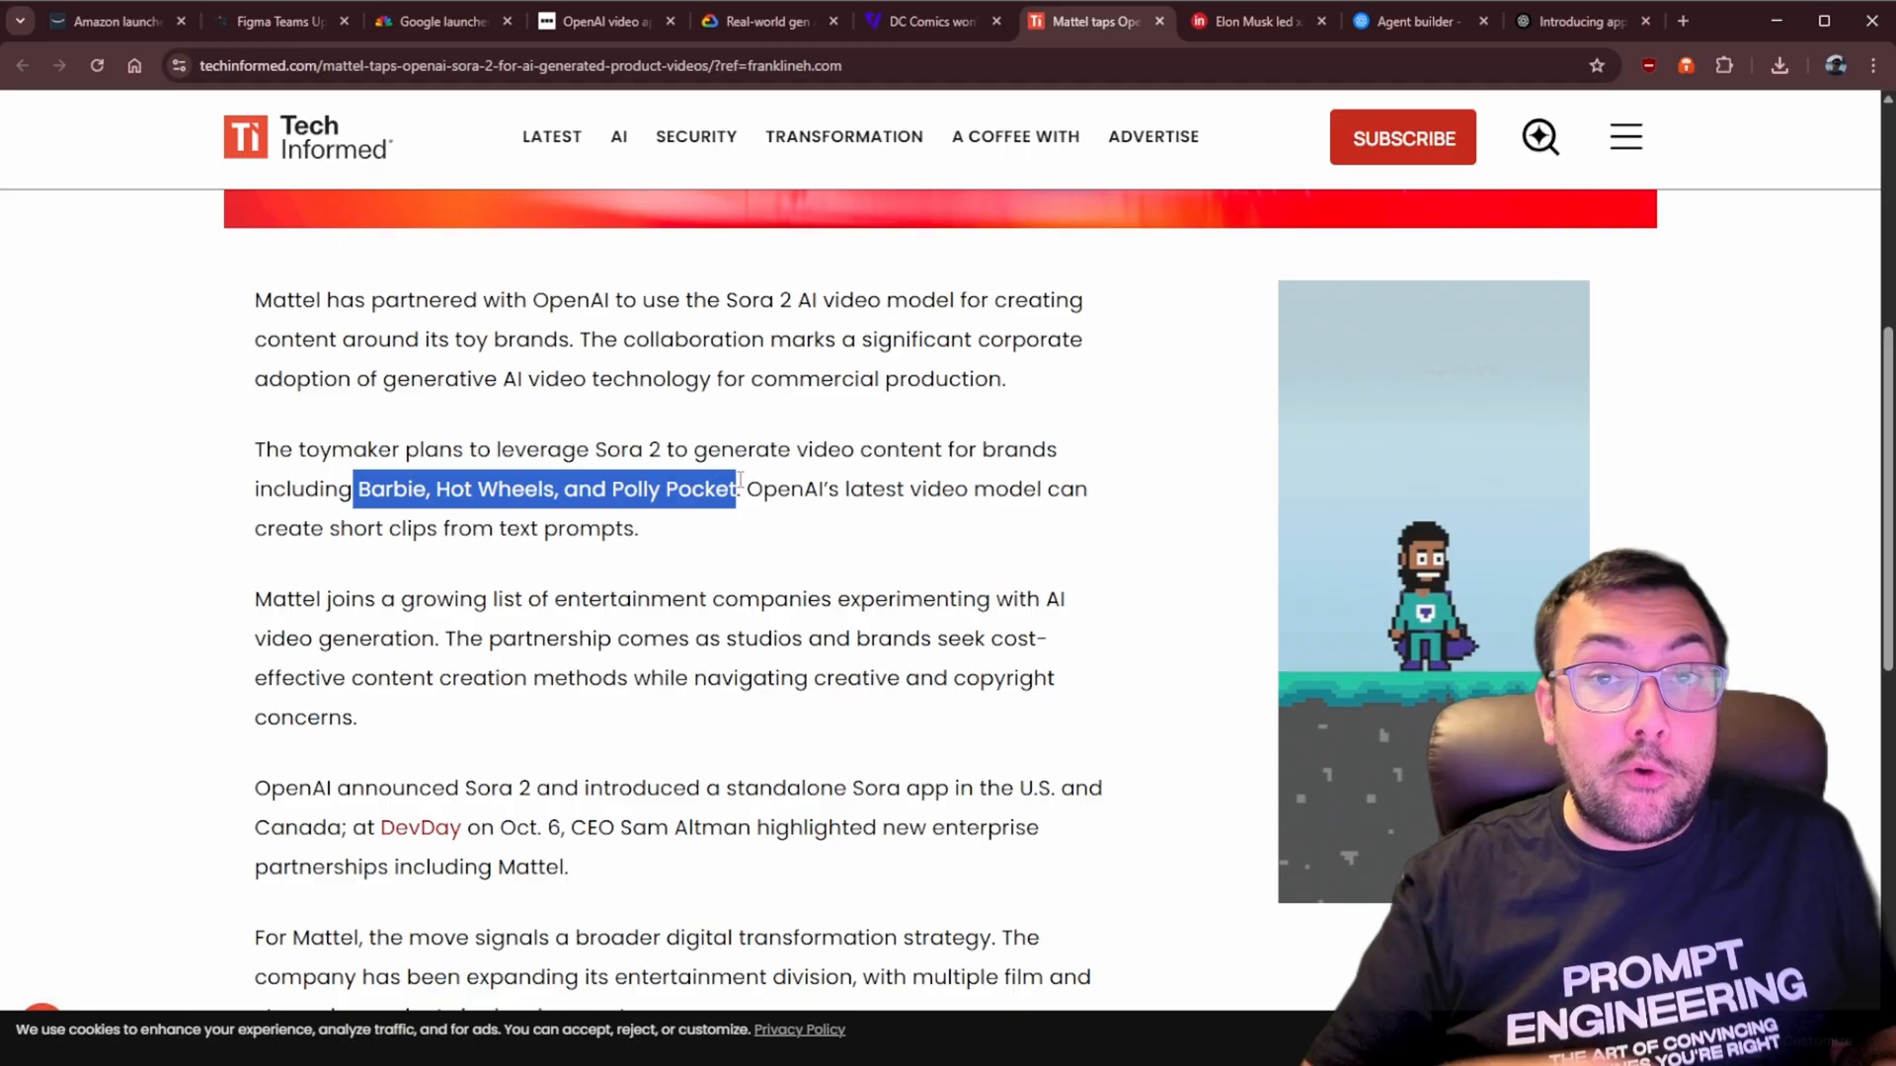
left_click(931, 20)
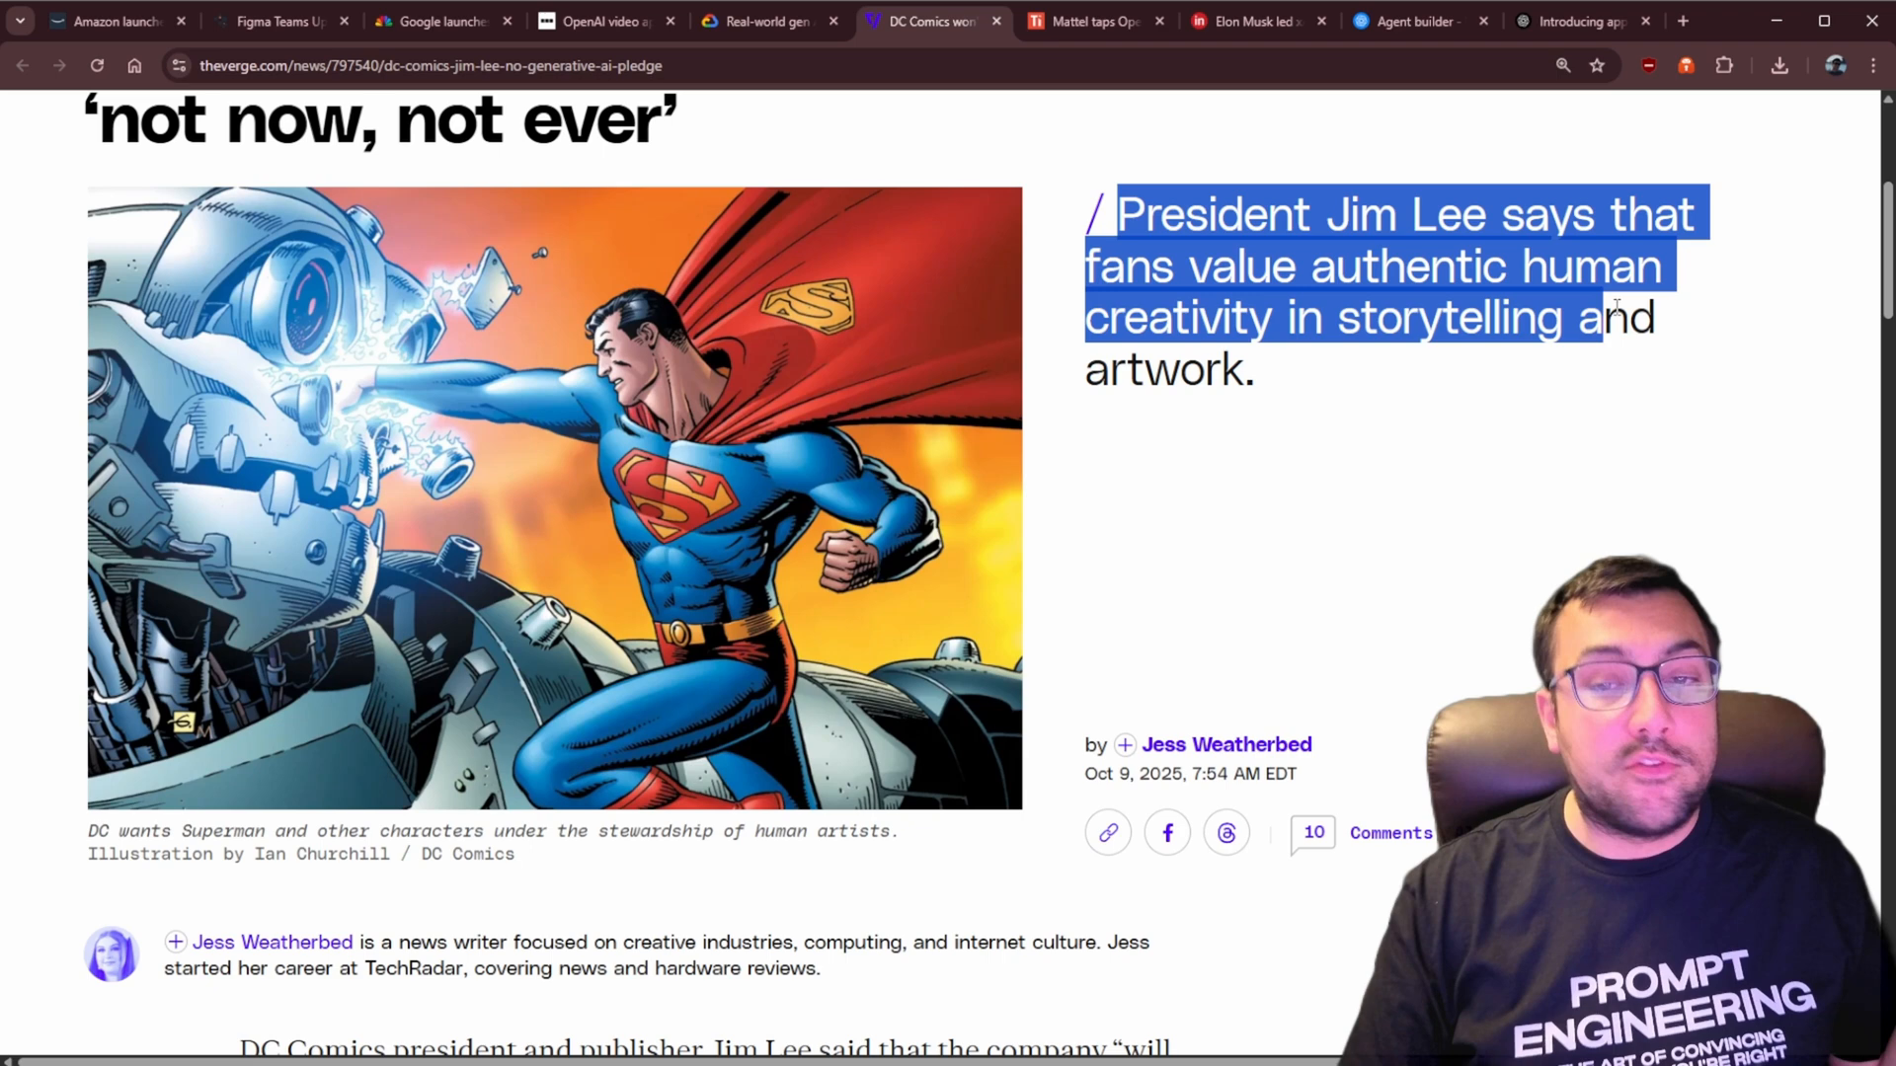
scroll("up", 3)
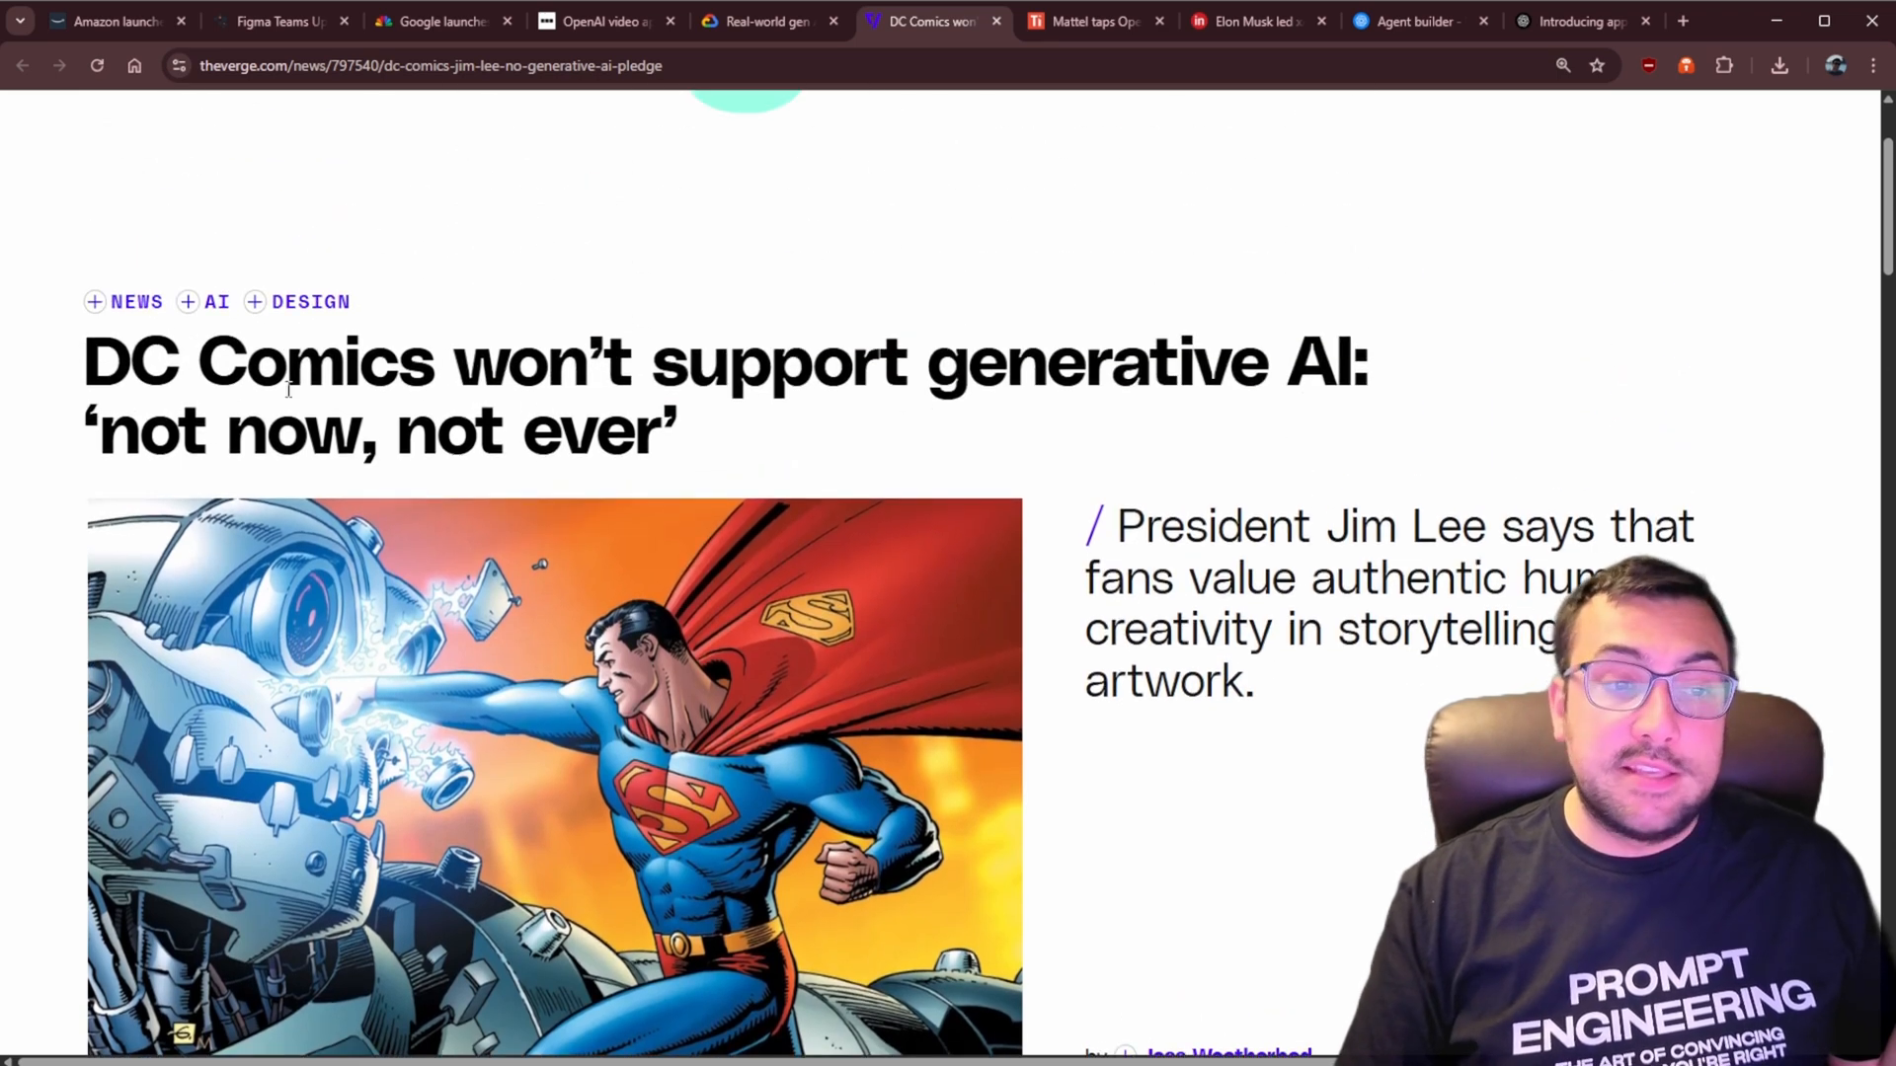
left_click_drag(96, 359, 484, 435)
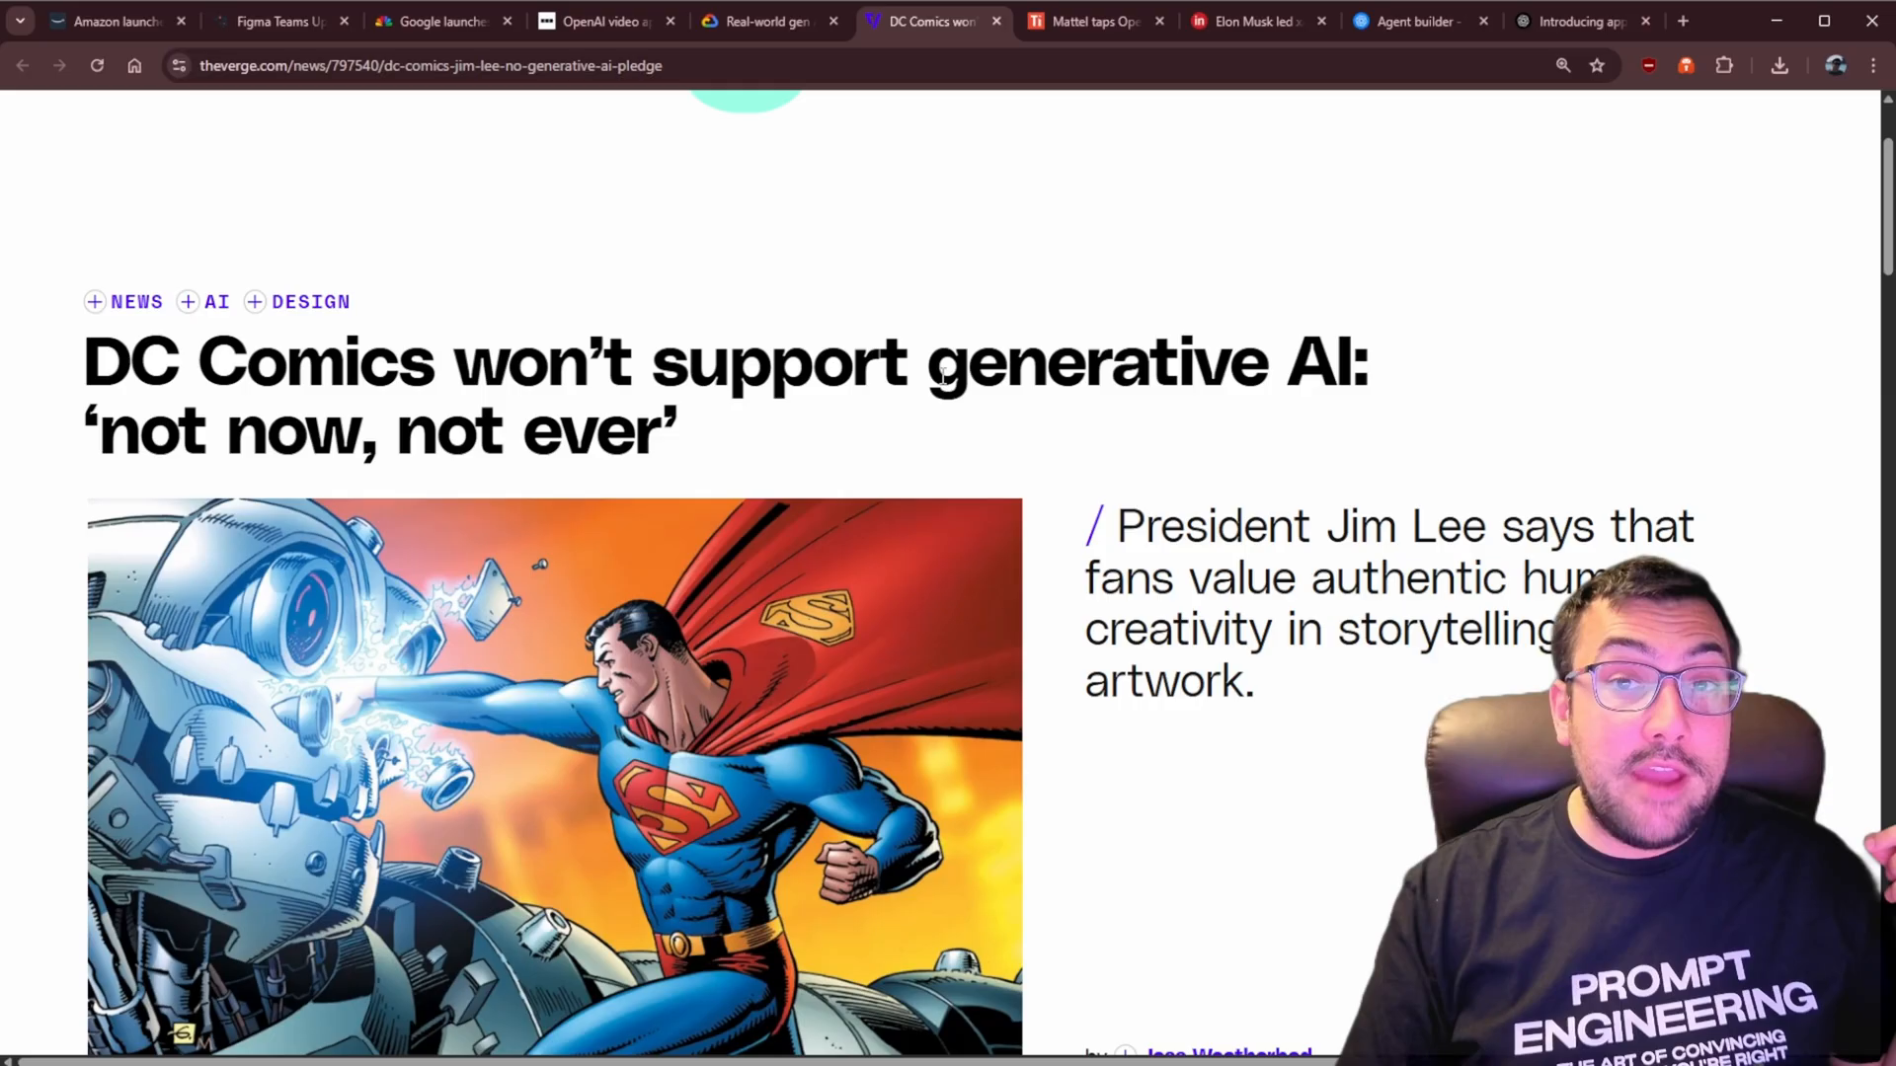
scroll("down", 3)
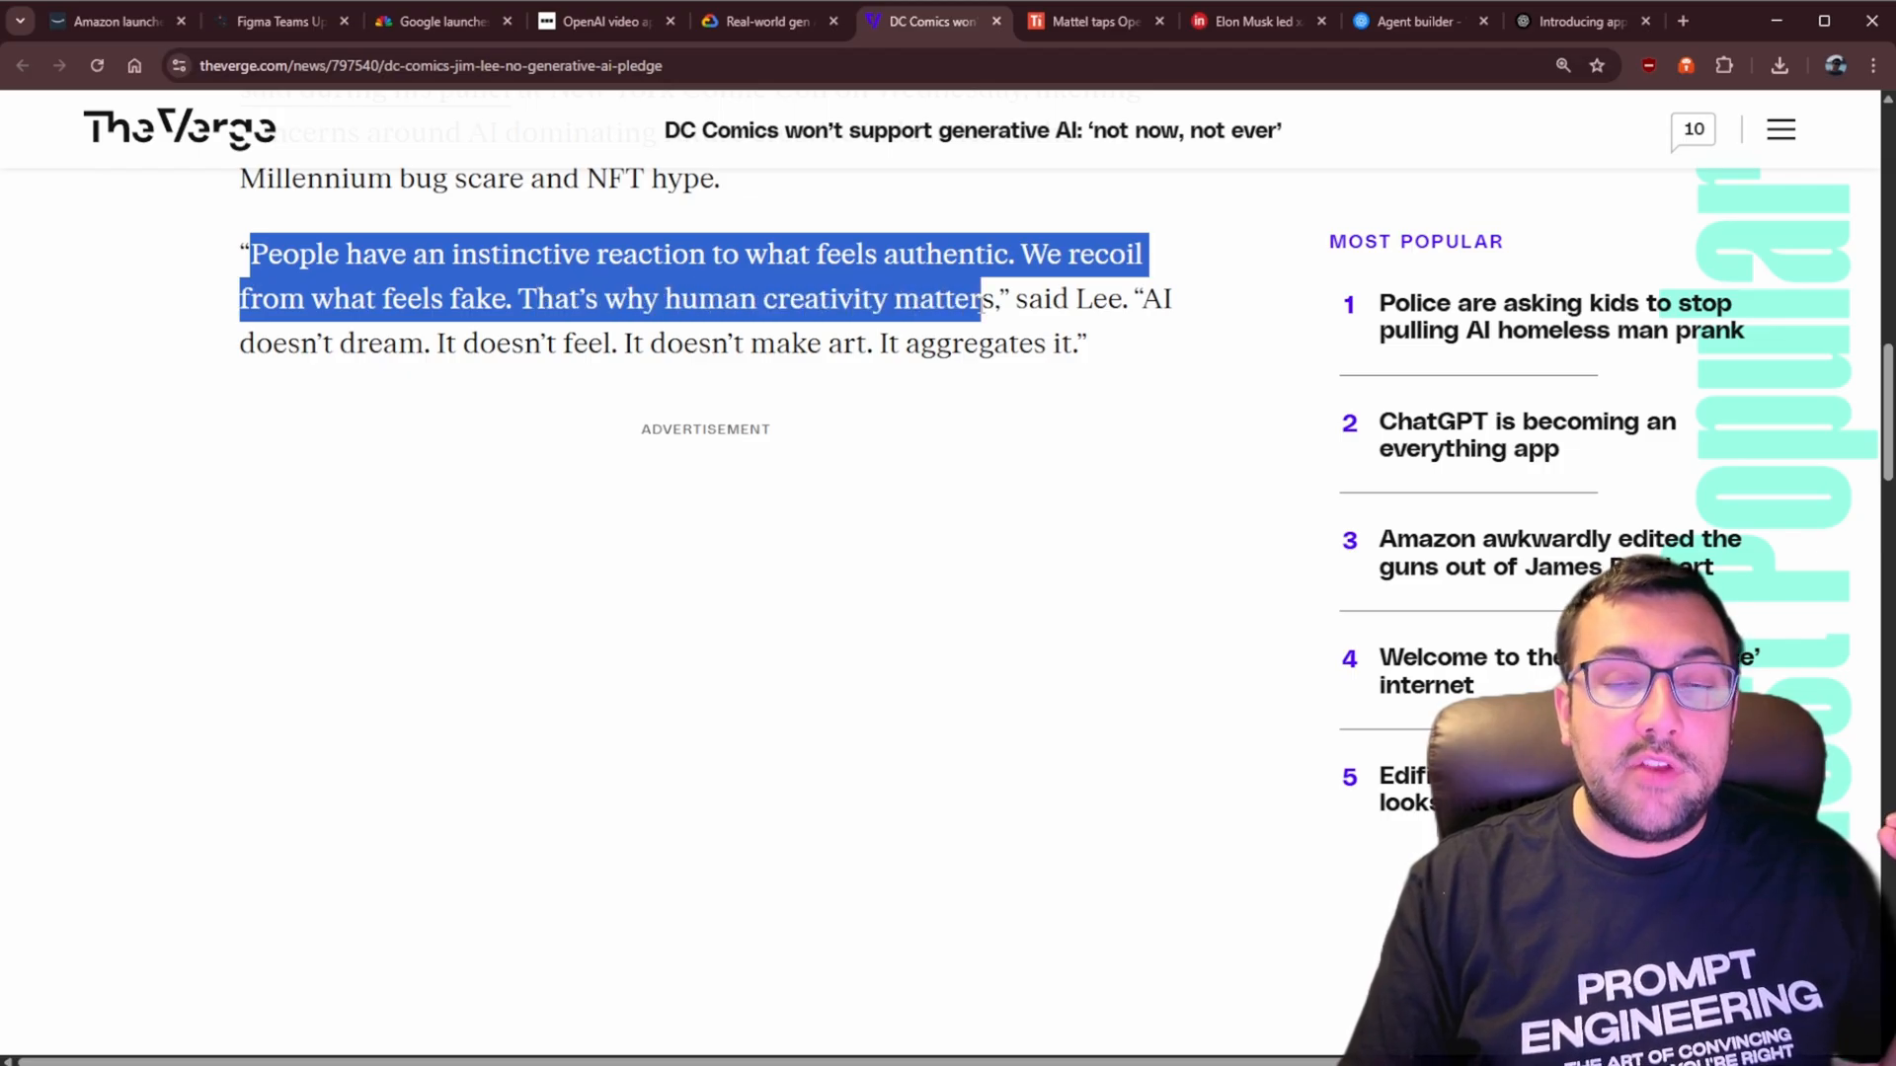
left_click(768, 21)
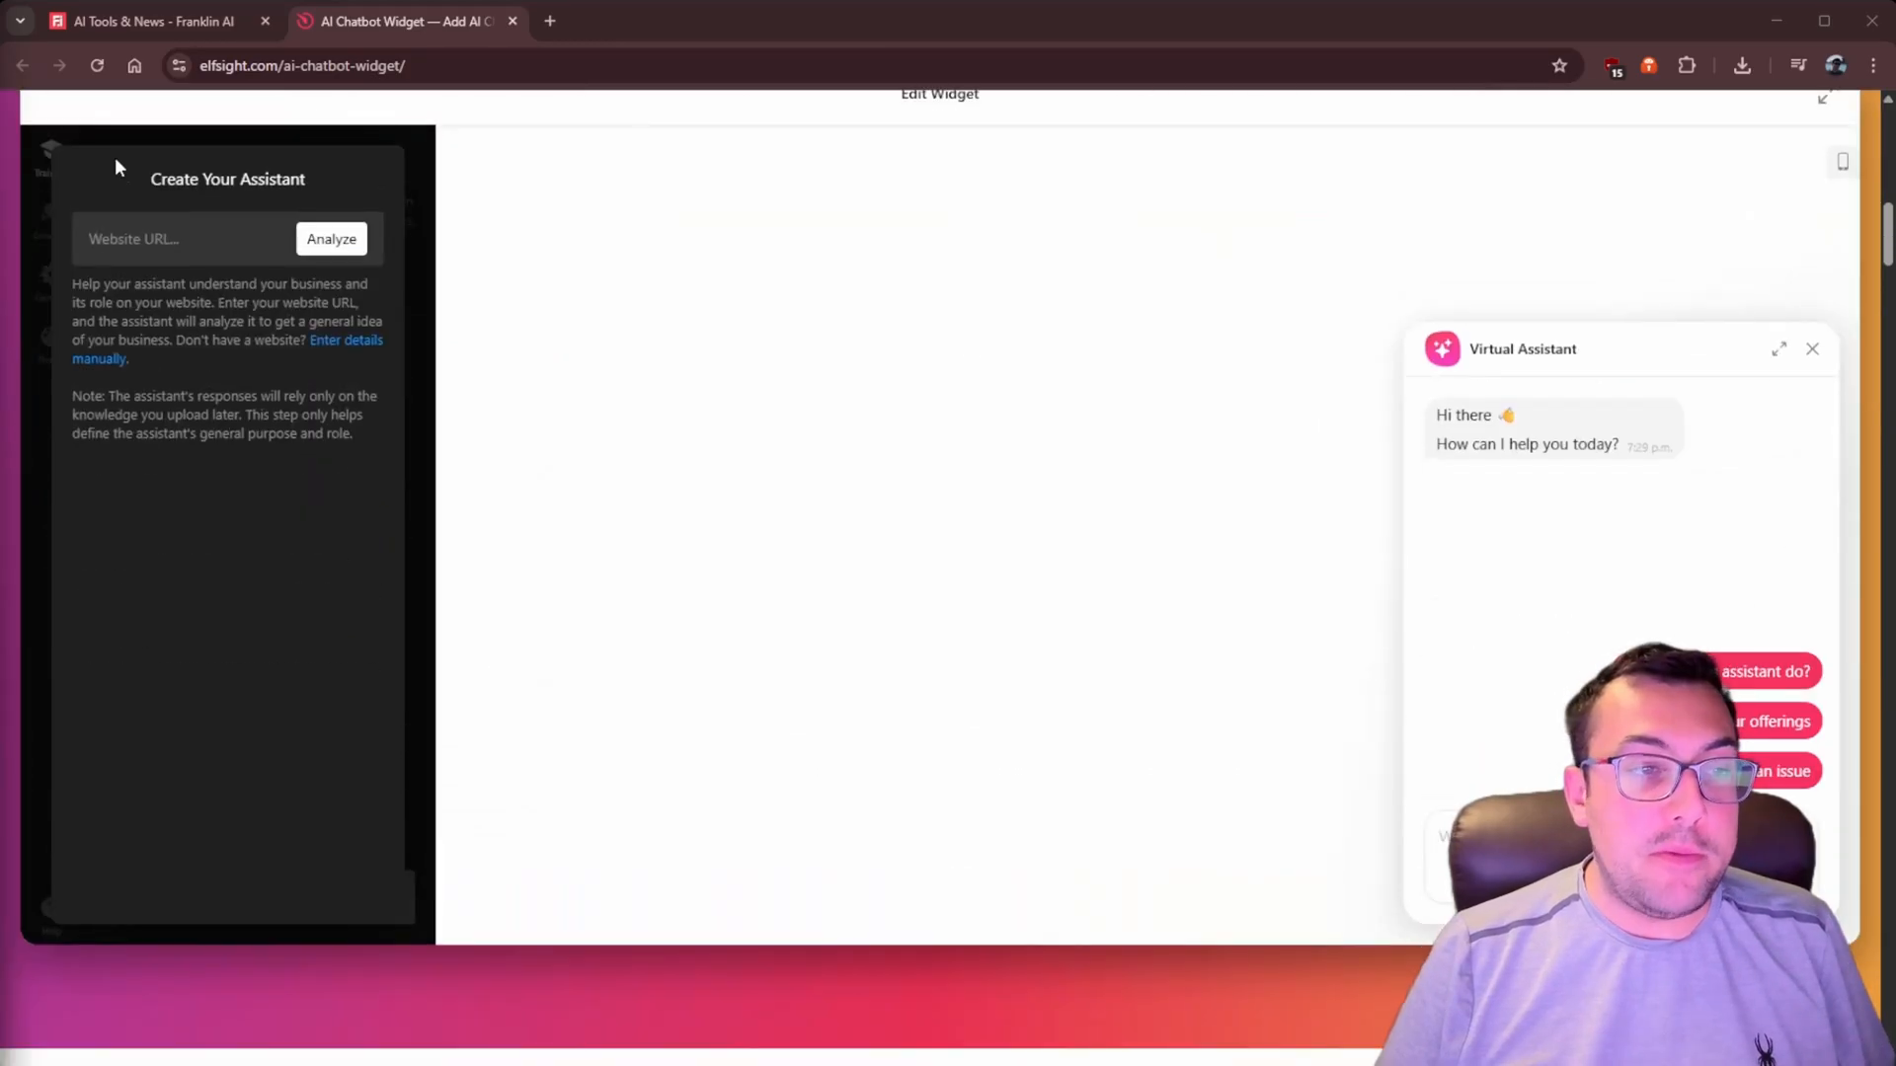
Ask the Franklin AI Assistant preview about newest AI tools and latest AI news, comparing with the site
left_click(330, 238)
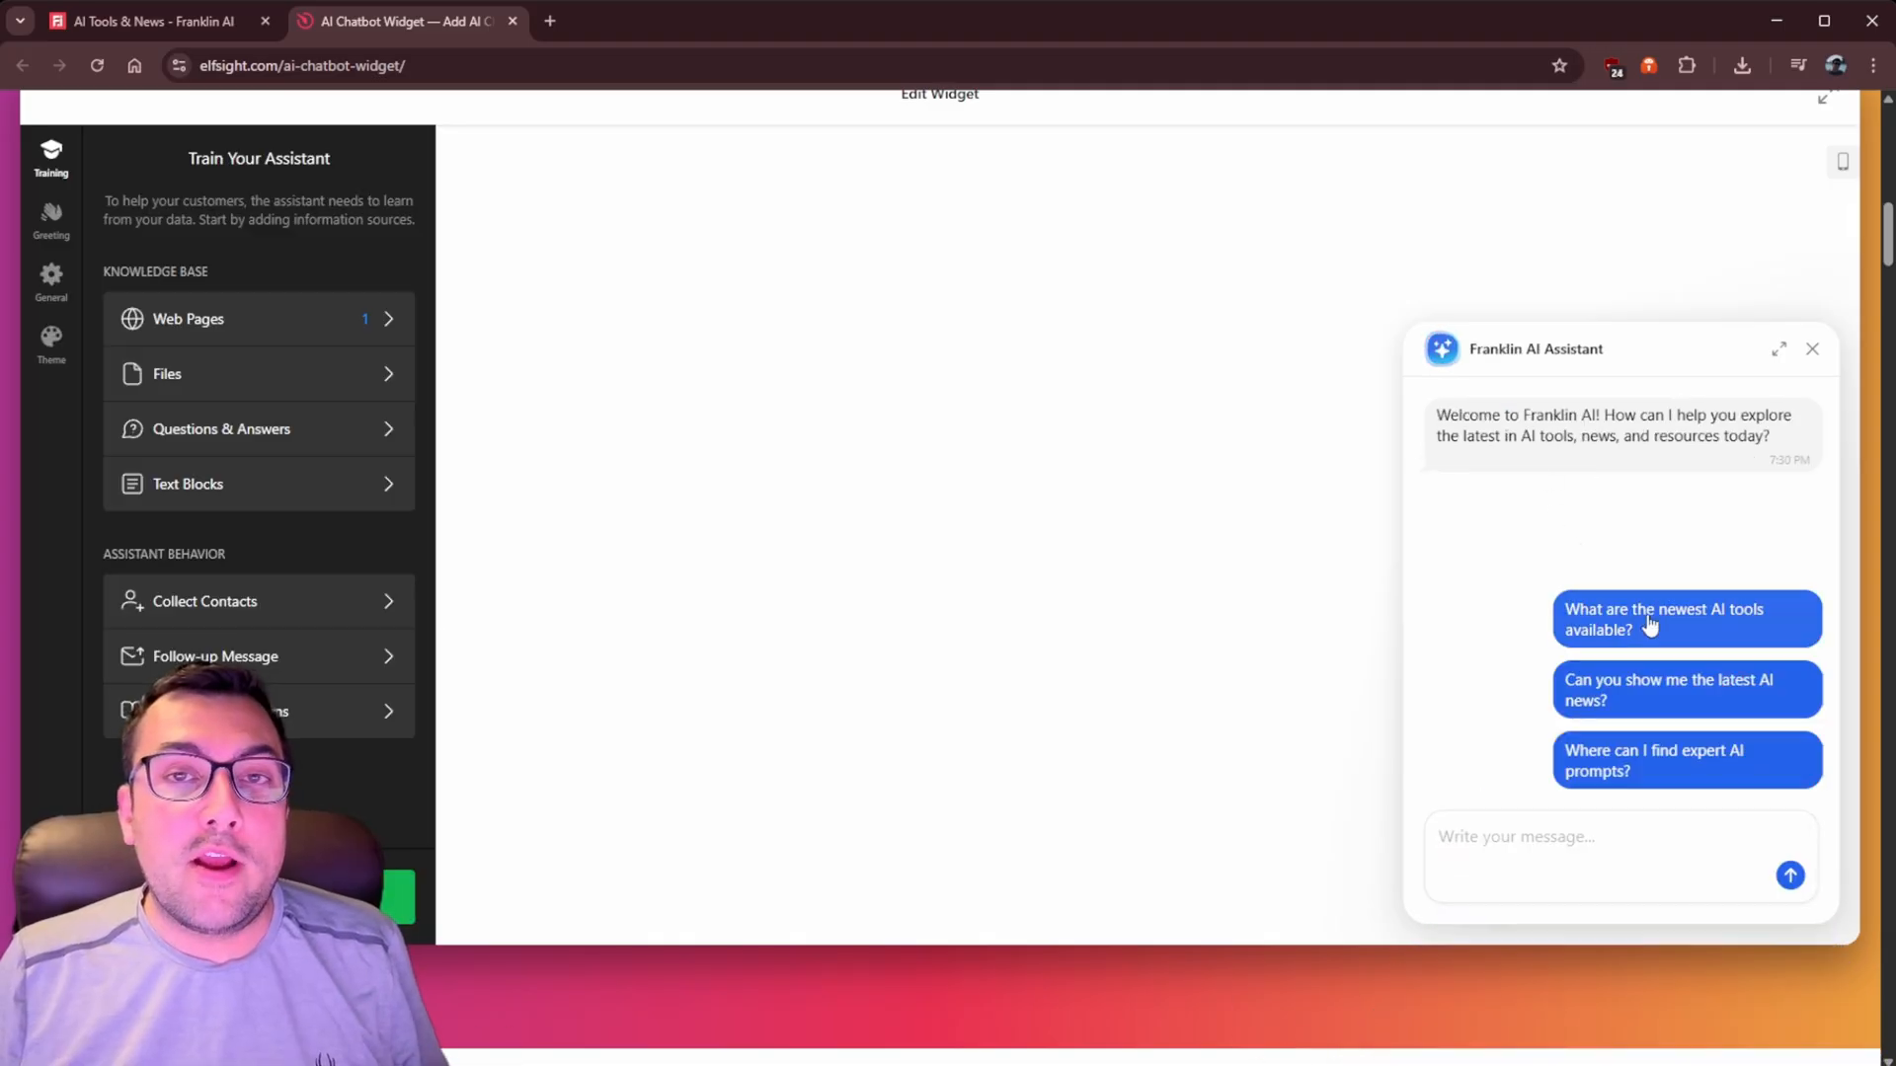
left_click(1685, 619)
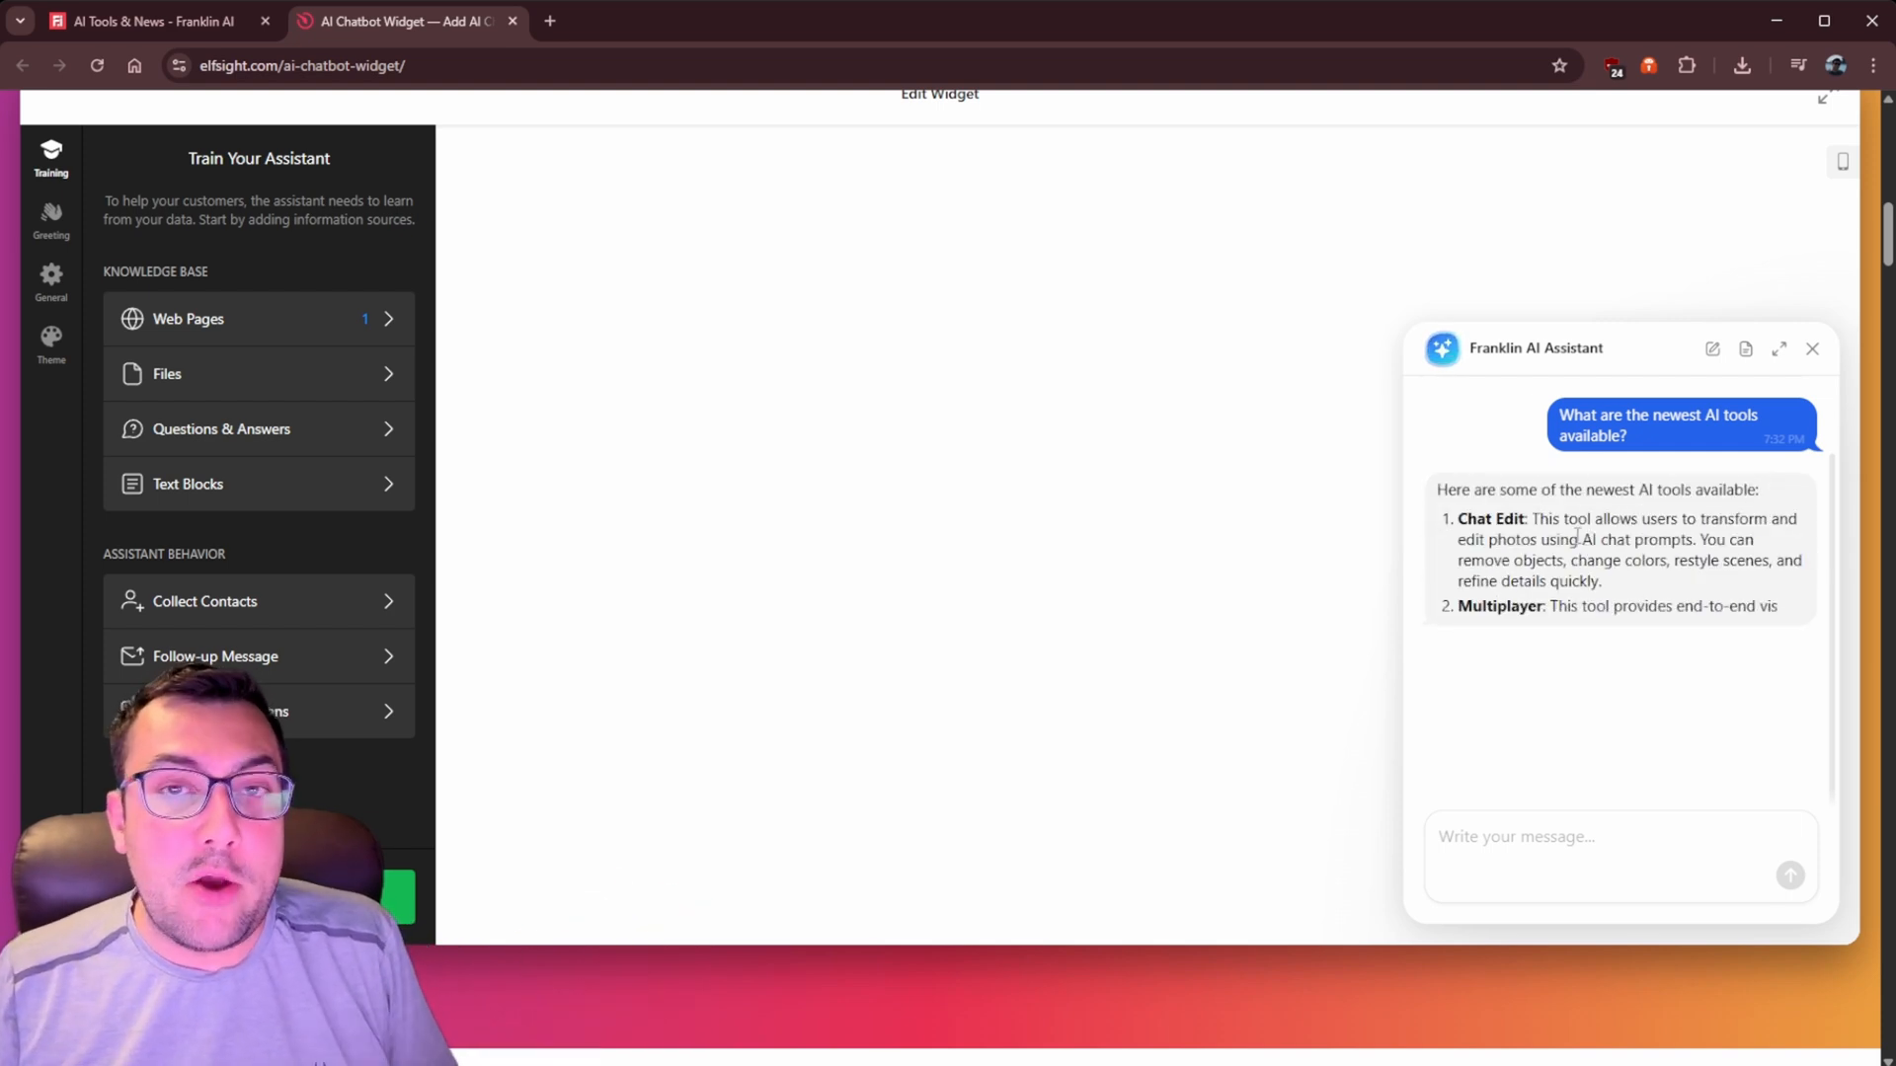
left_click(145, 21)
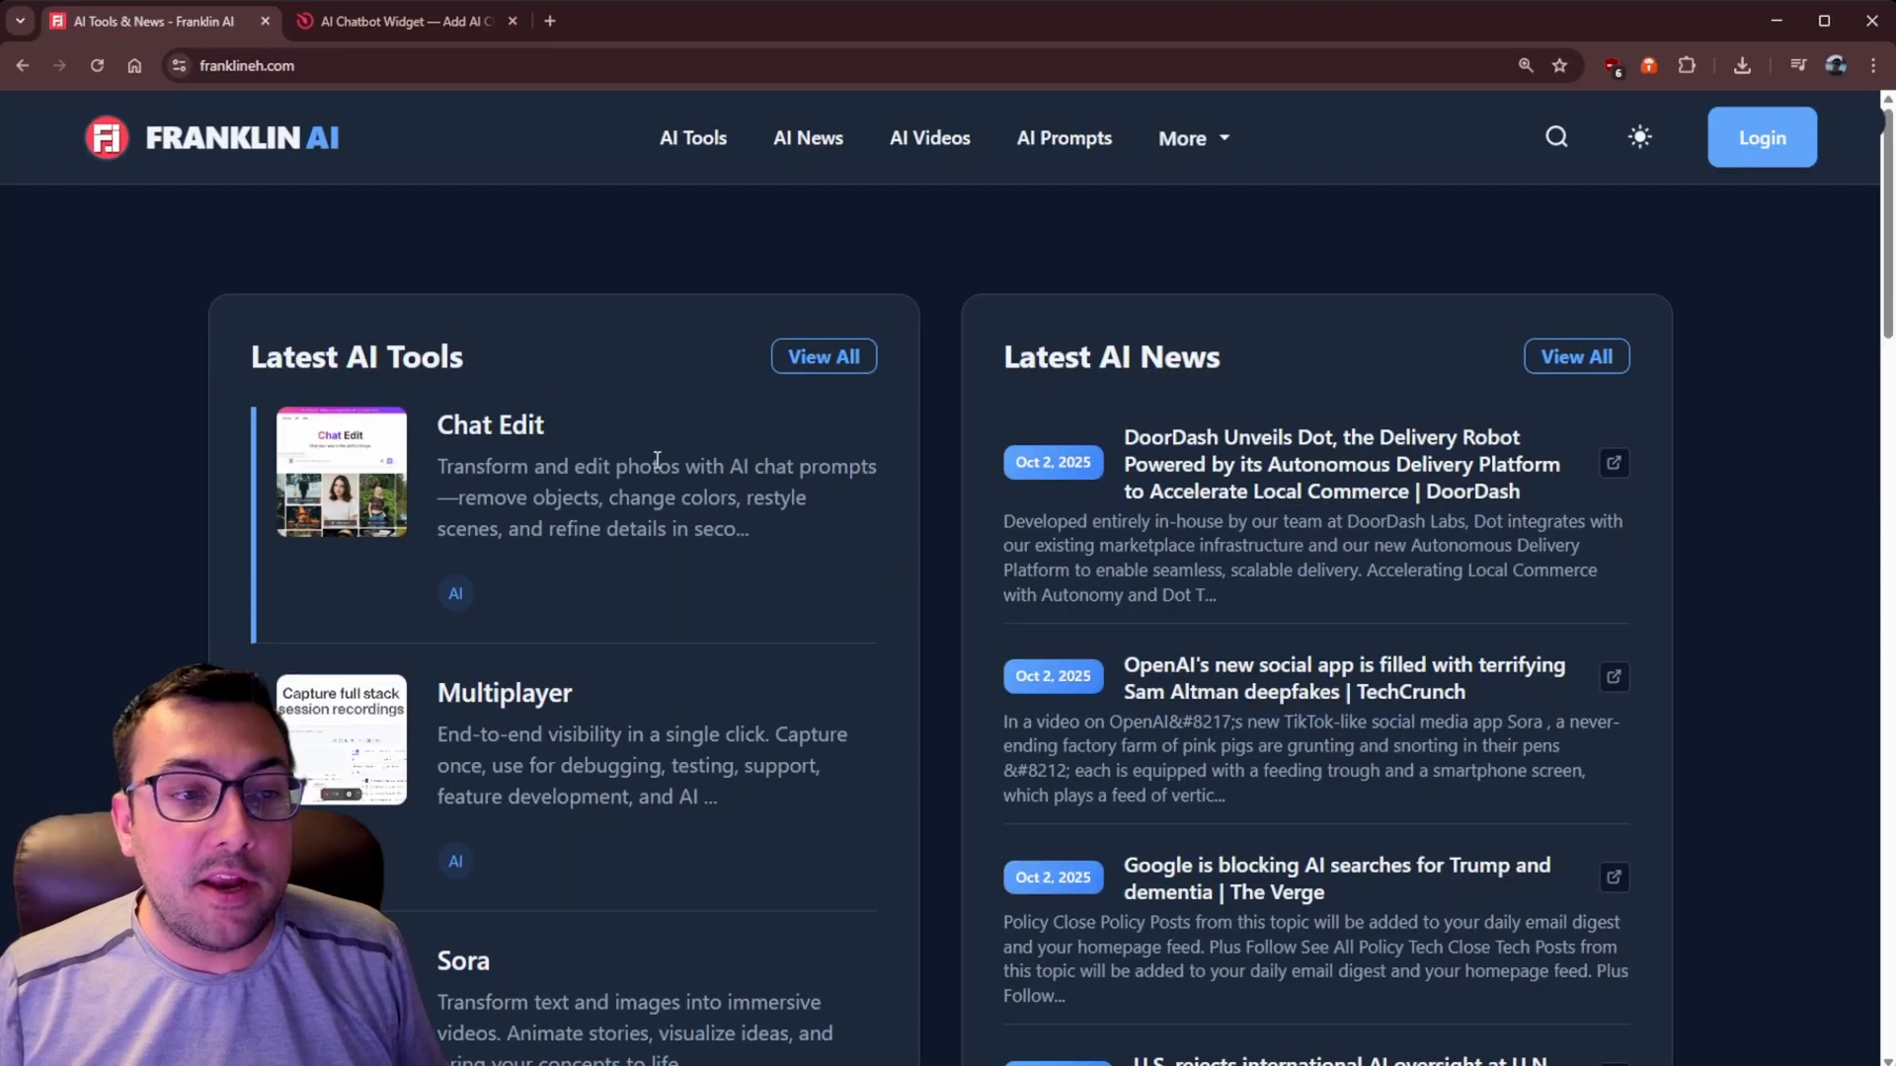
left_click(404, 21)
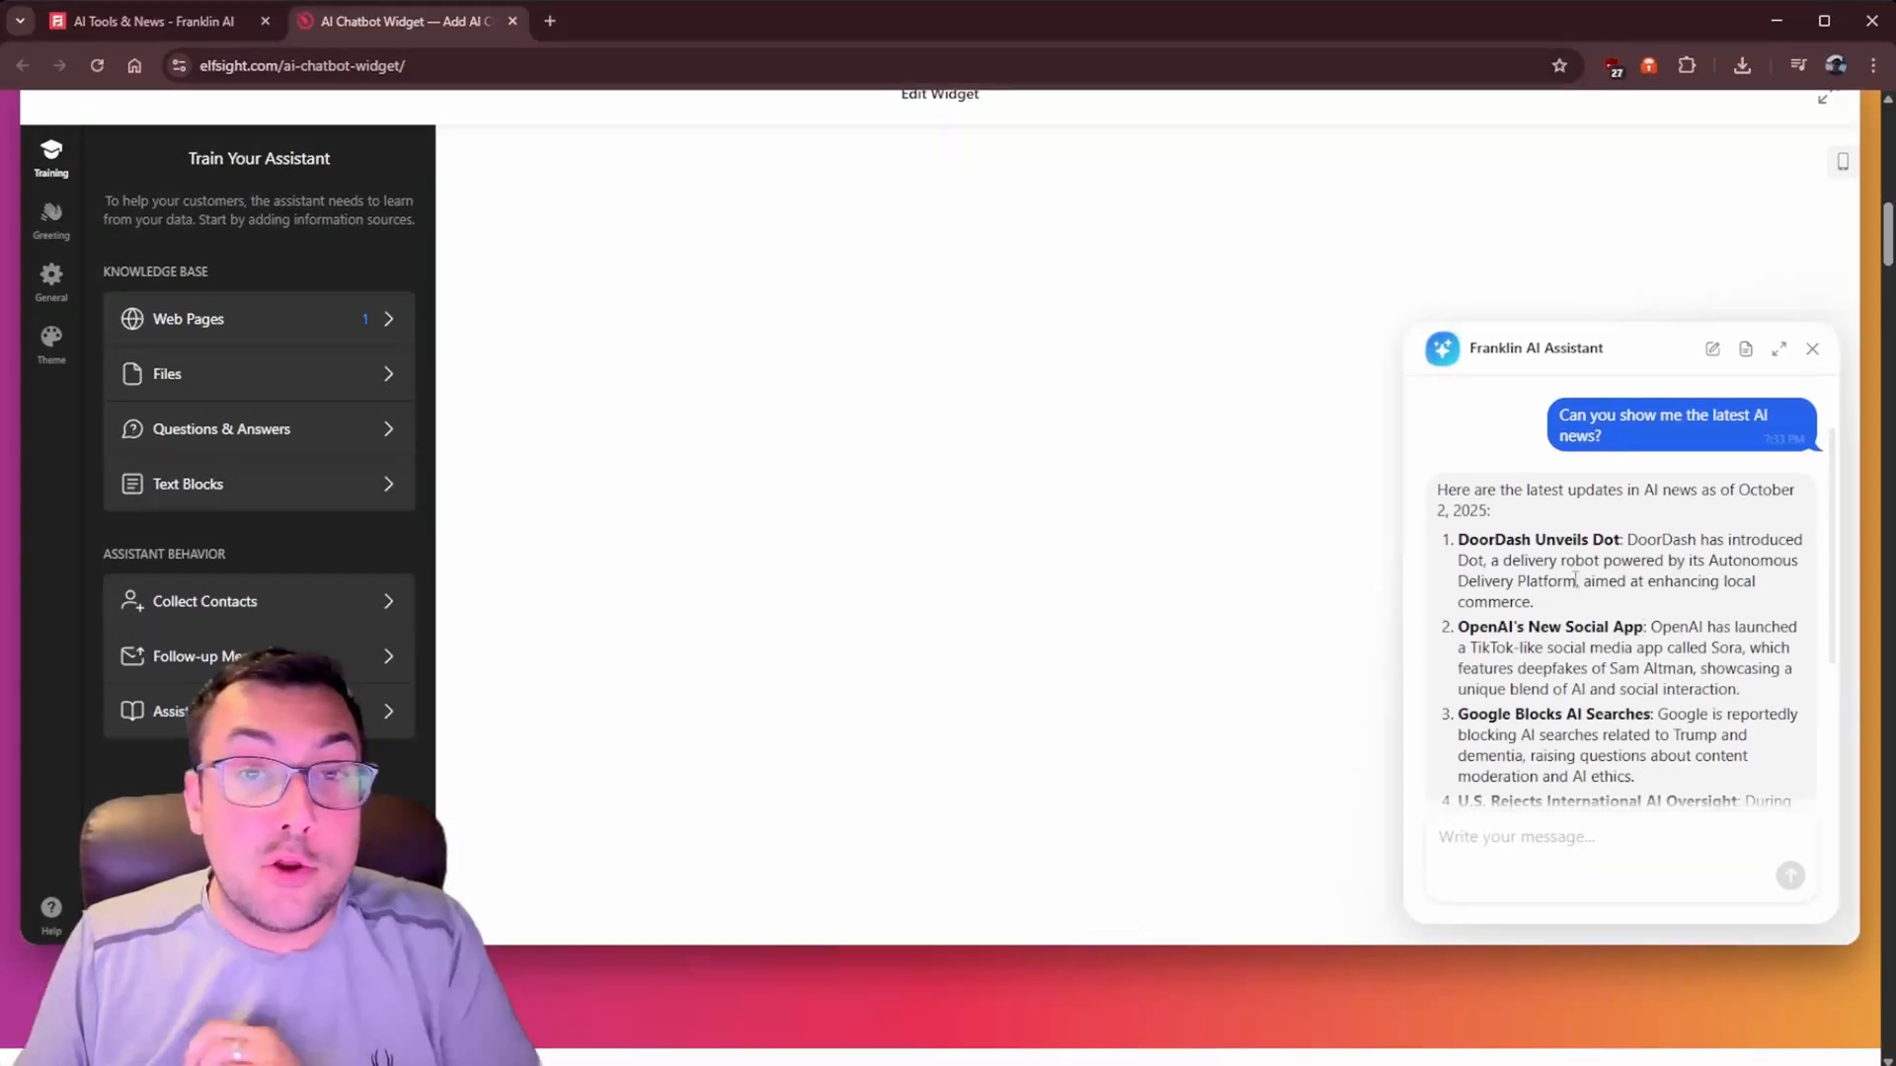
scroll("down", 3)
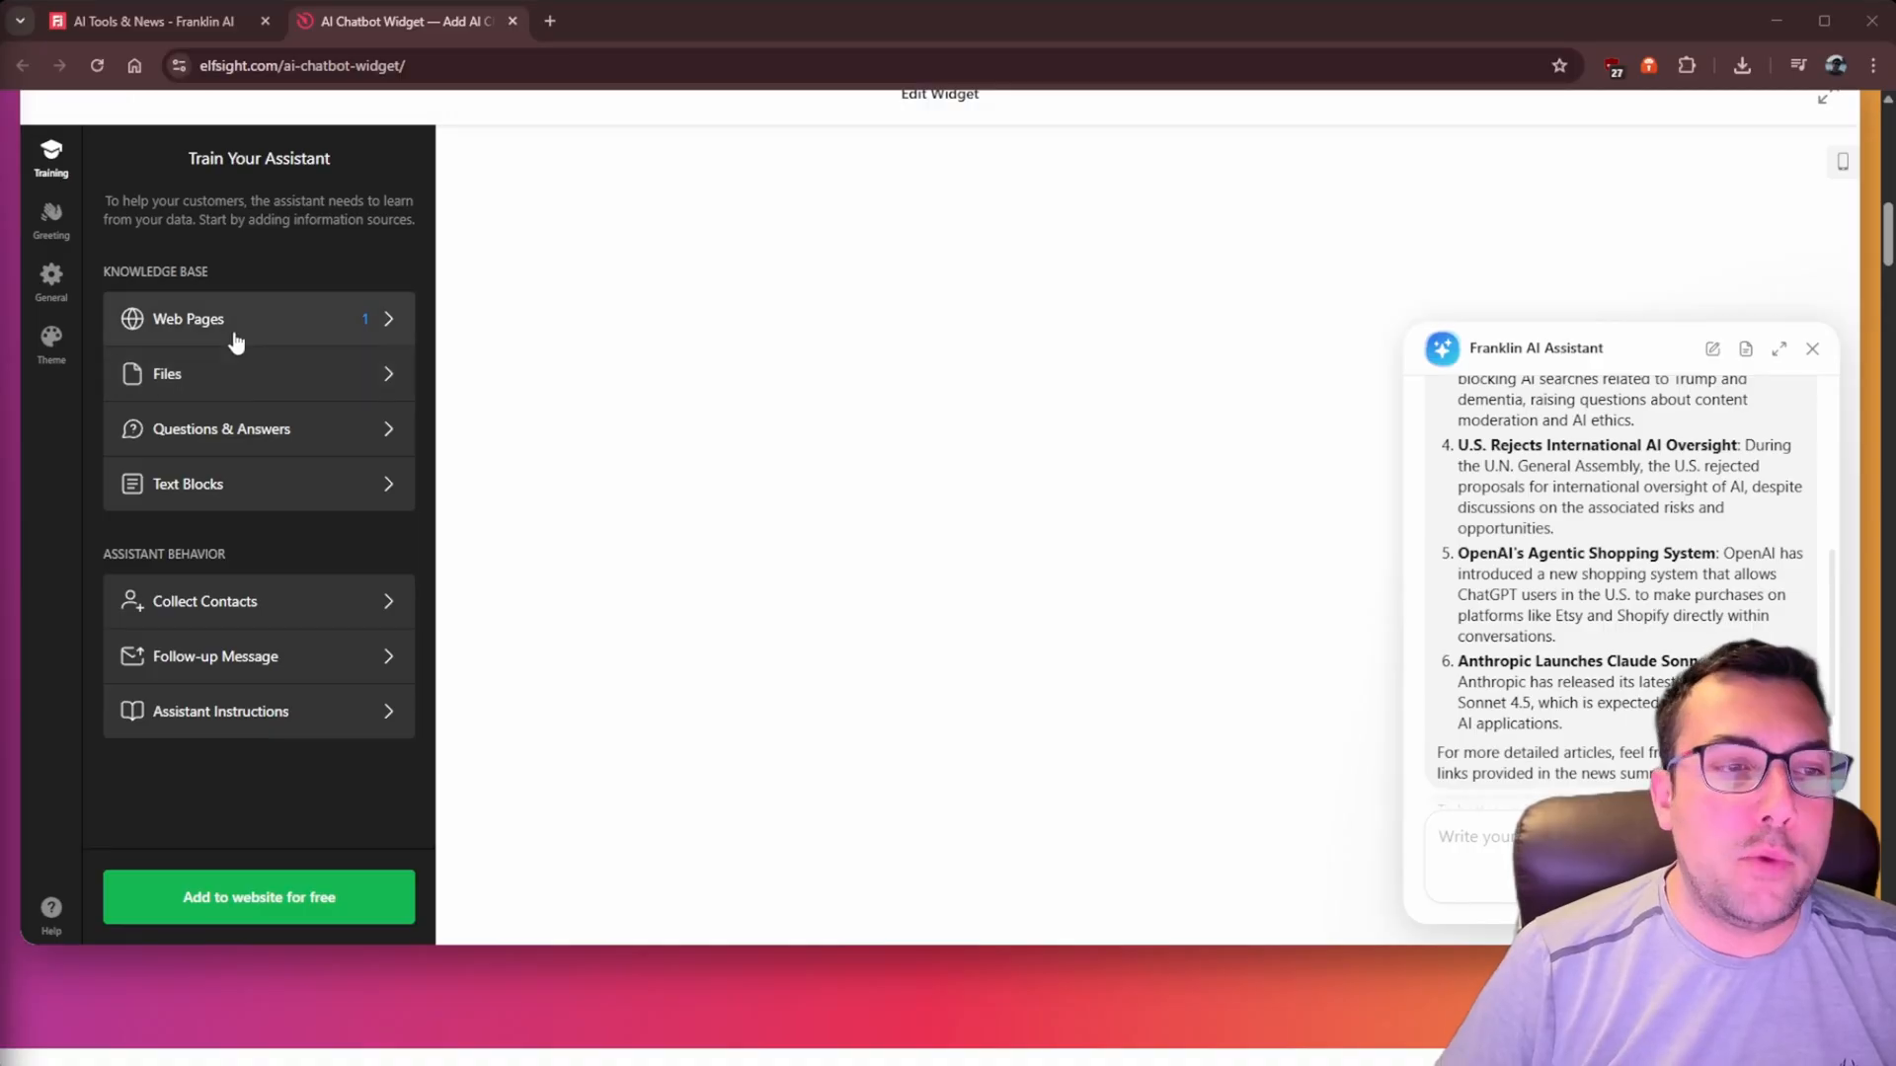
Add a collaborations Q&A to the training and ask the preview 'Does Franklin do collabs'
left_click(222, 428)
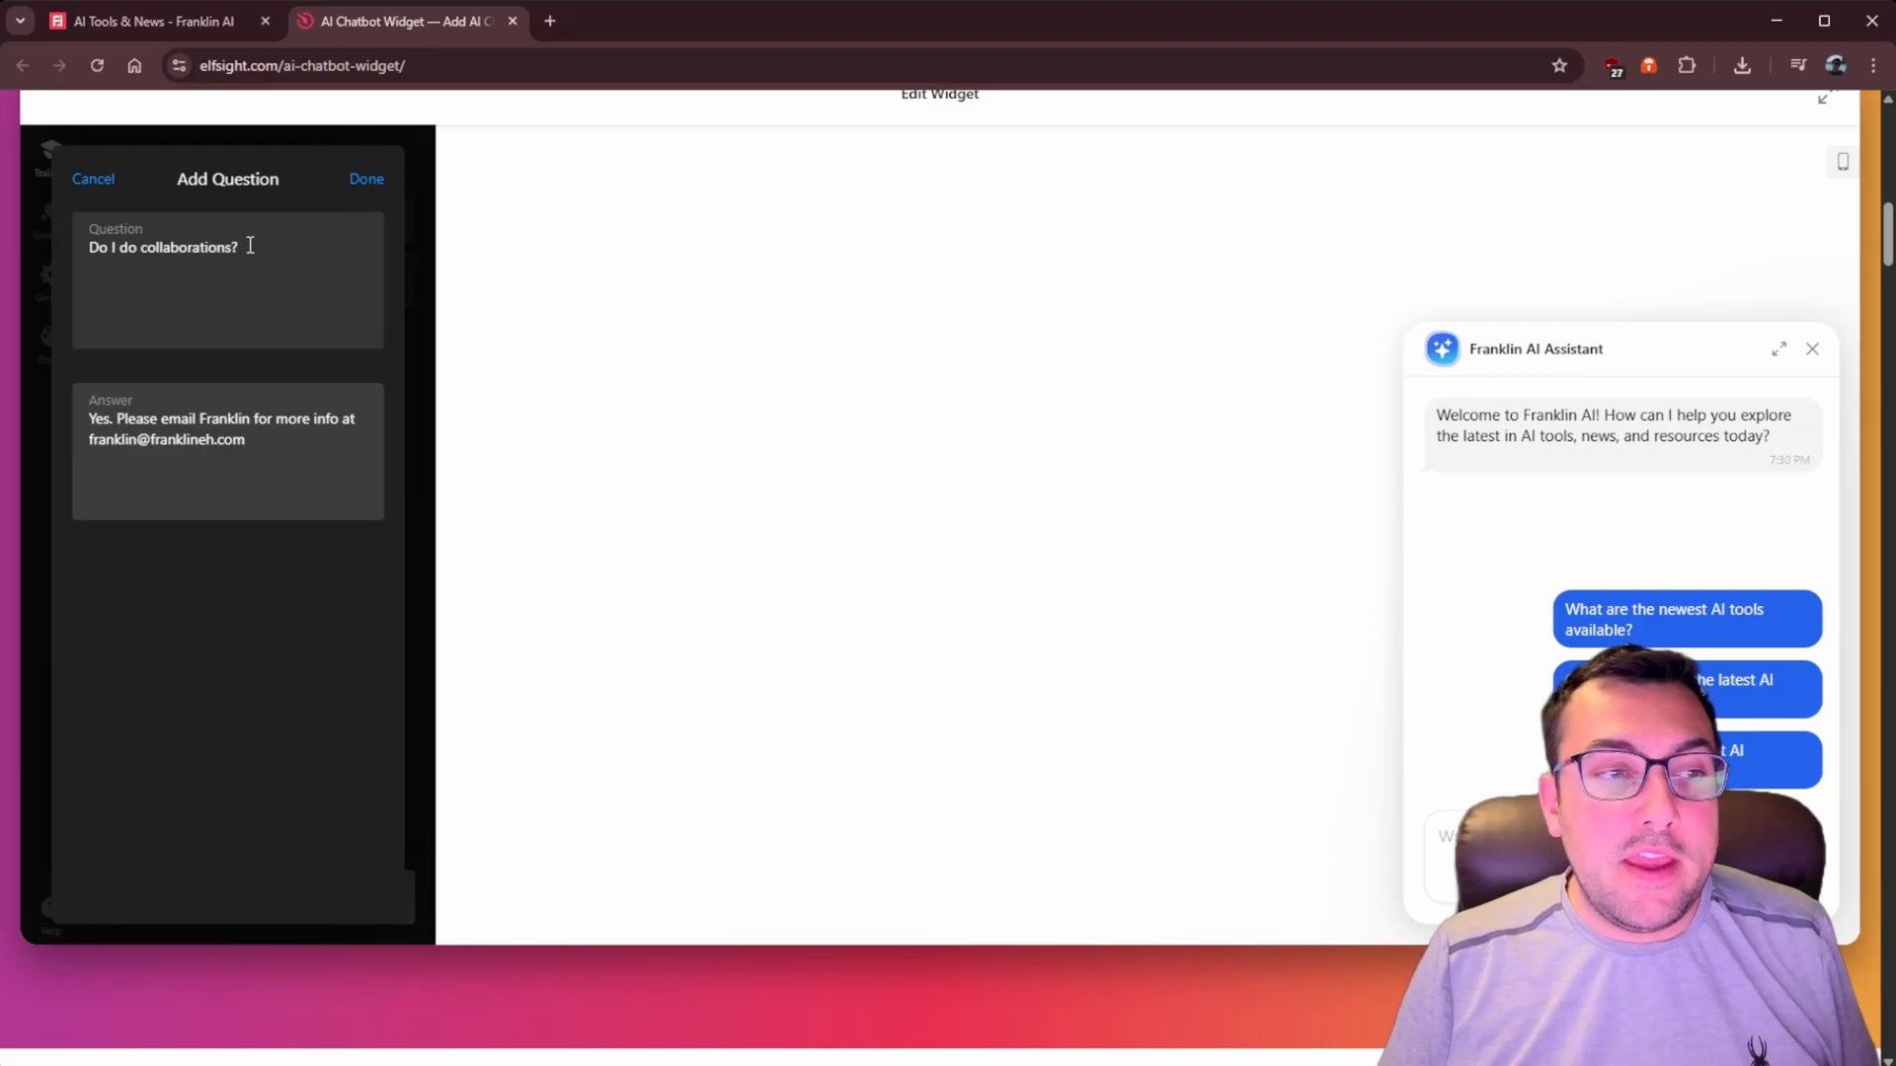
left_click(366, 177)
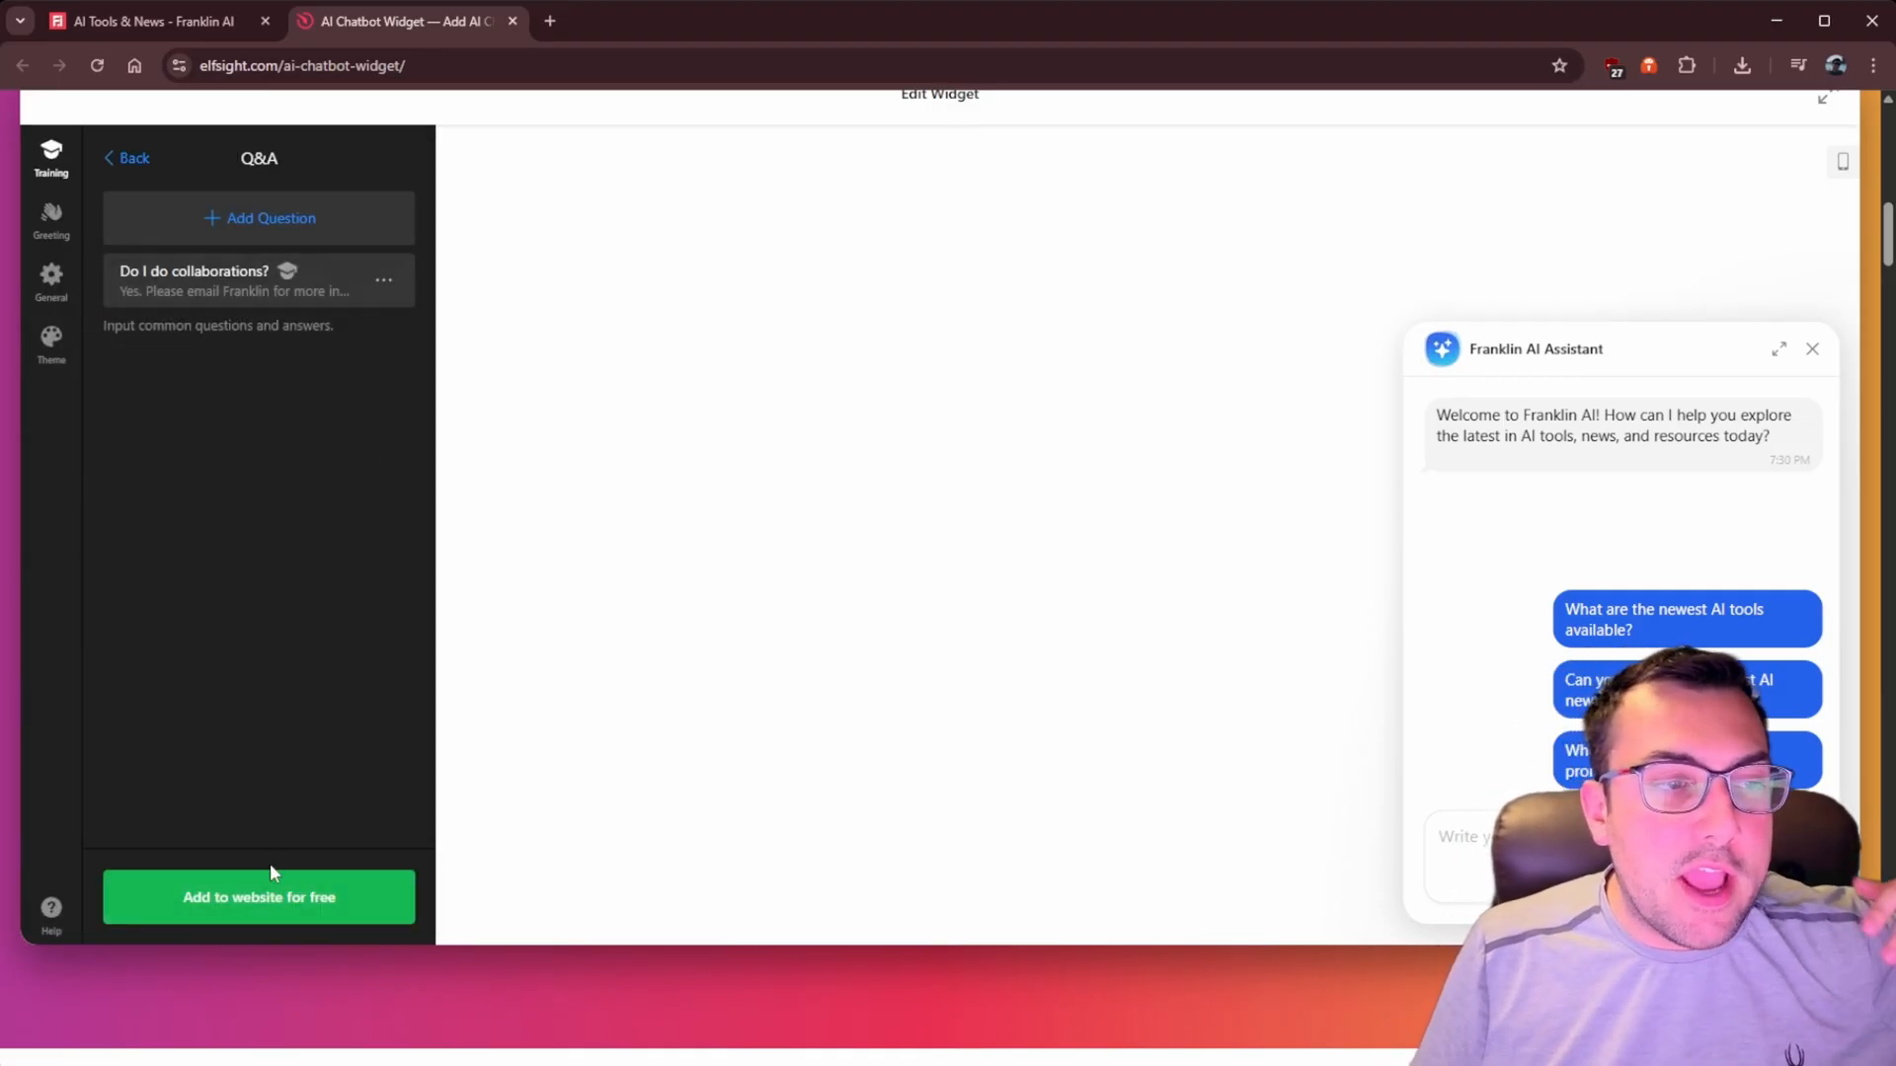
left_click(127, 158)
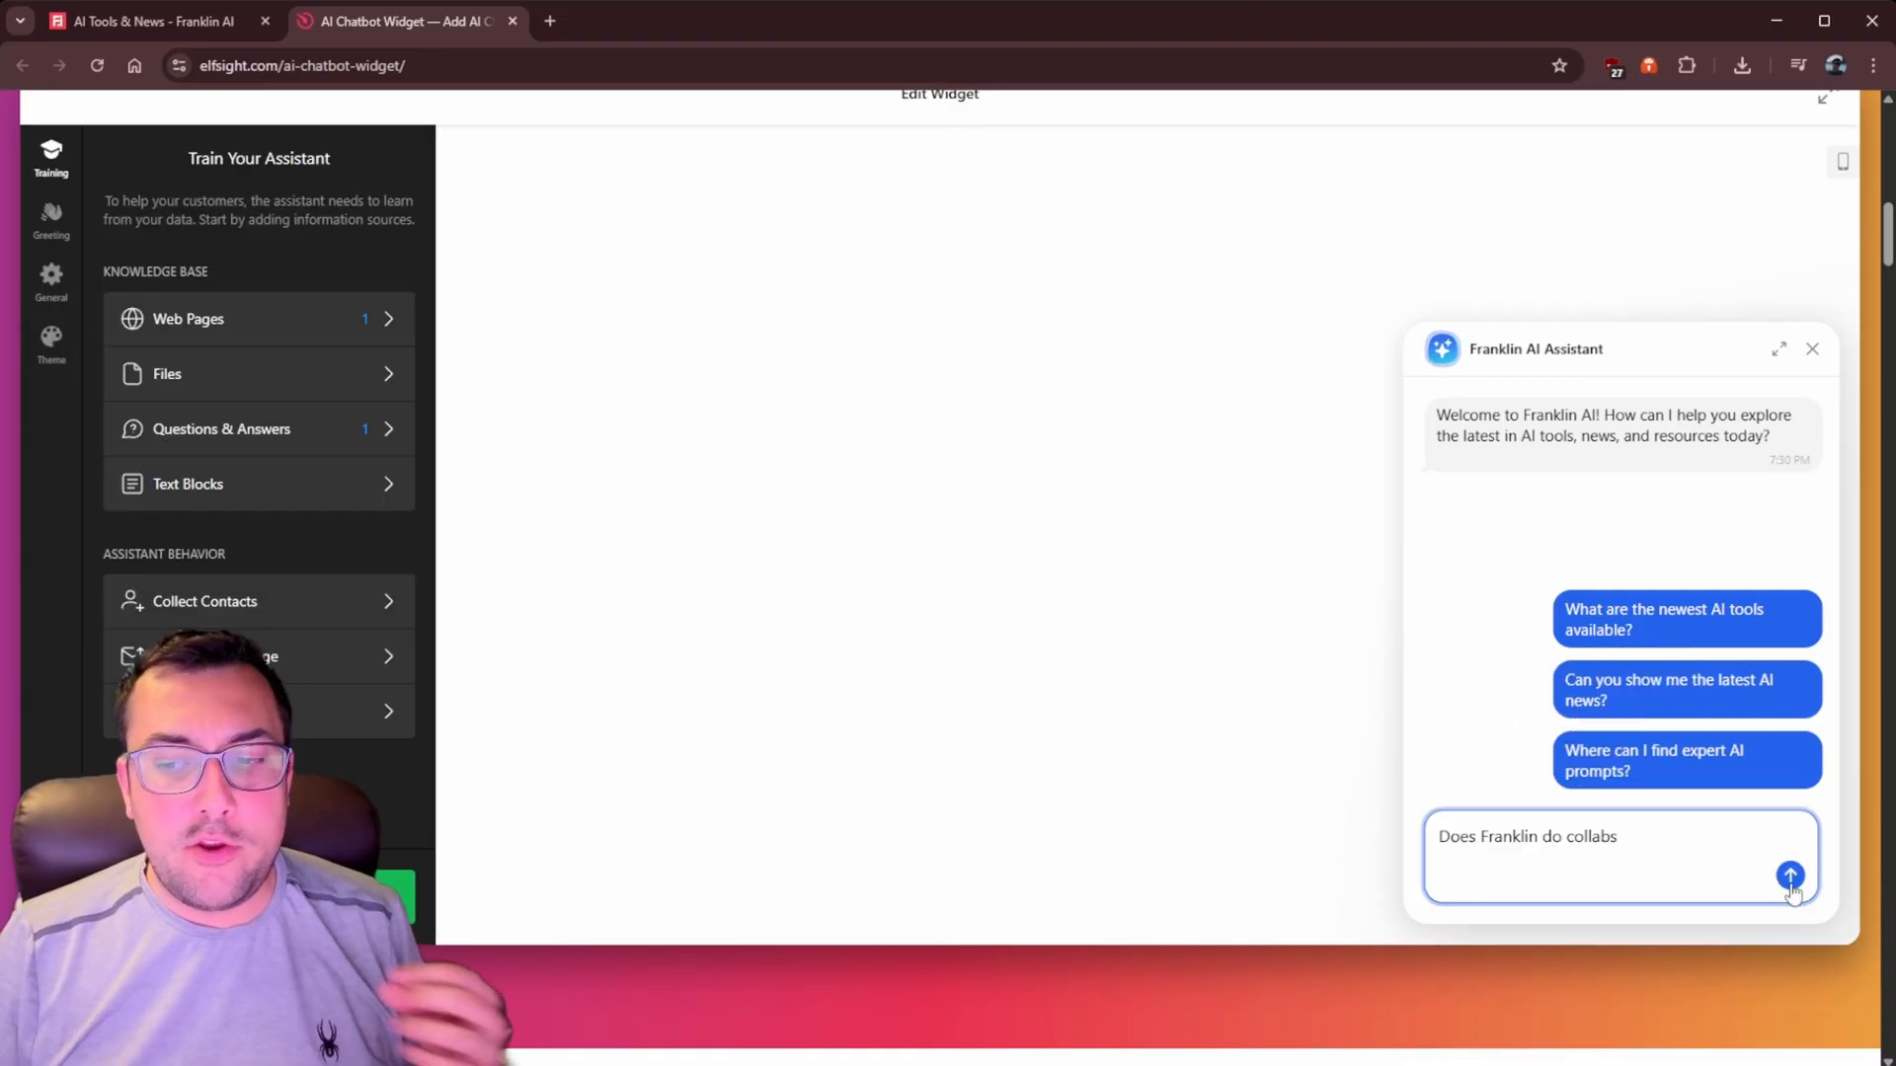
left_click(1790, 877)
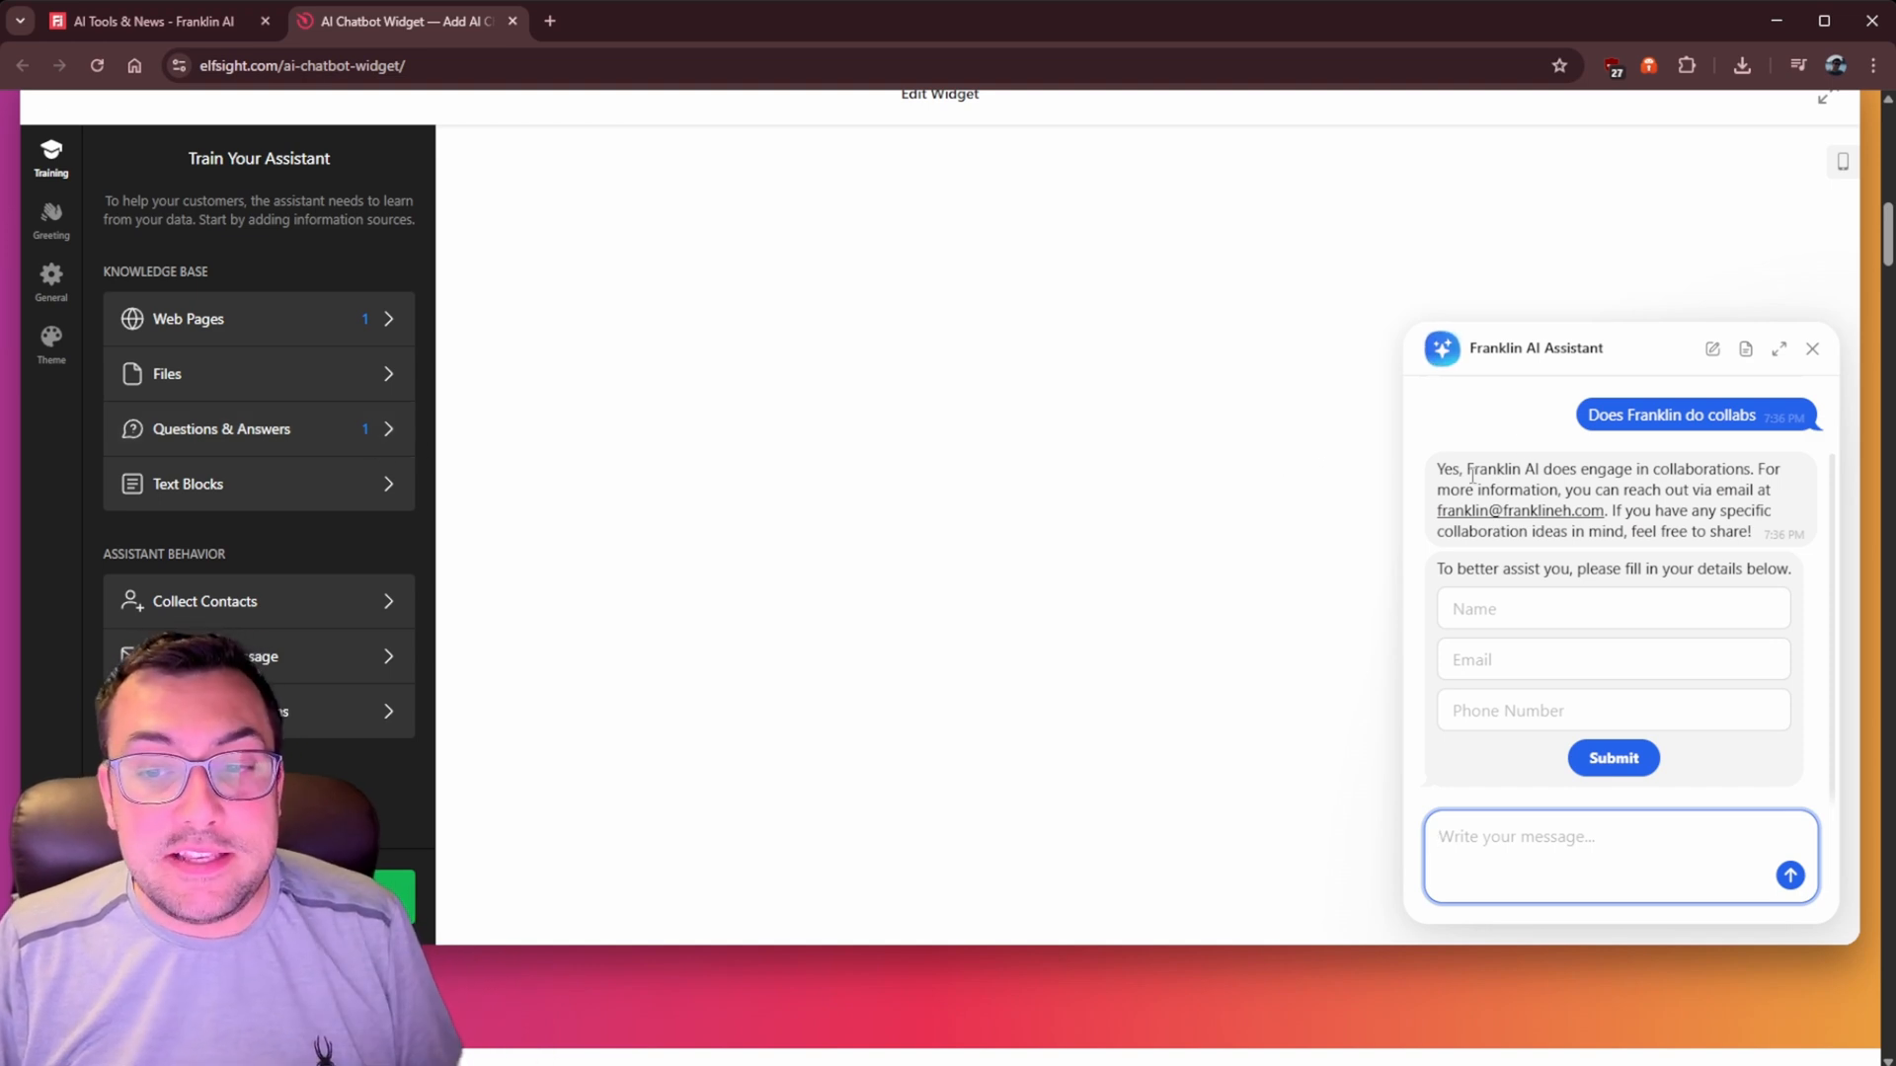
Browse the Greeting, General and Theme settings to pick the dark theme, then open the BBC Sora article
left_click(51, 220)
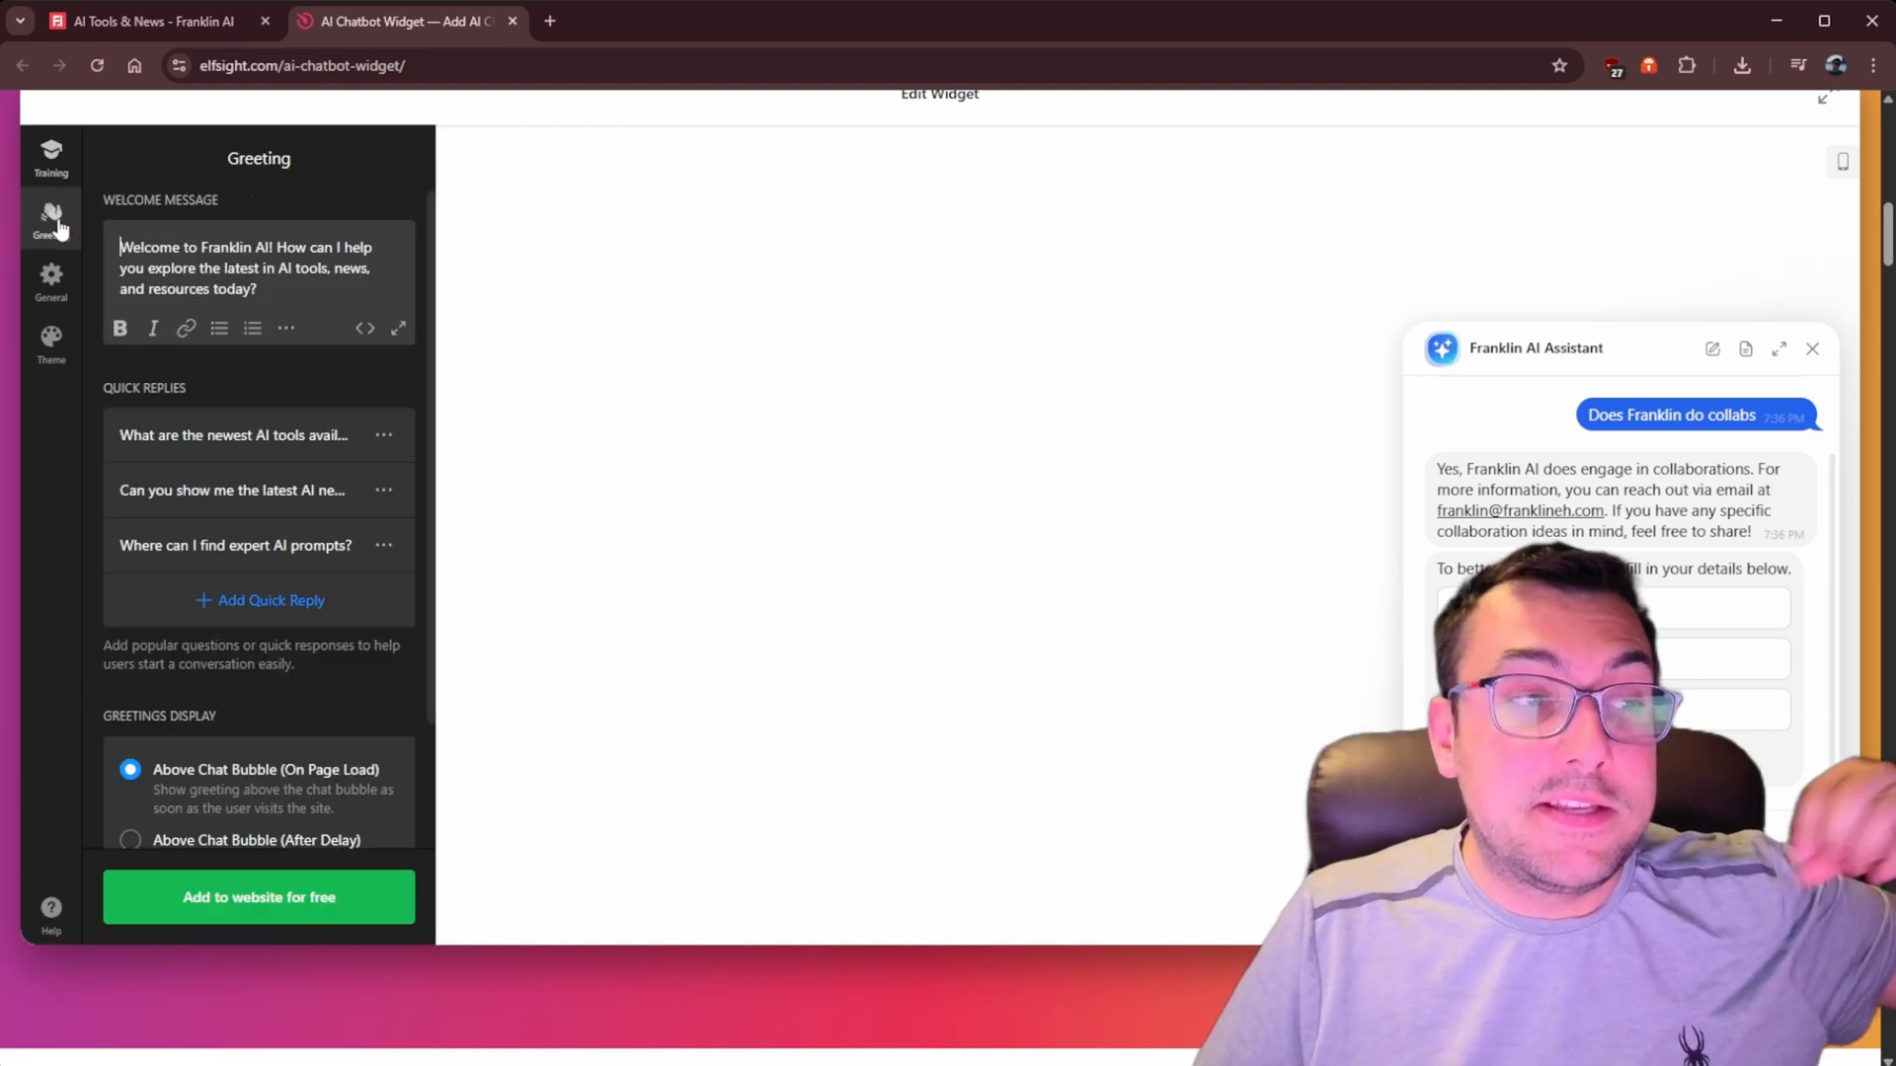
scroll("down", 3)
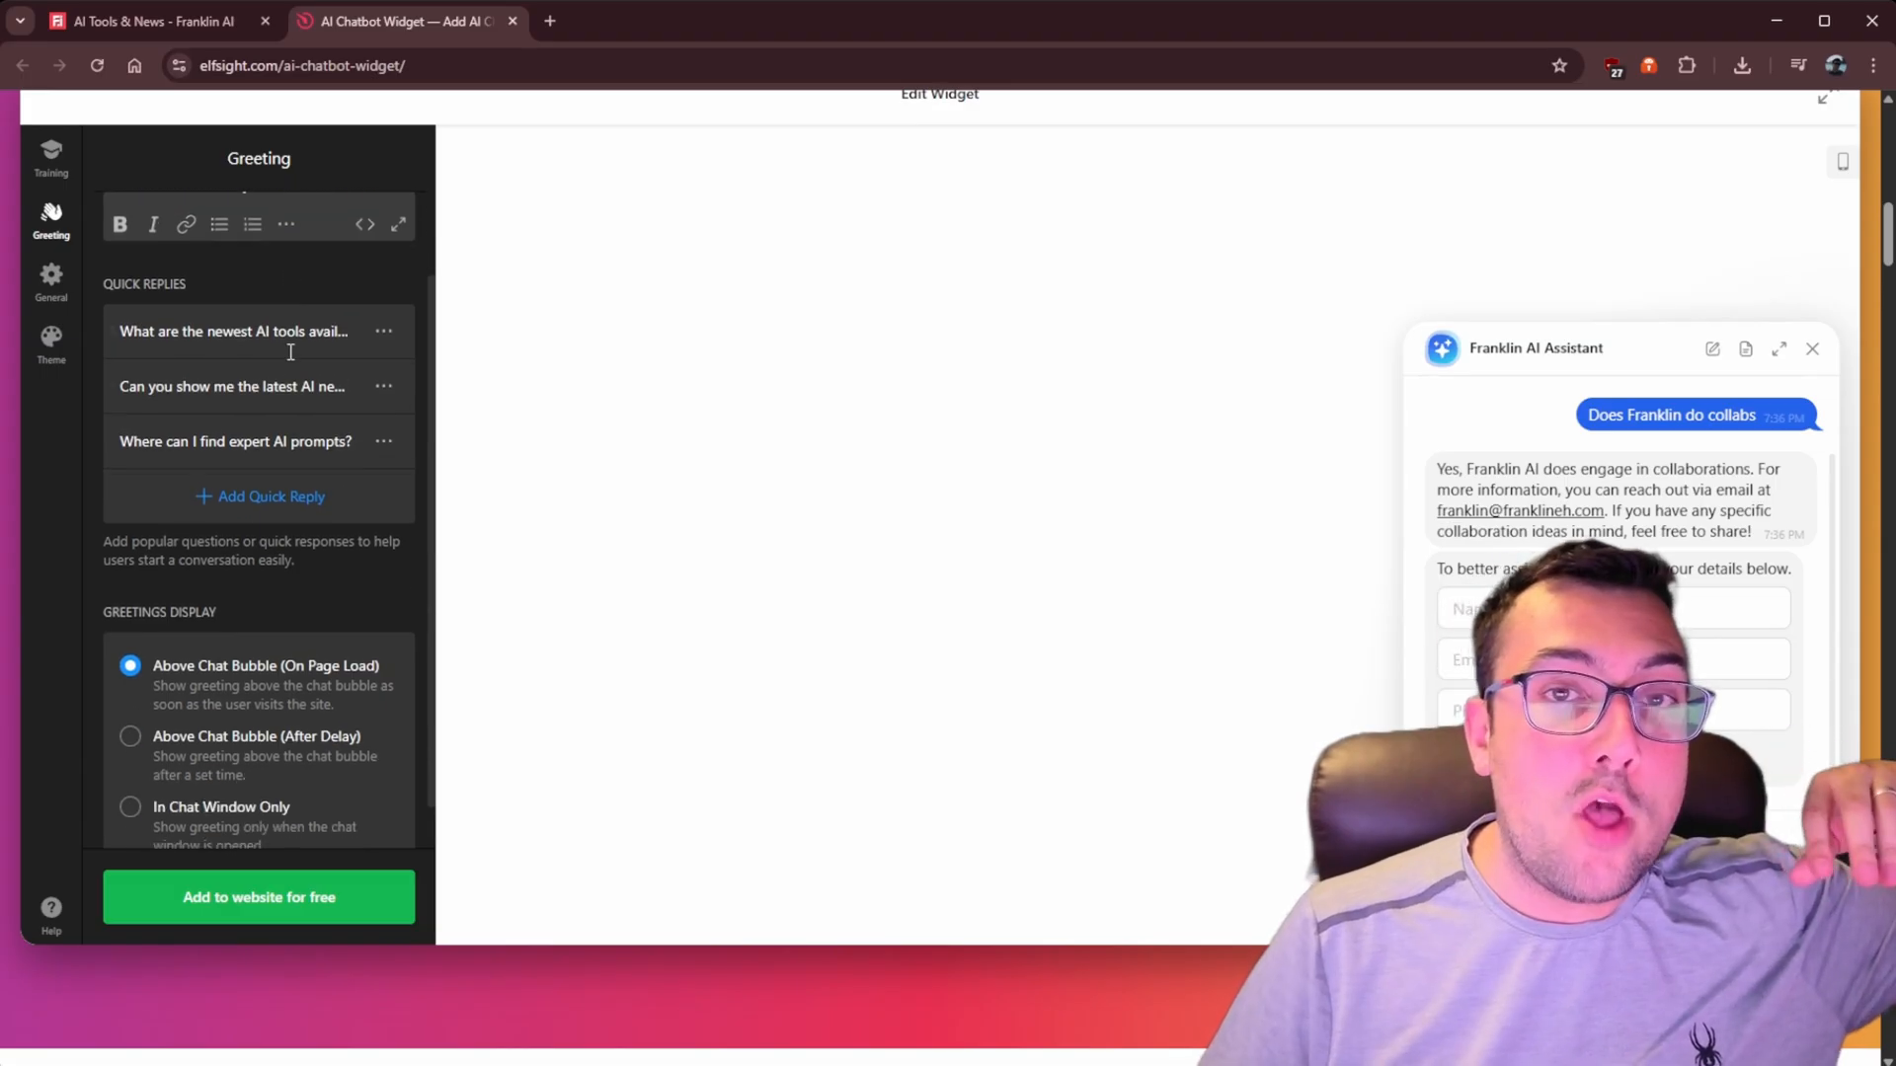
left_click(50, 280)
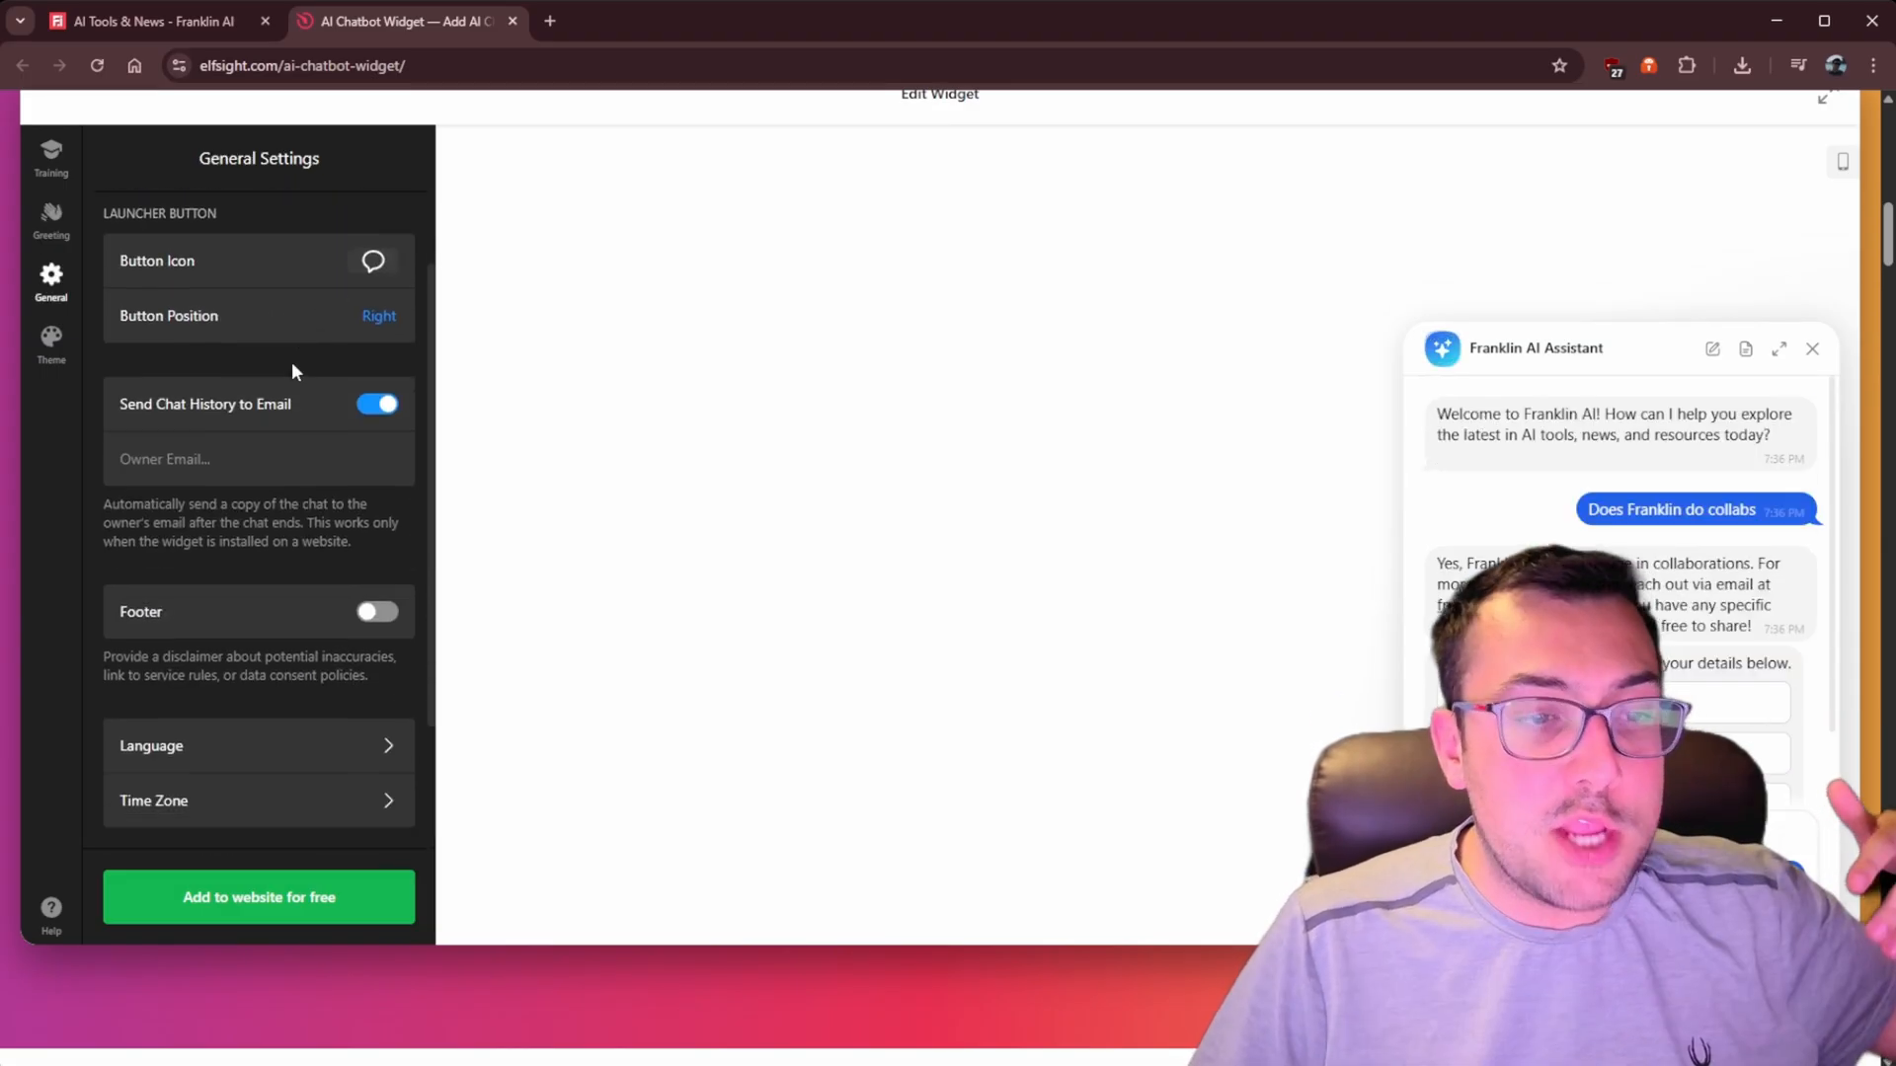
left_click(50, 344)
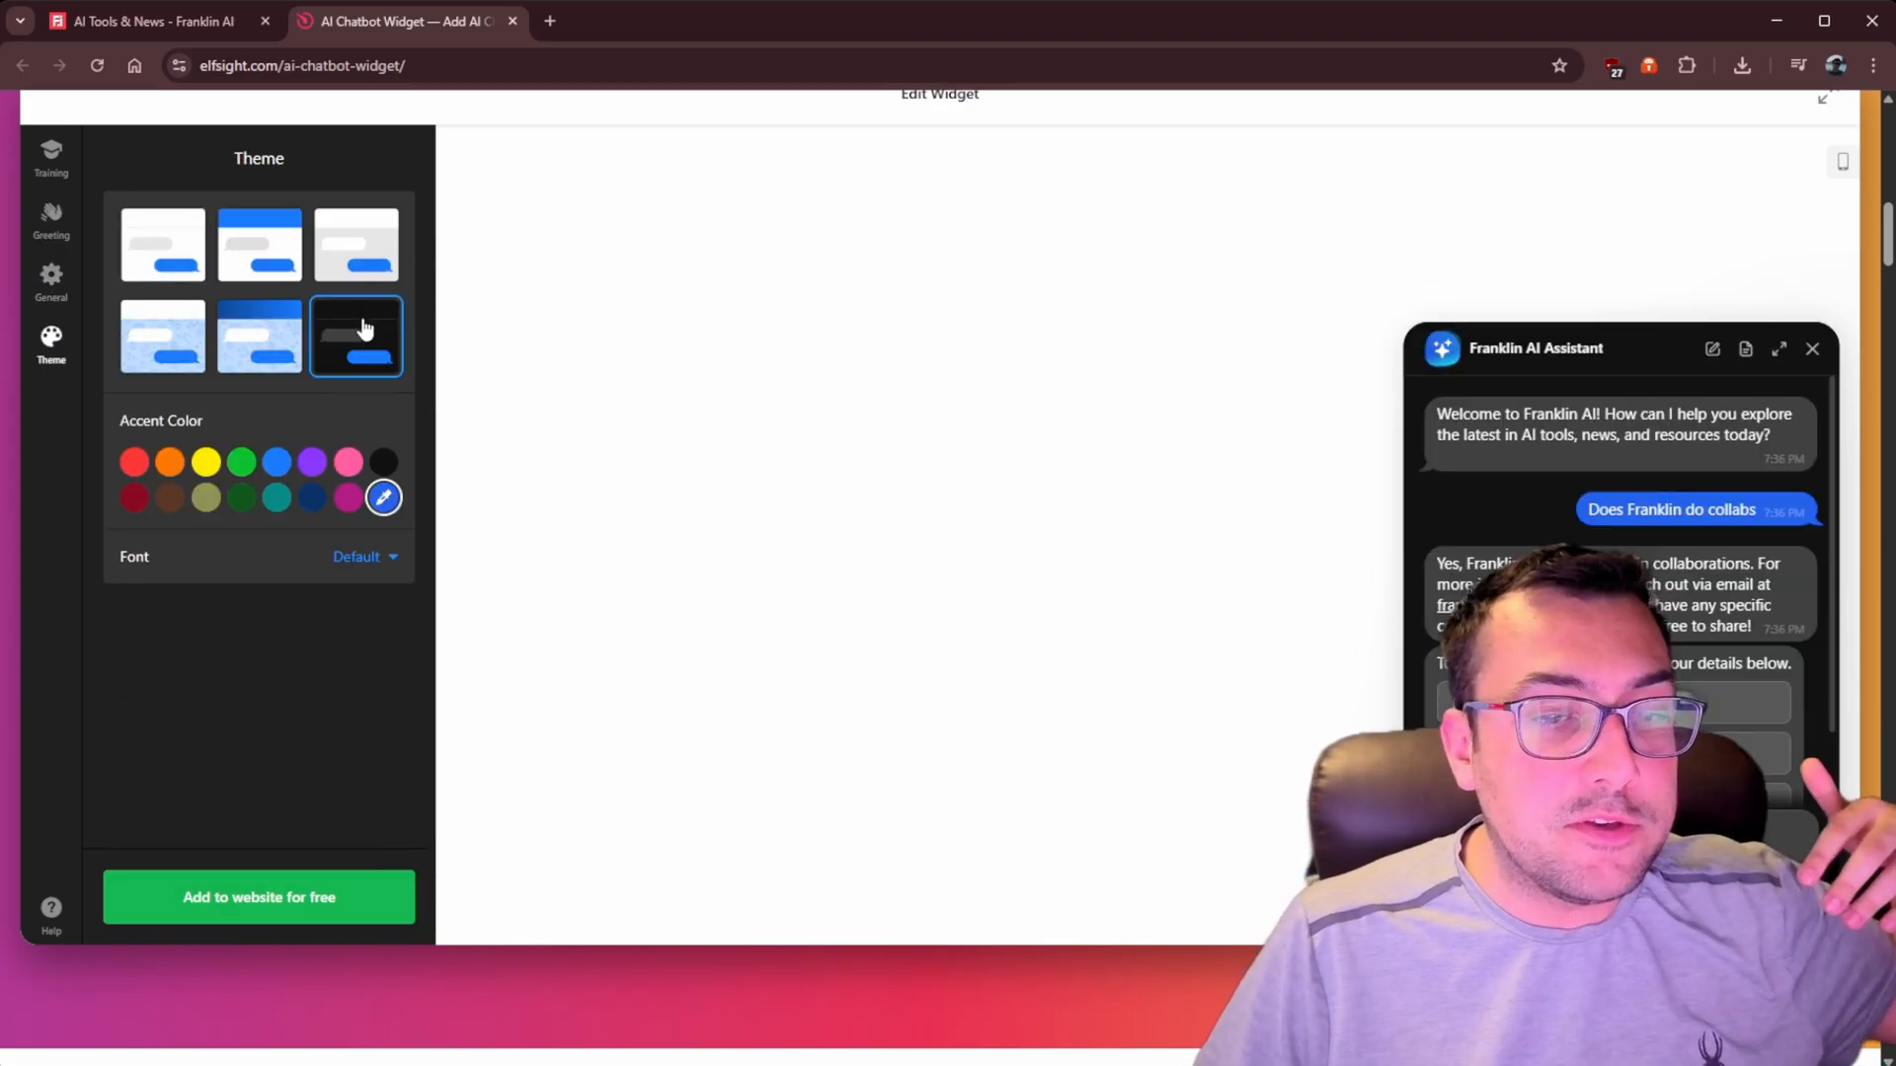
left_click(598, 21)
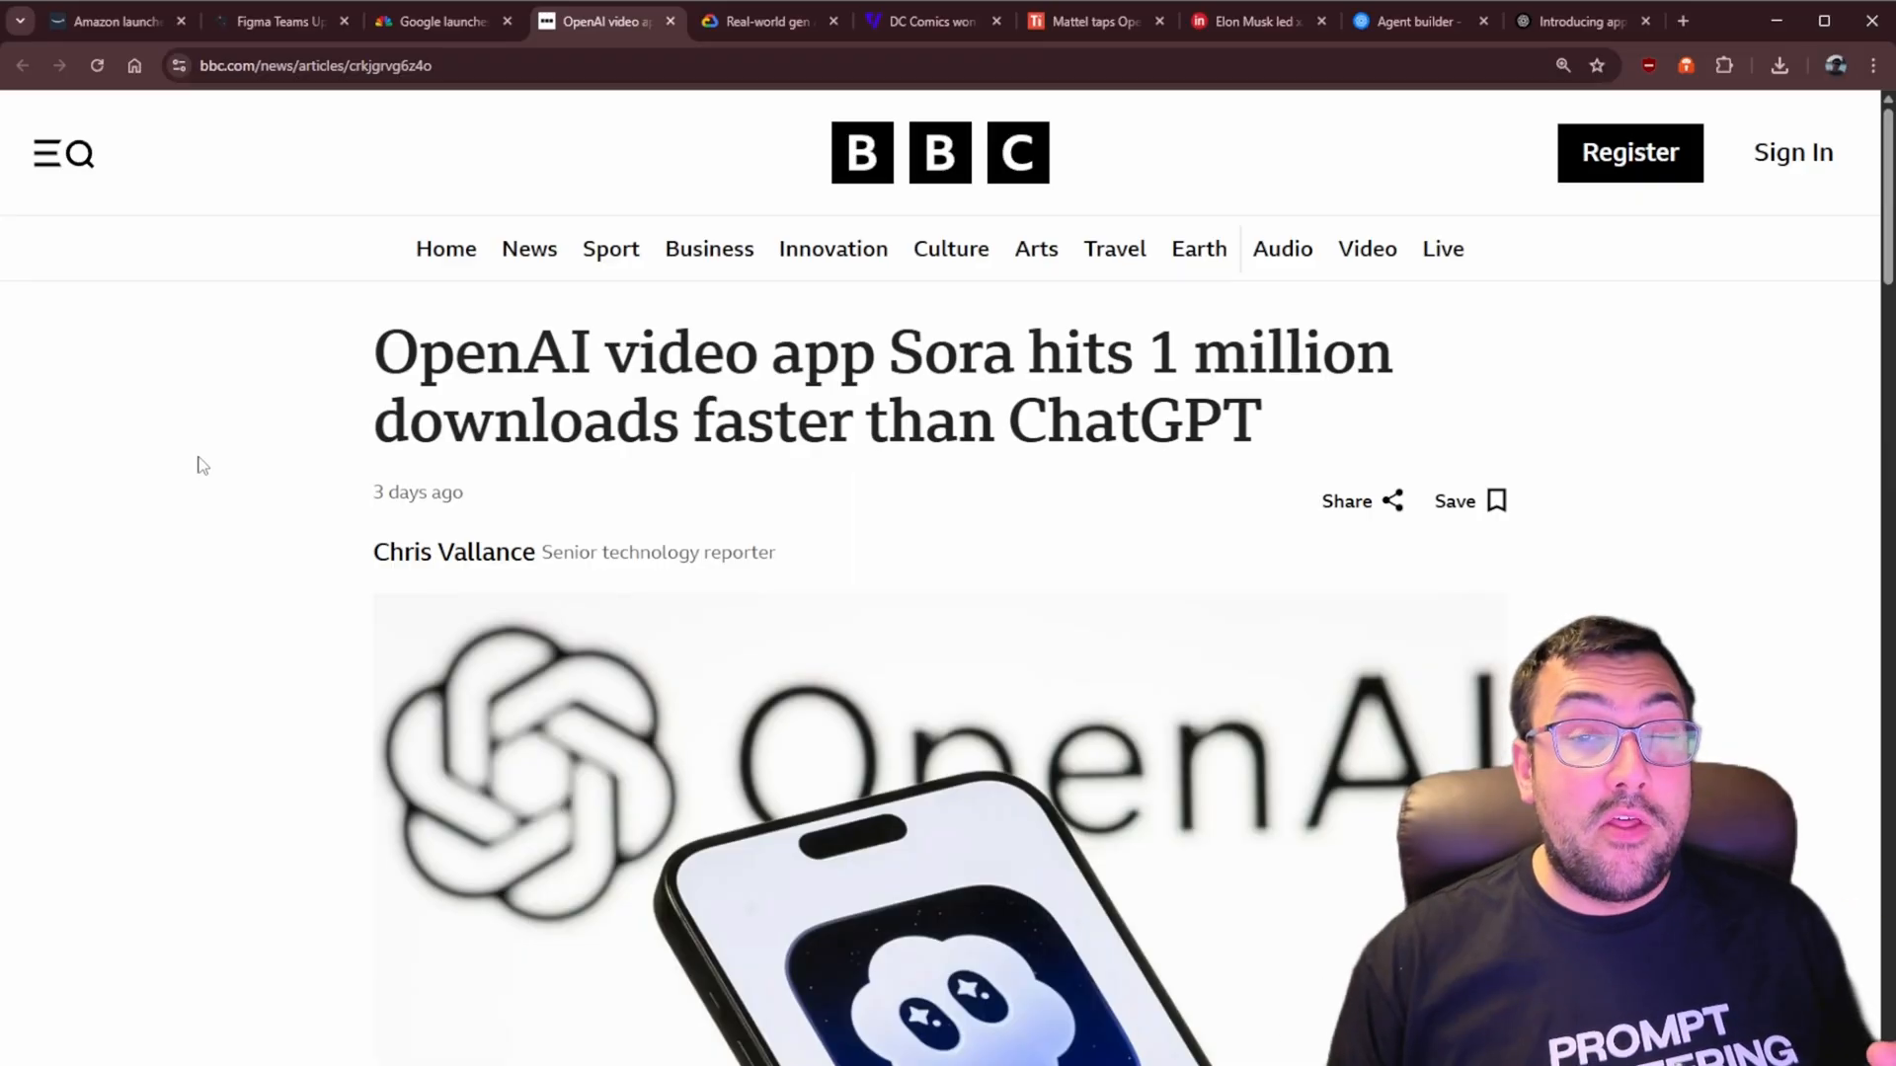
mouse_move(222, 464)
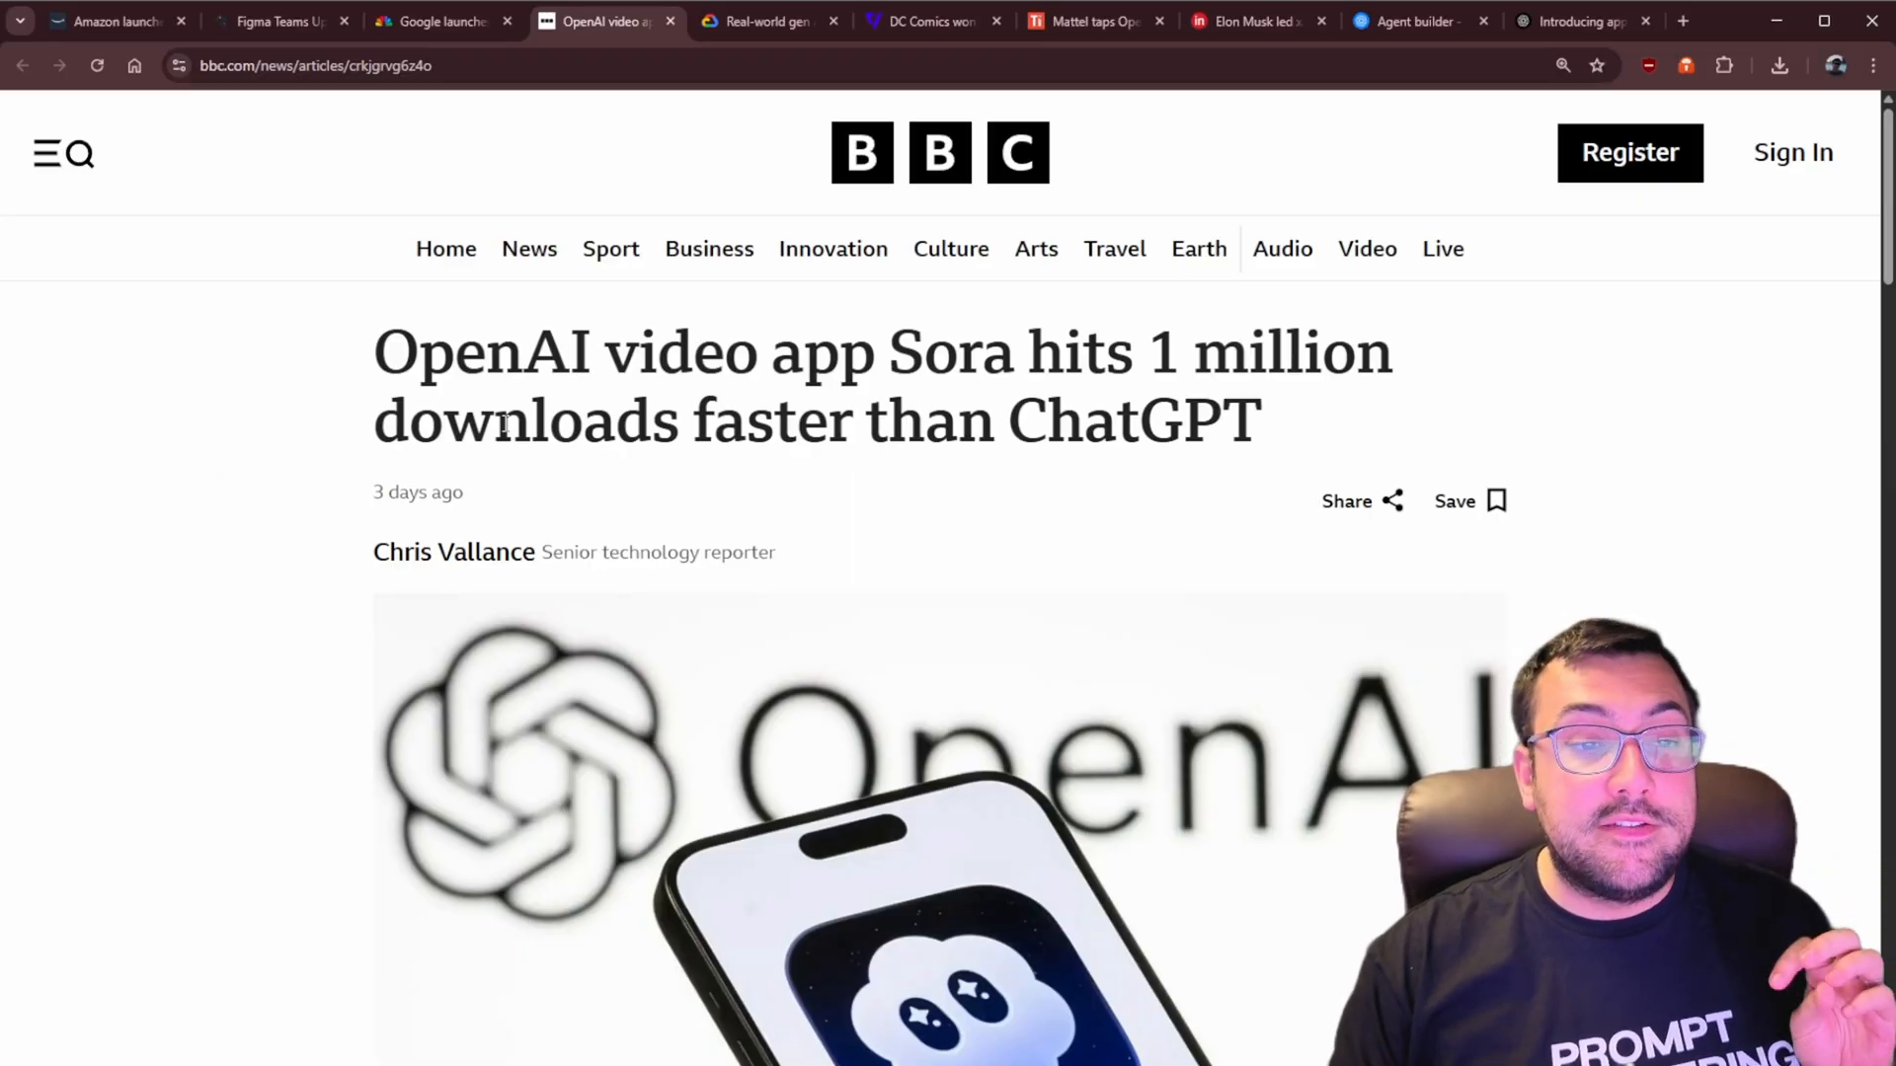
Highlight a word in the BBC Sora headline, scroll, then move to CNBC's Gemini subscriptions article
double_click(759, 421)
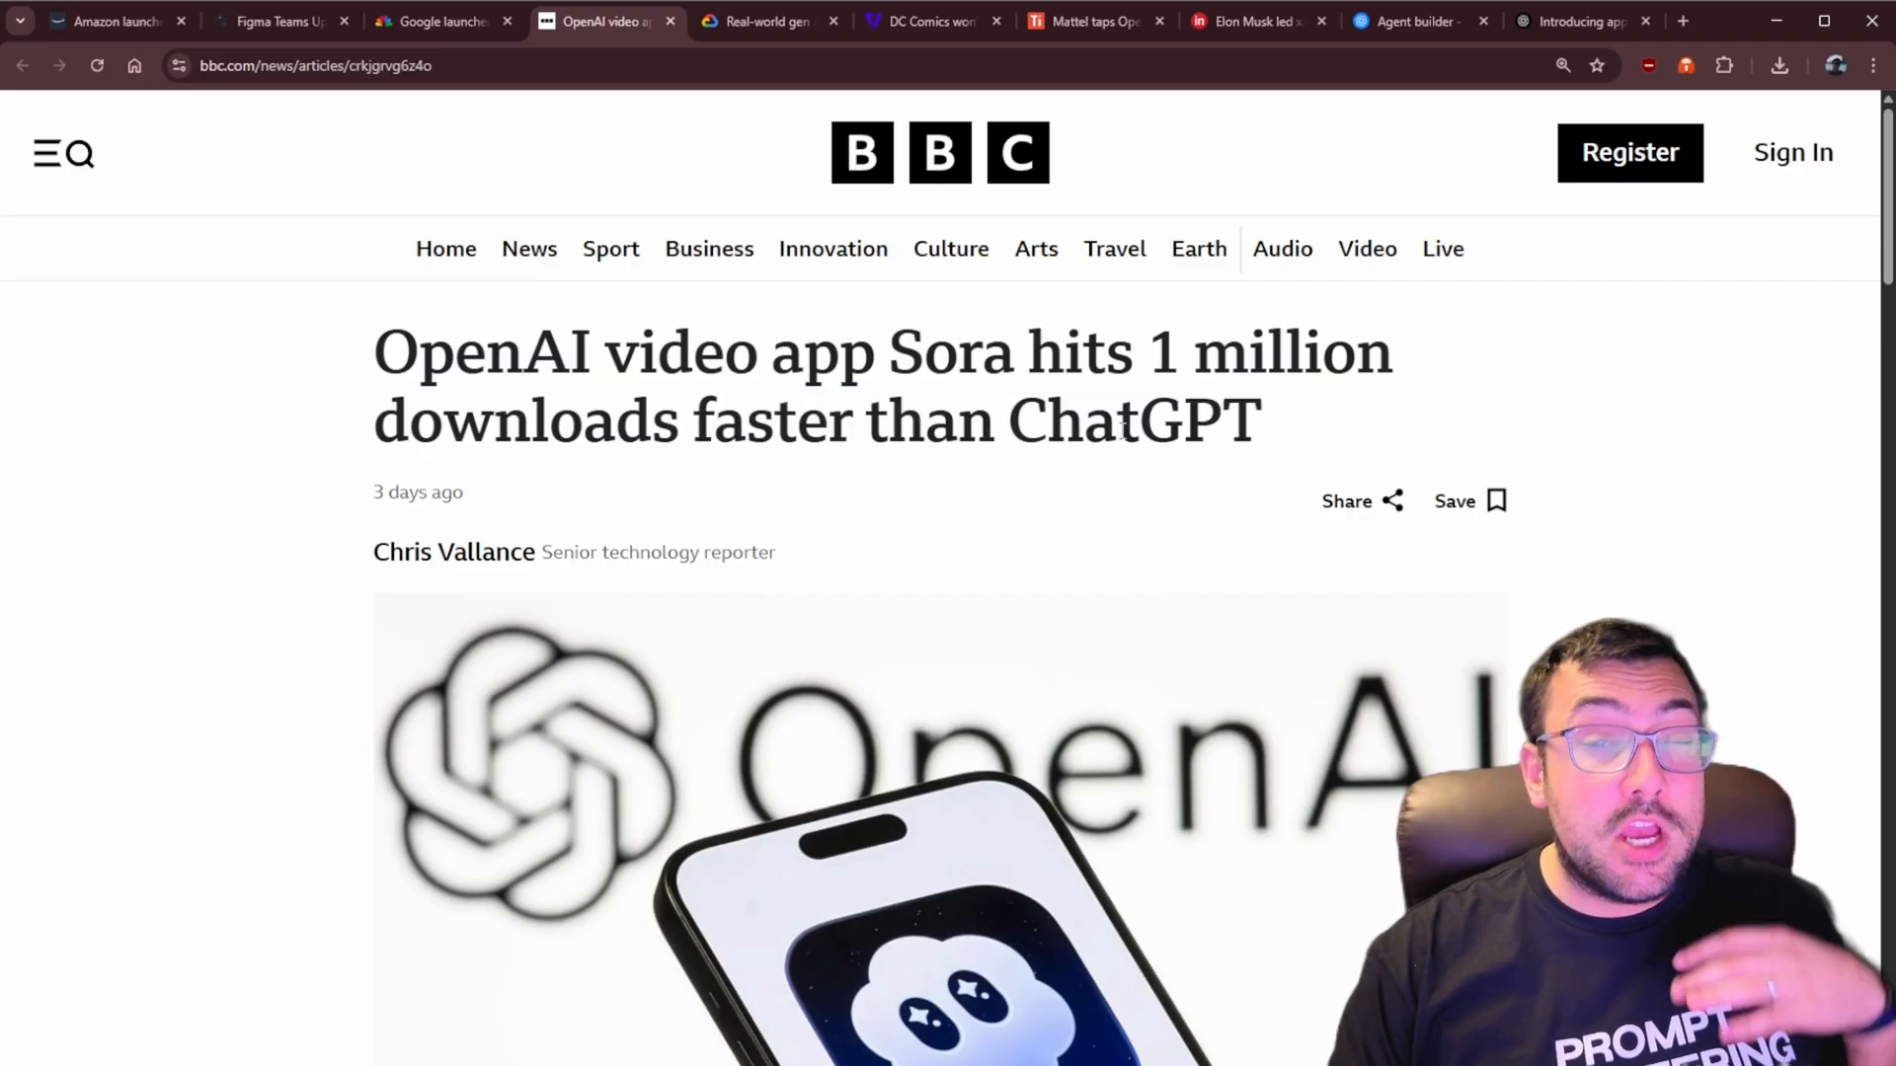
scroll("down", 3)
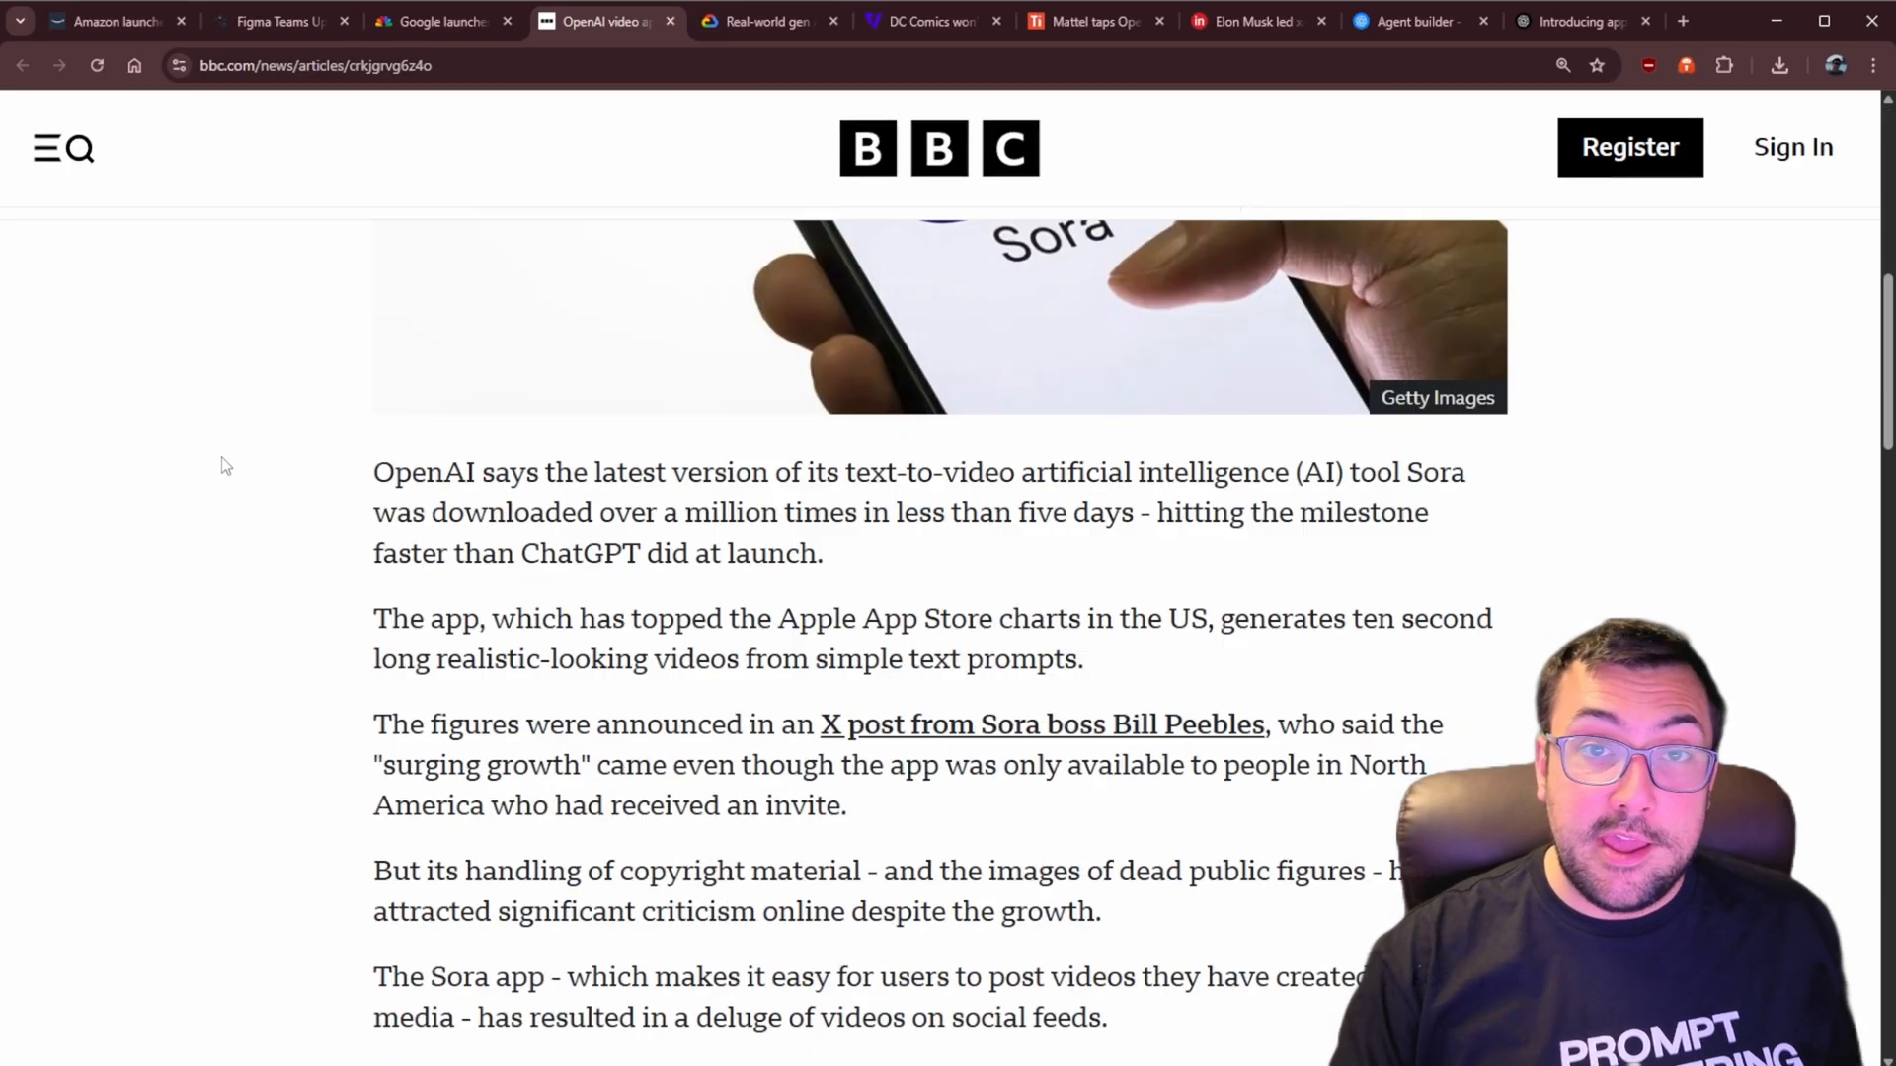
left_click(435, 20)
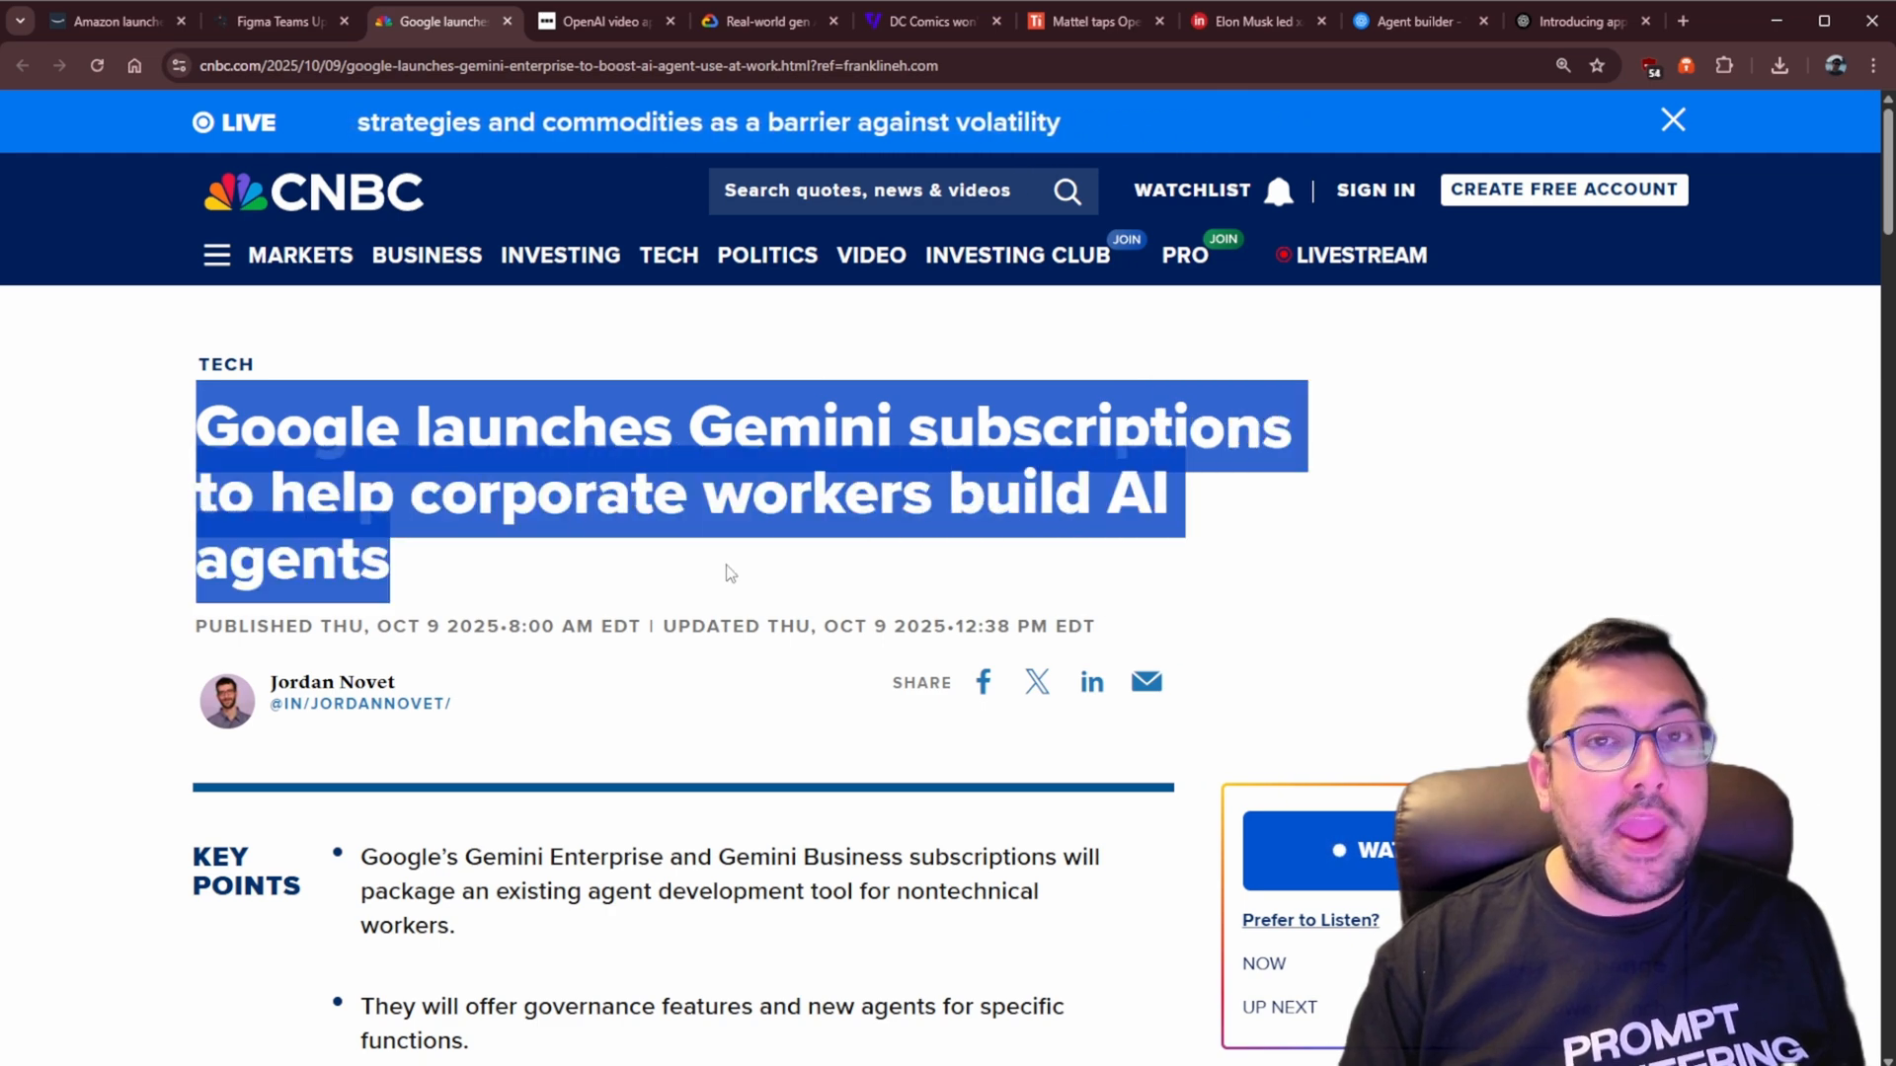
Scroll through the CNBC article's Gemini subscription pricing details
scroll("down", 3)
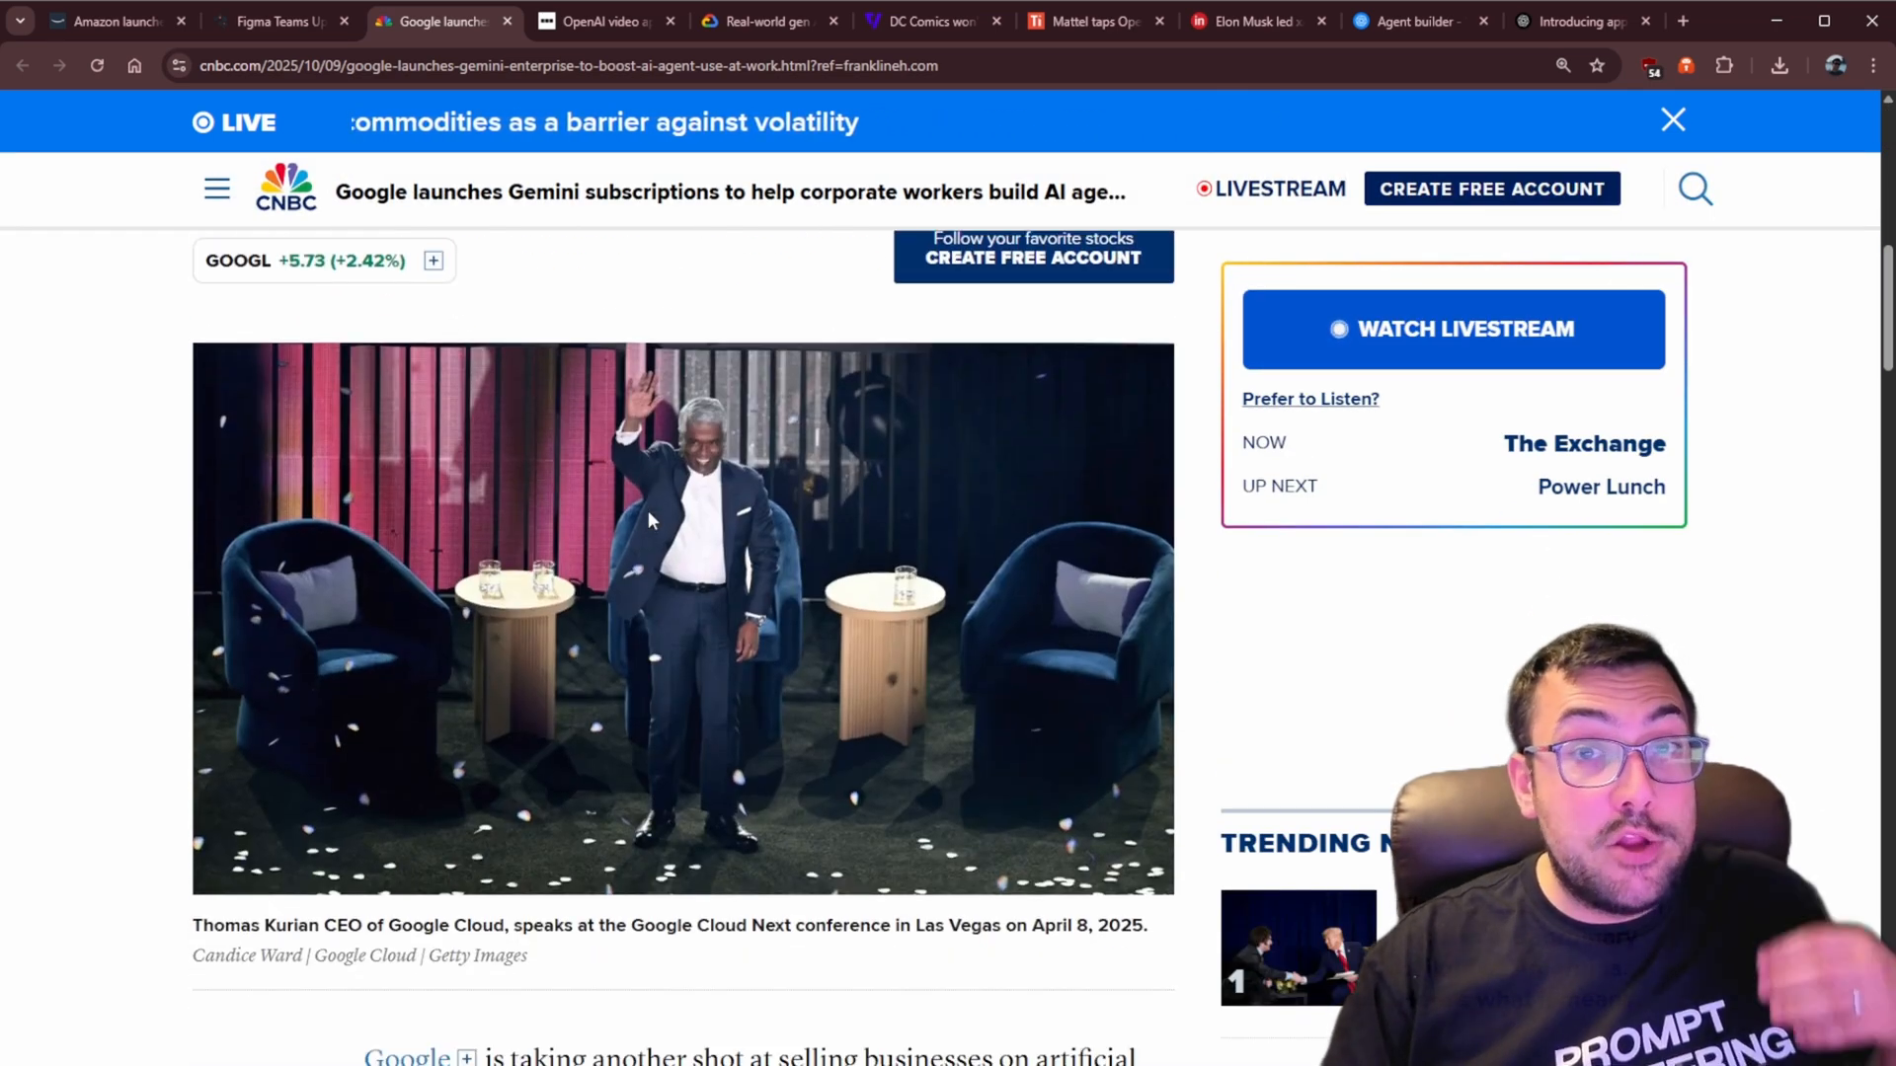
scroll("down", 3)
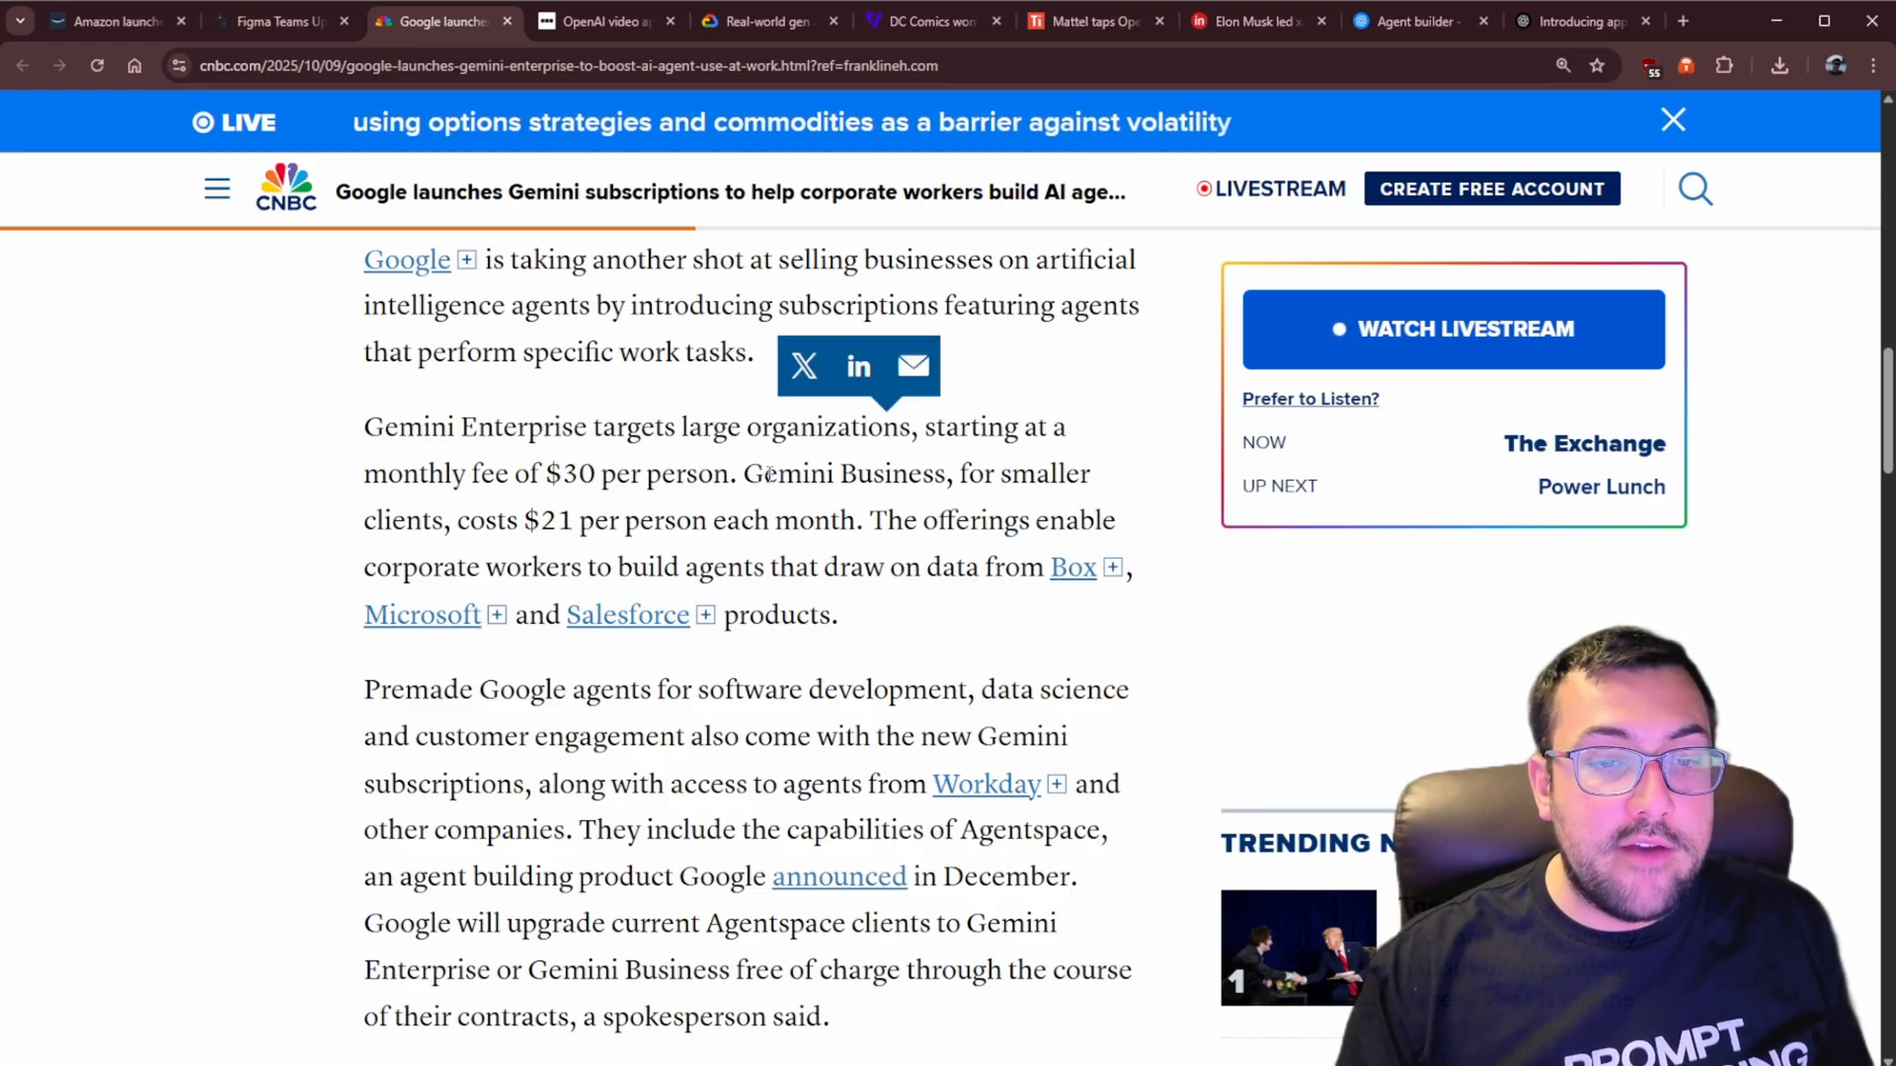
scroll("down", 3)
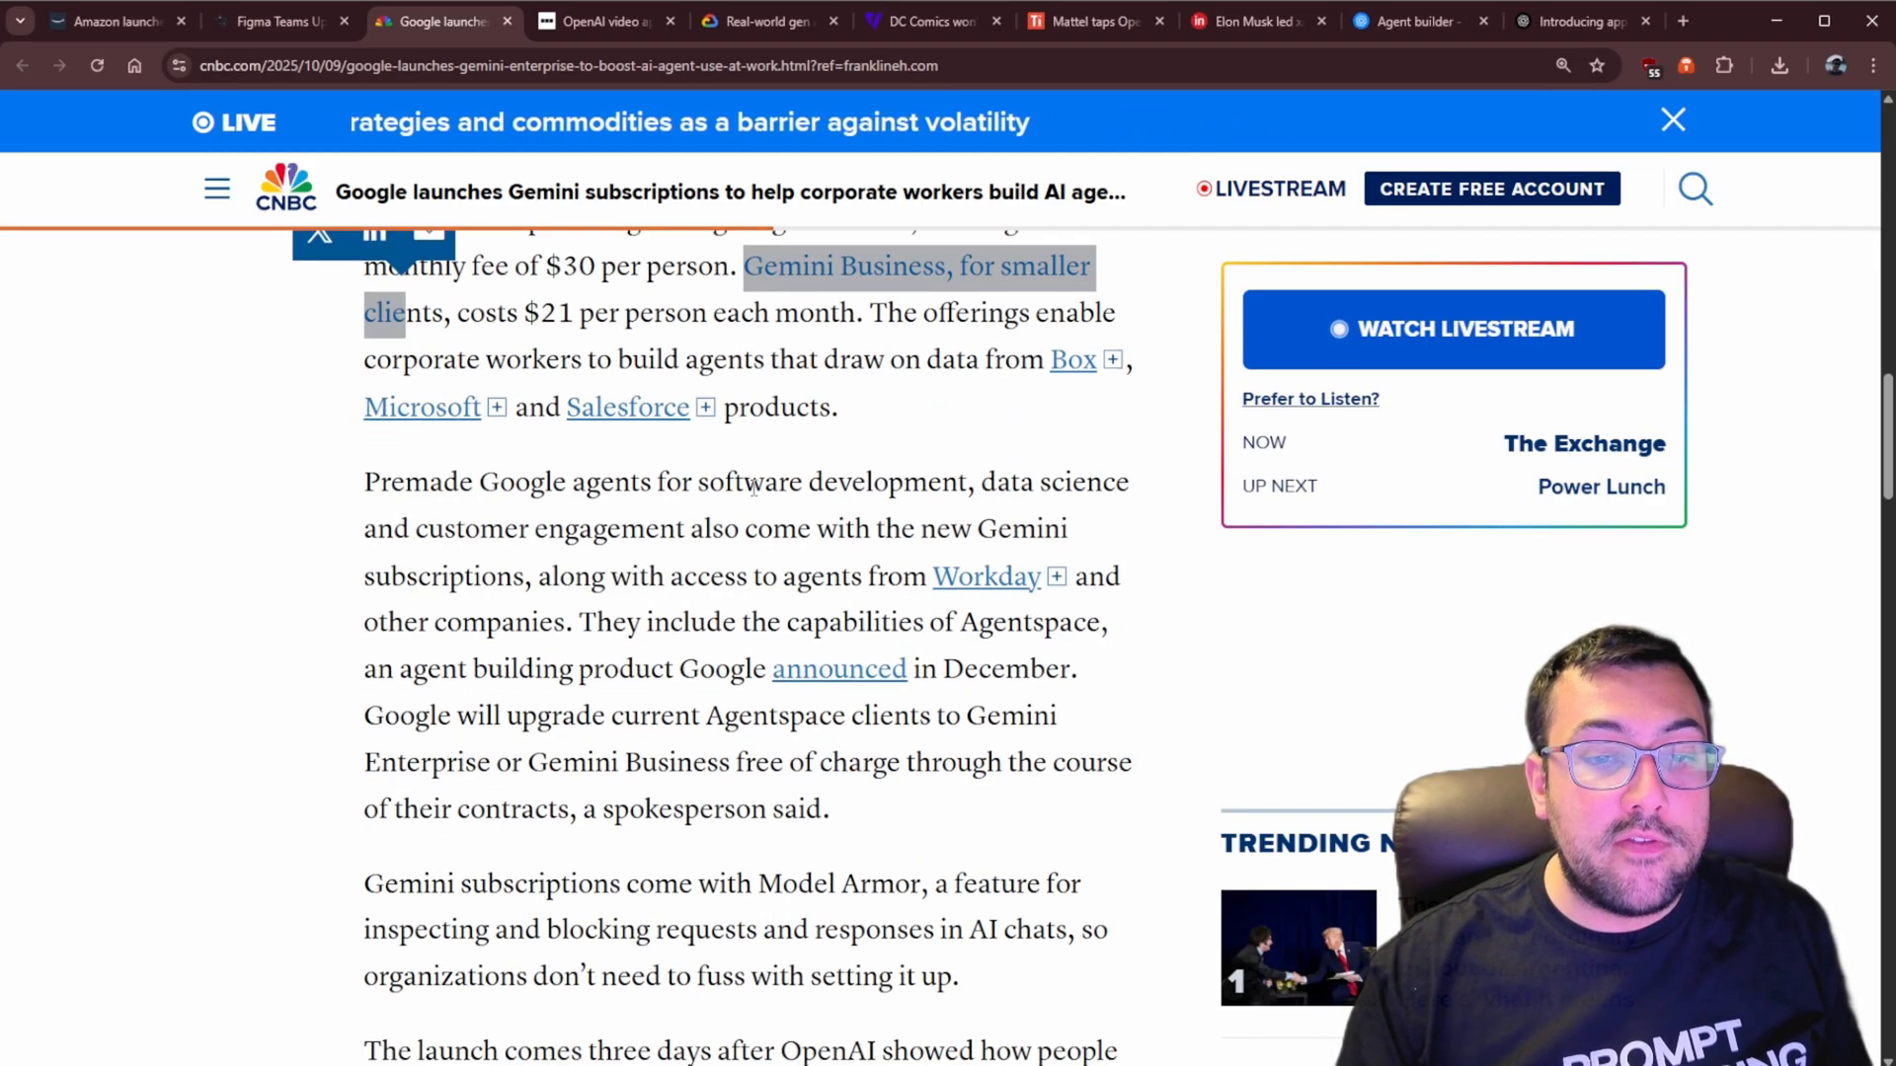
scroll("down", 3)
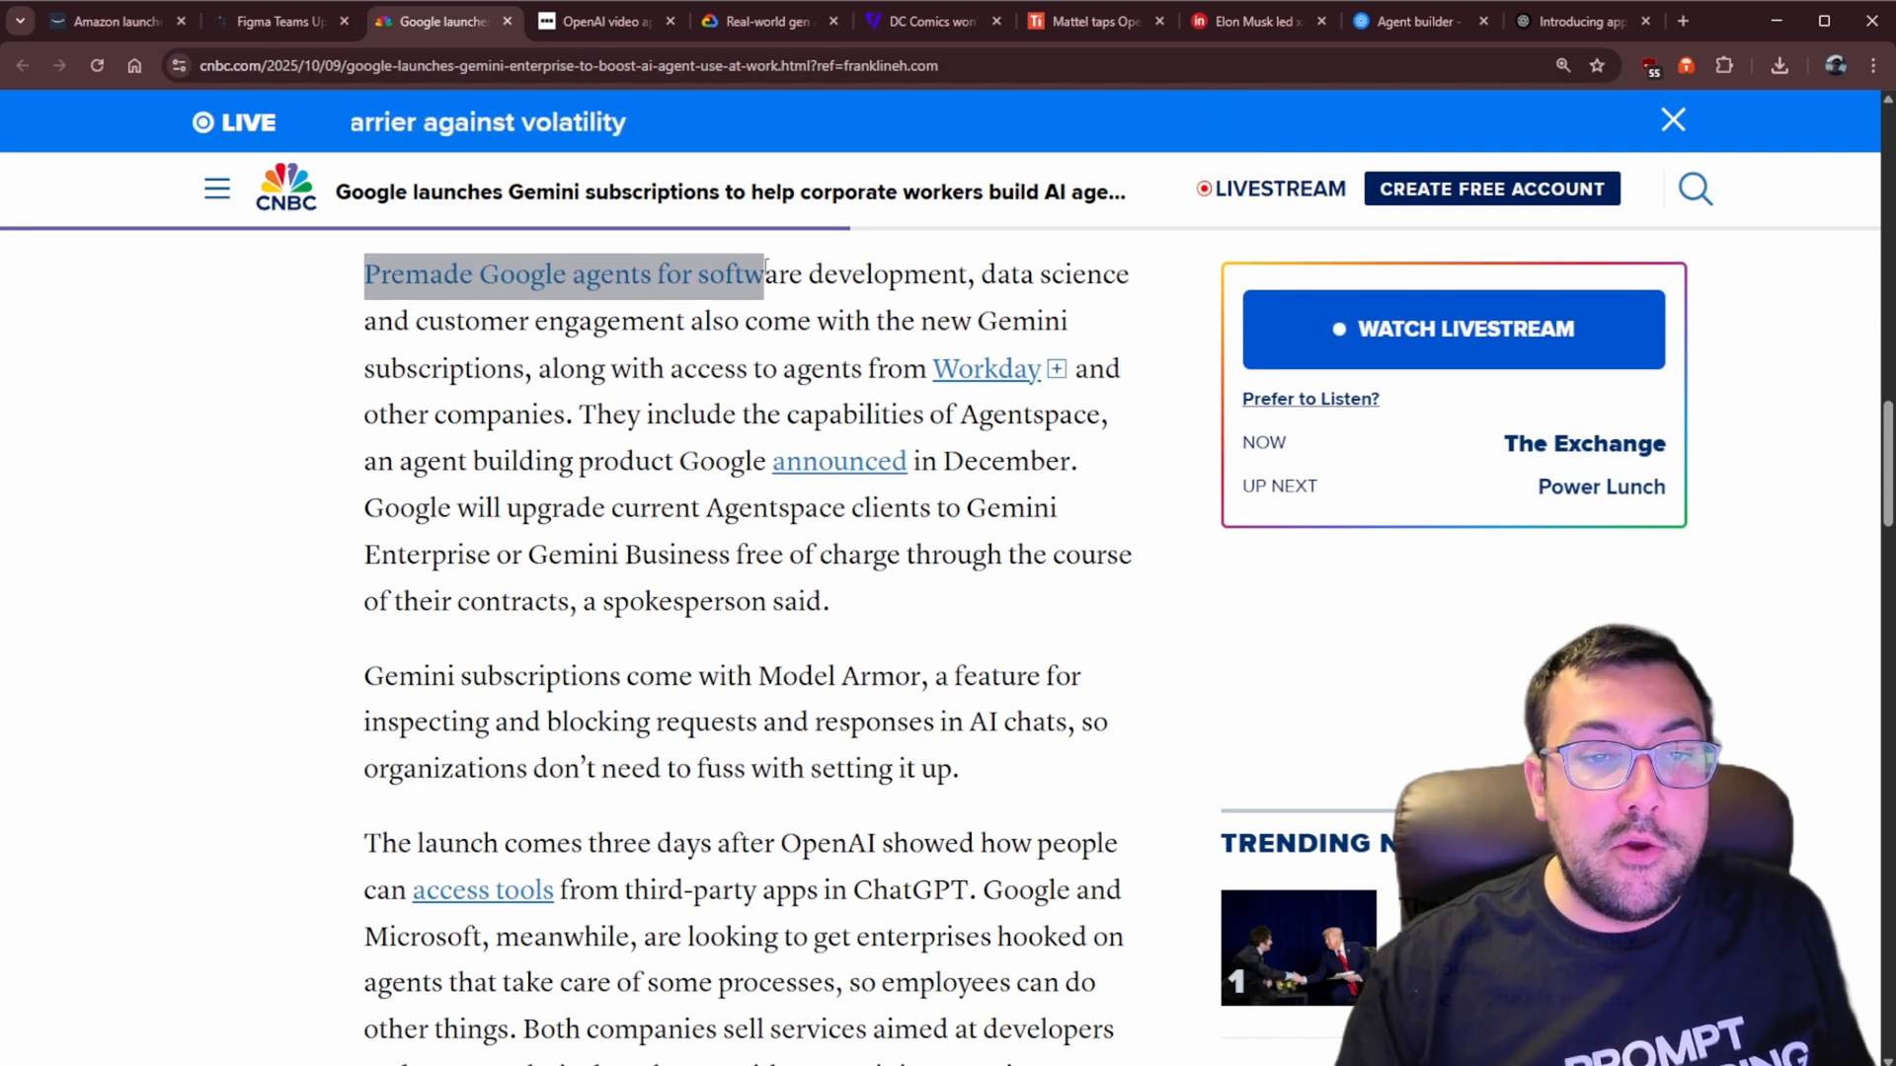
Highlight the premade Google agents sentence, then go to the Figma–Gemini article
left_click_drag(761, 273, 423, 320)
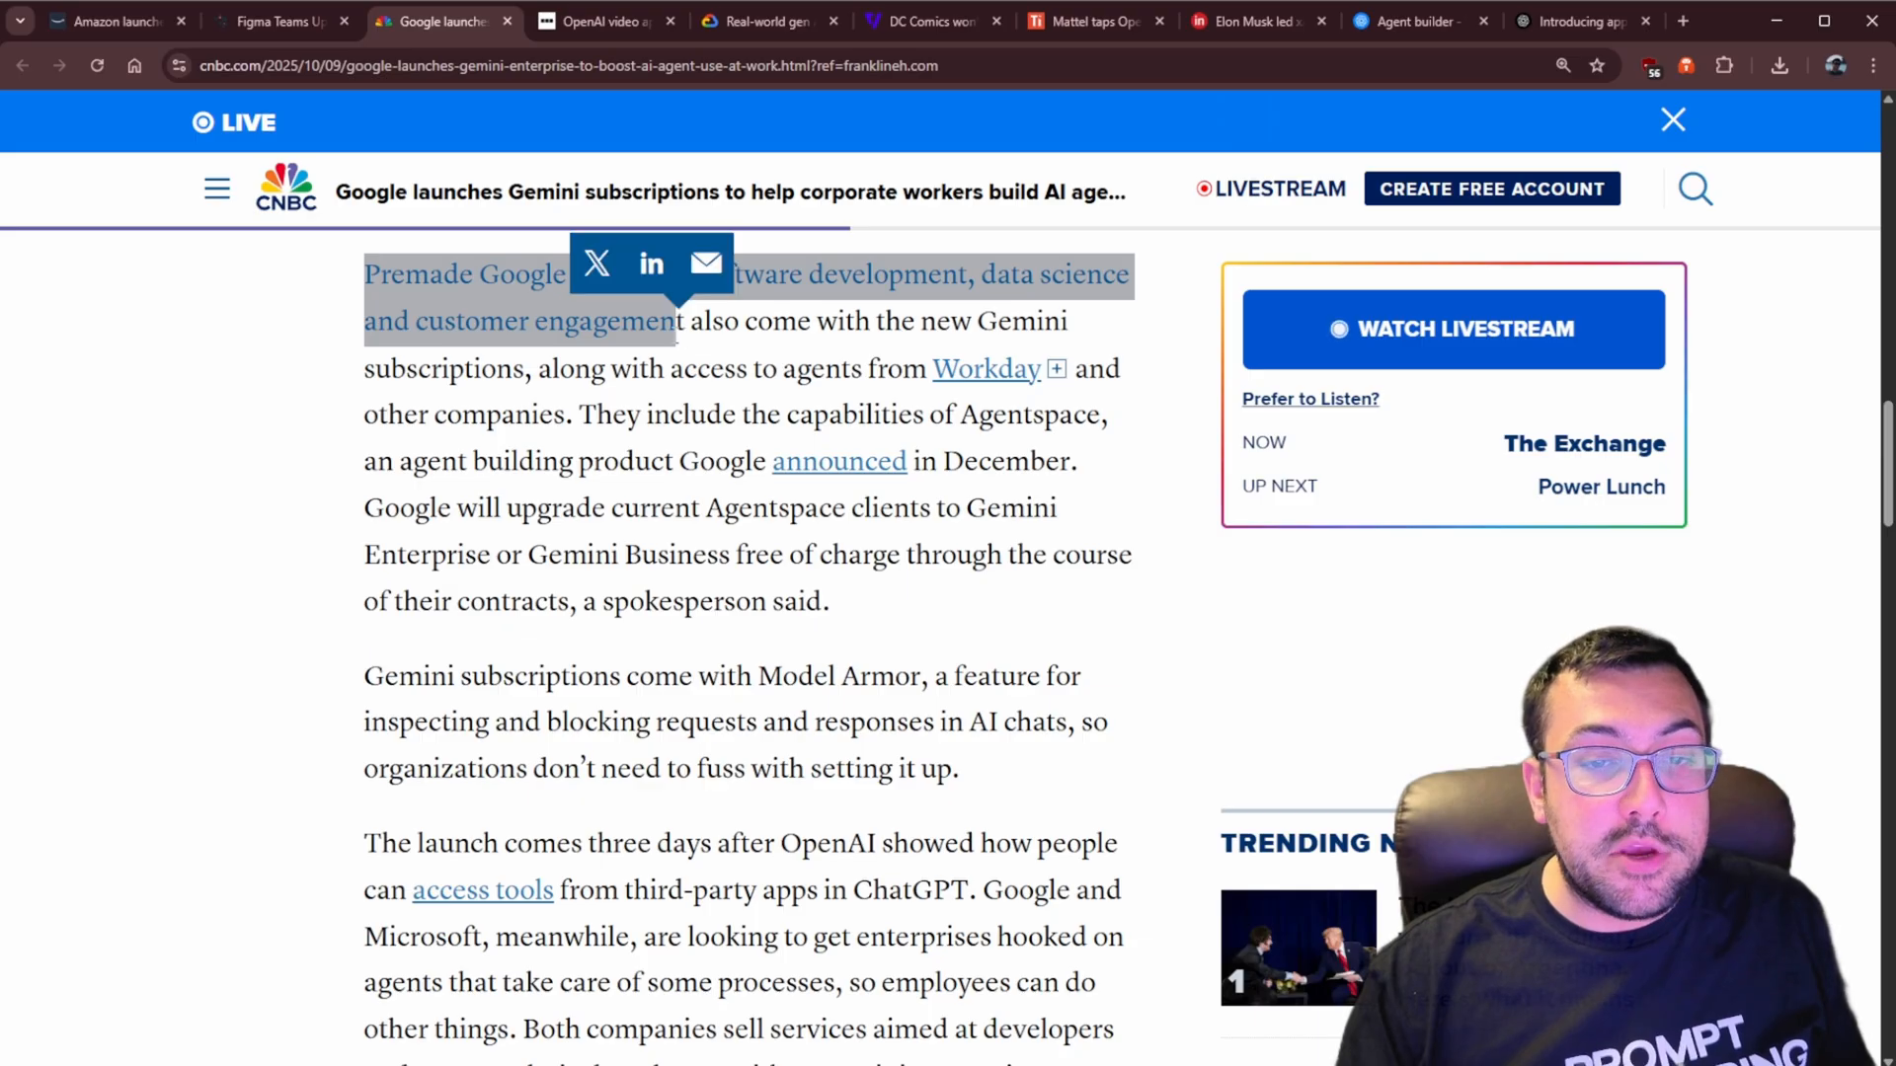
scroll("up", 3)
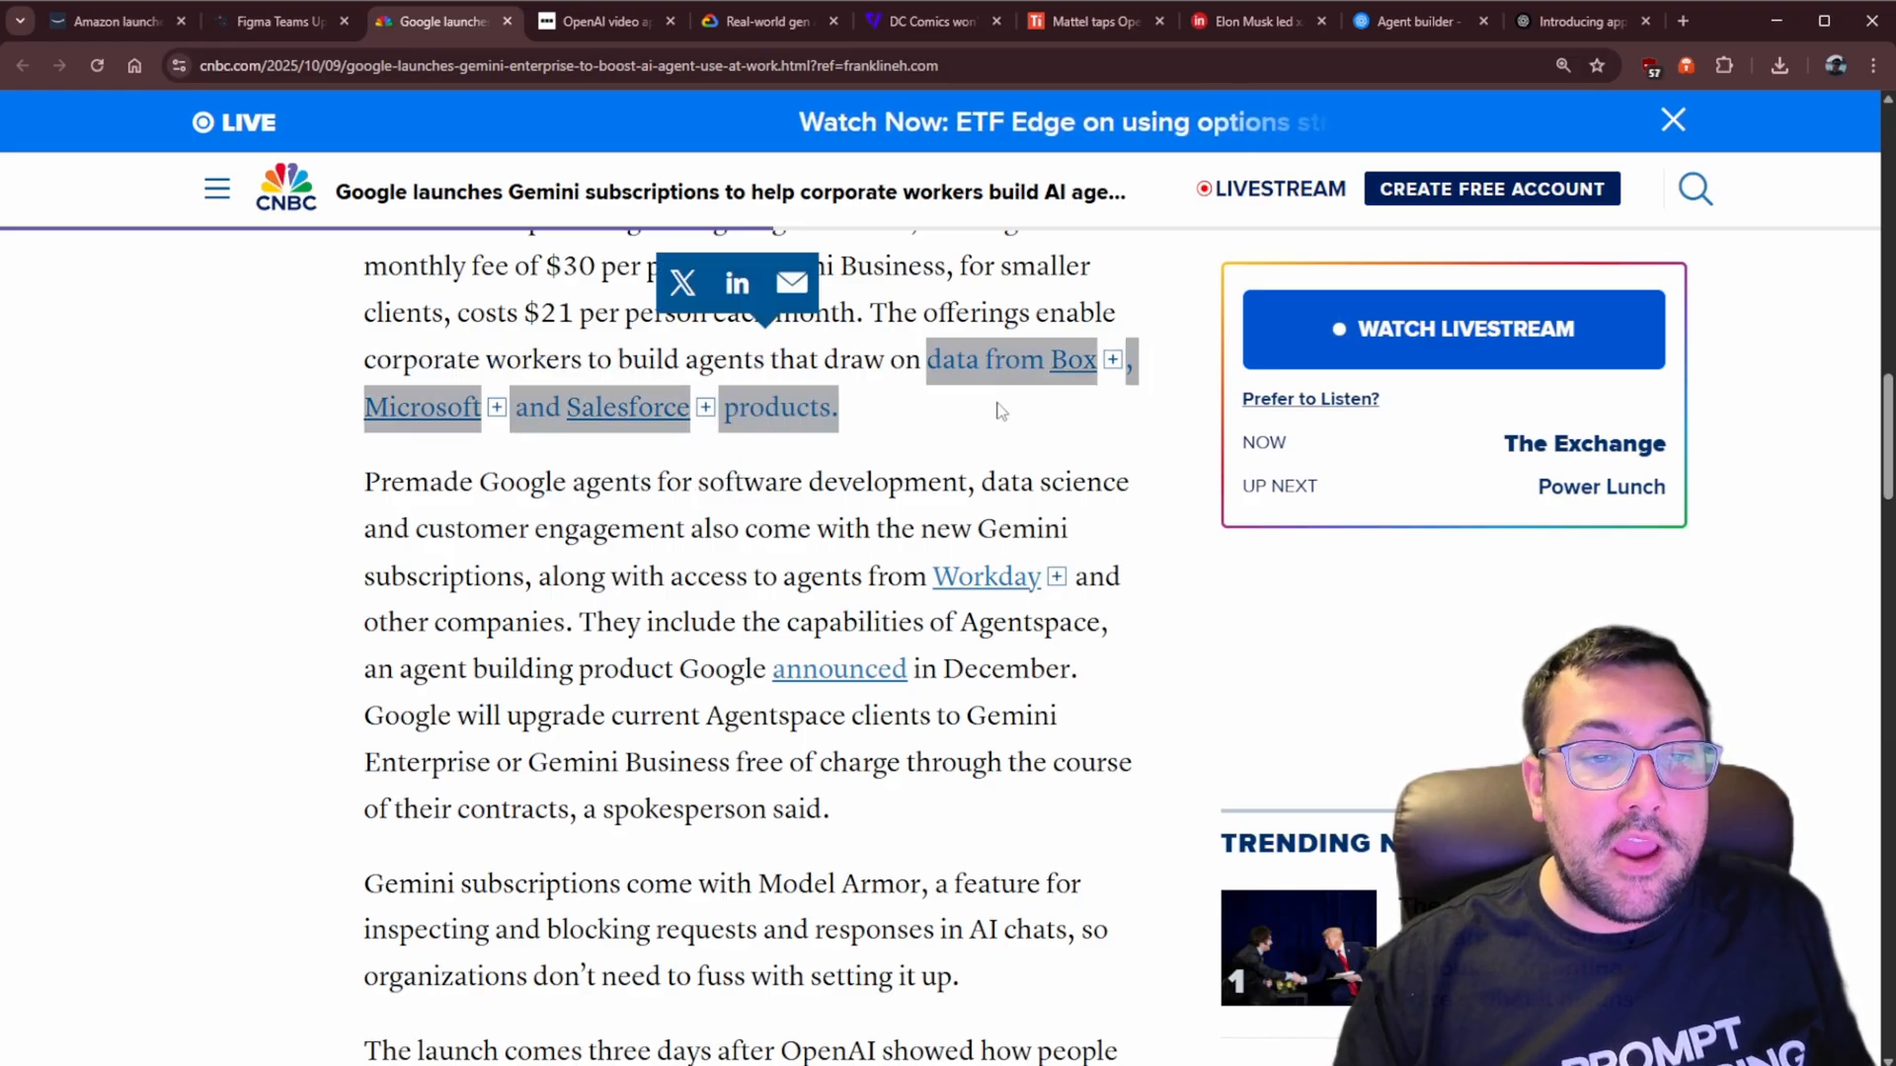
left_click(278, 21)
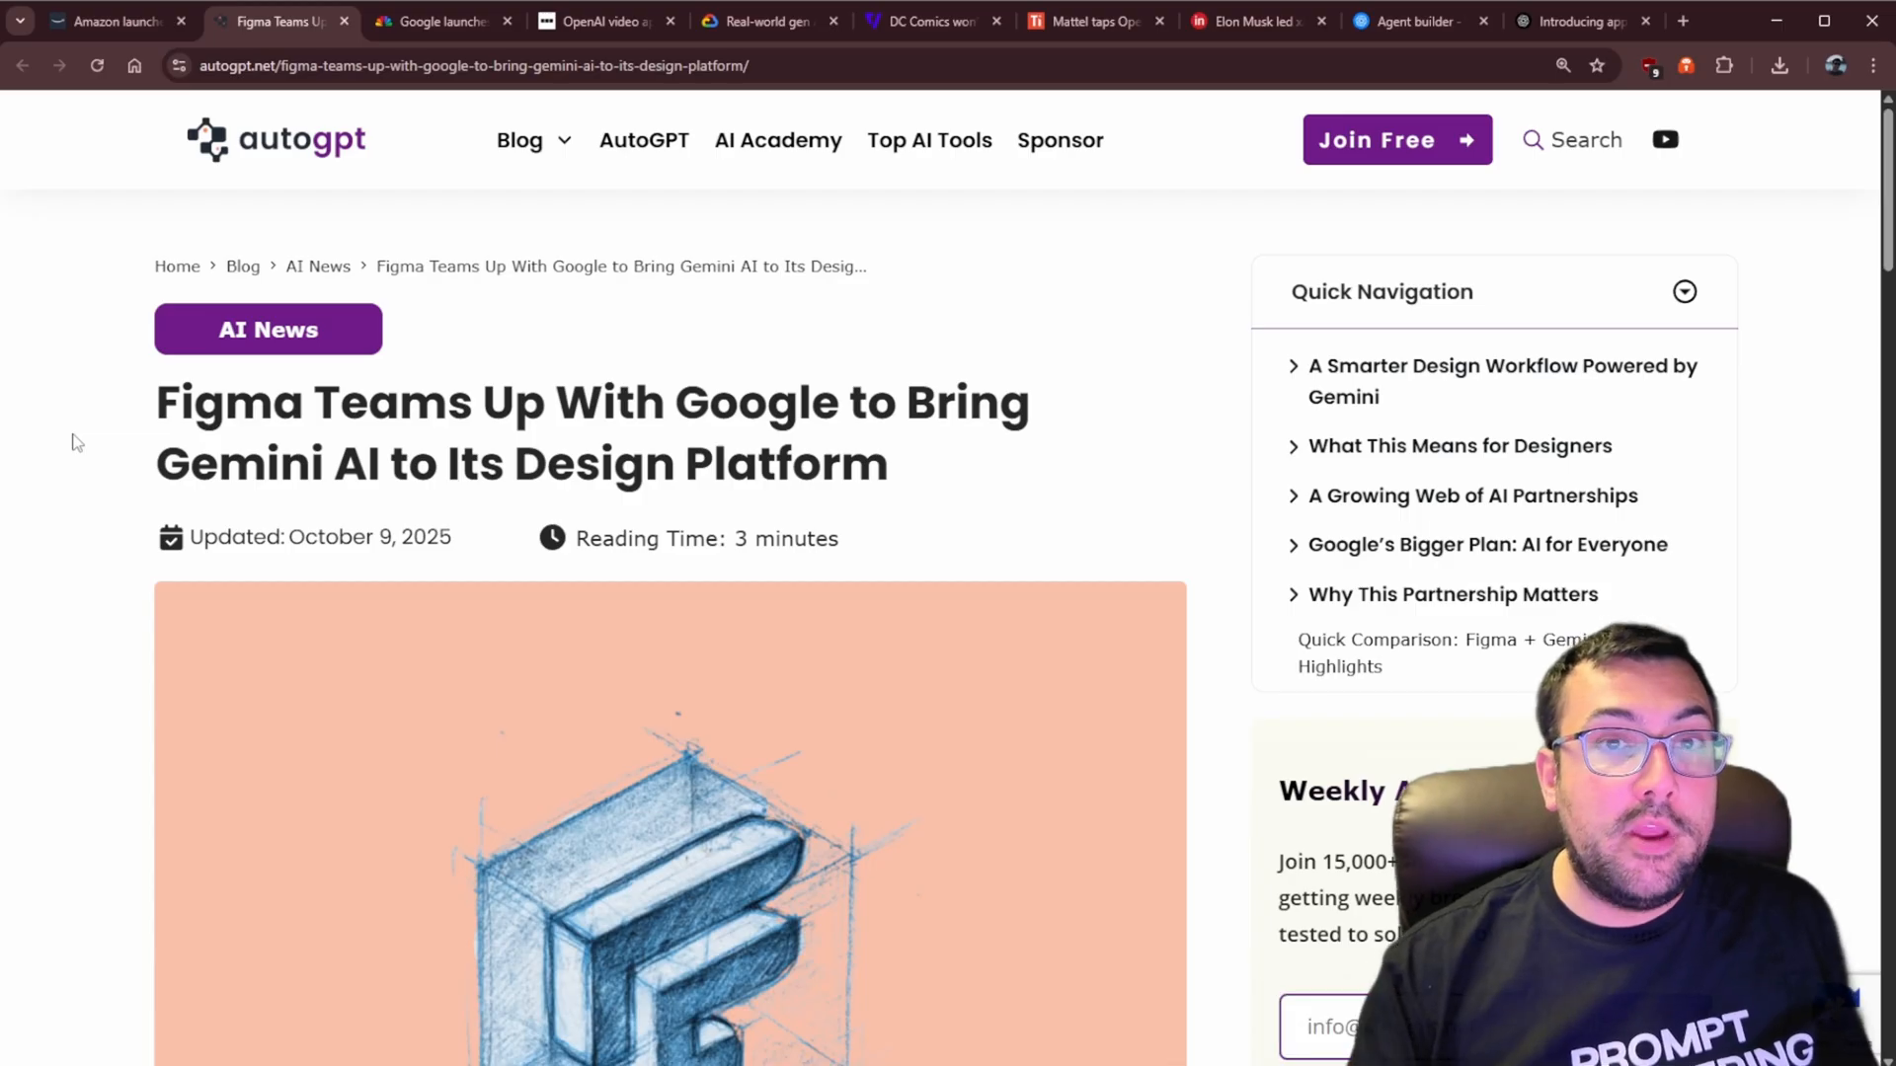
mouse_move(131, 454)
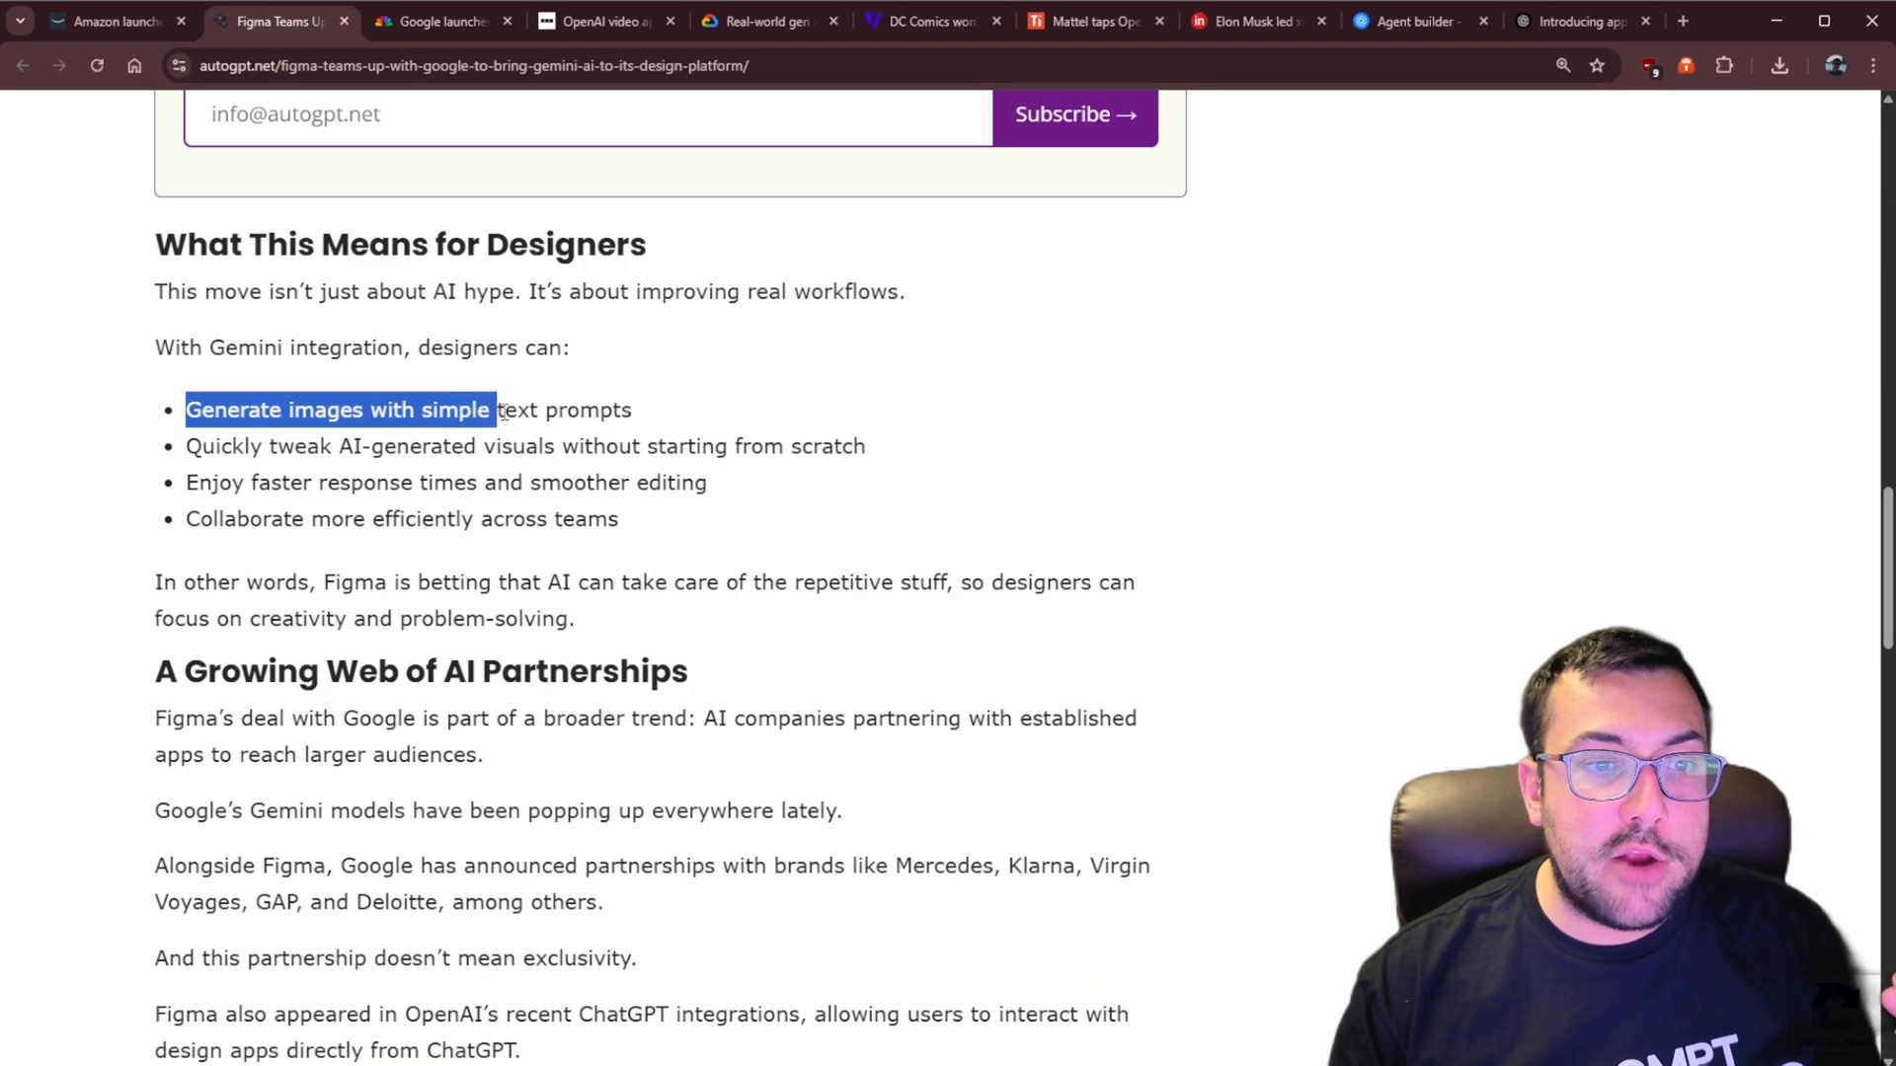
Highlight a Figma designer capability bullet, then go to the Amazon Quick Suite article
left_click_drag(490, 410, 631, 409)
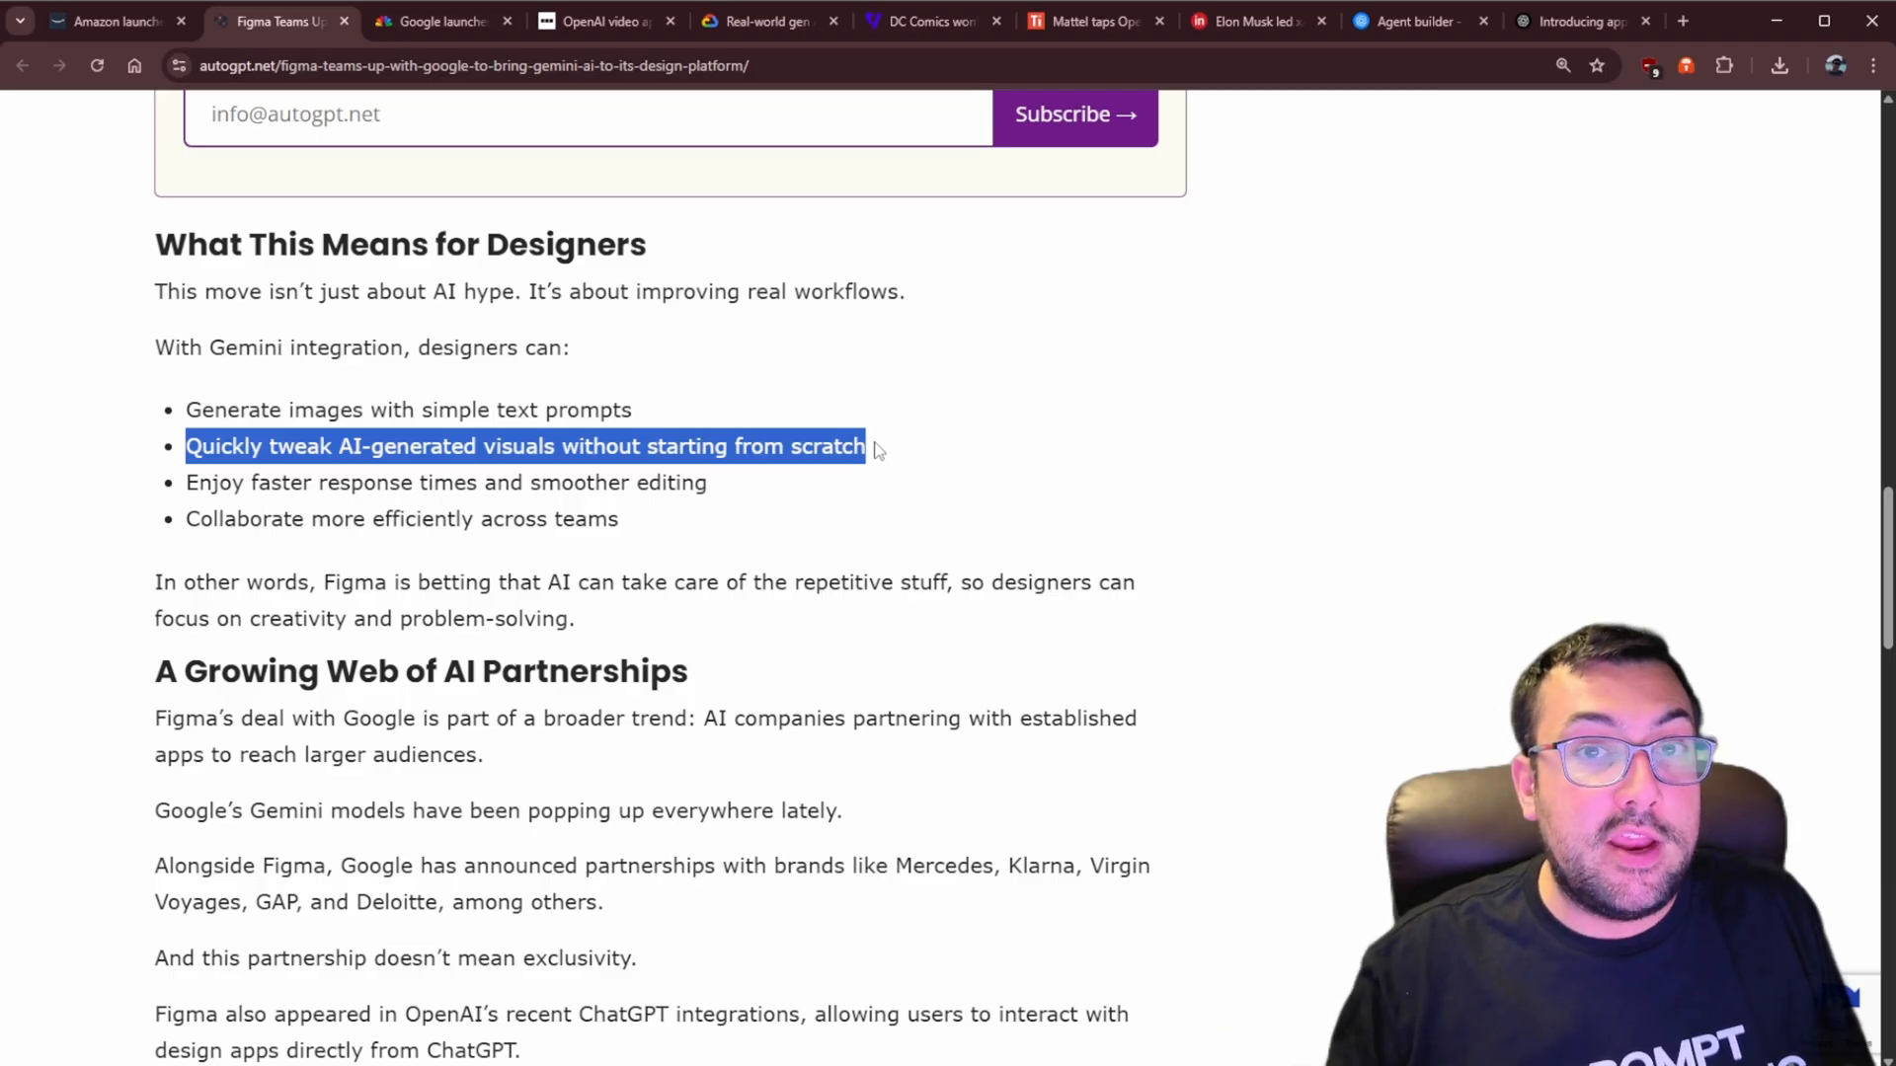
left_click(109, 21)
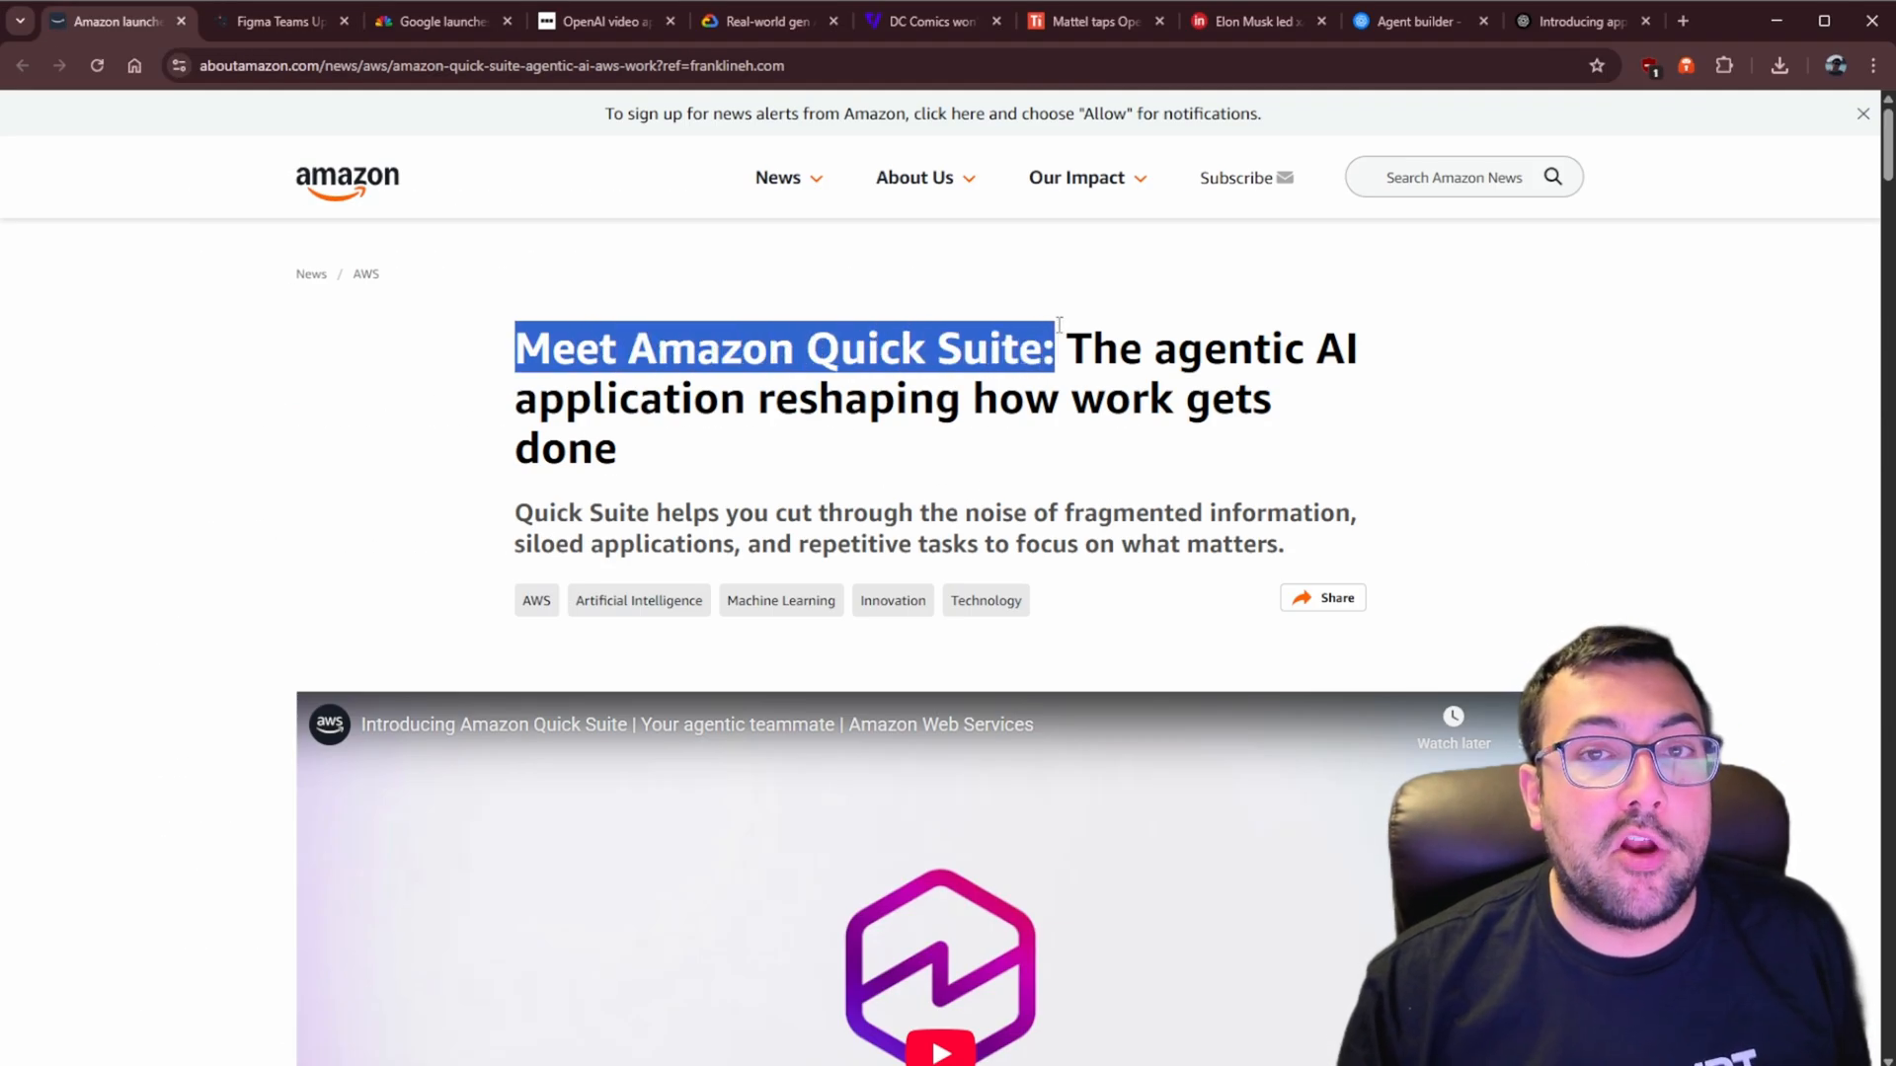
scroll("down", 3)
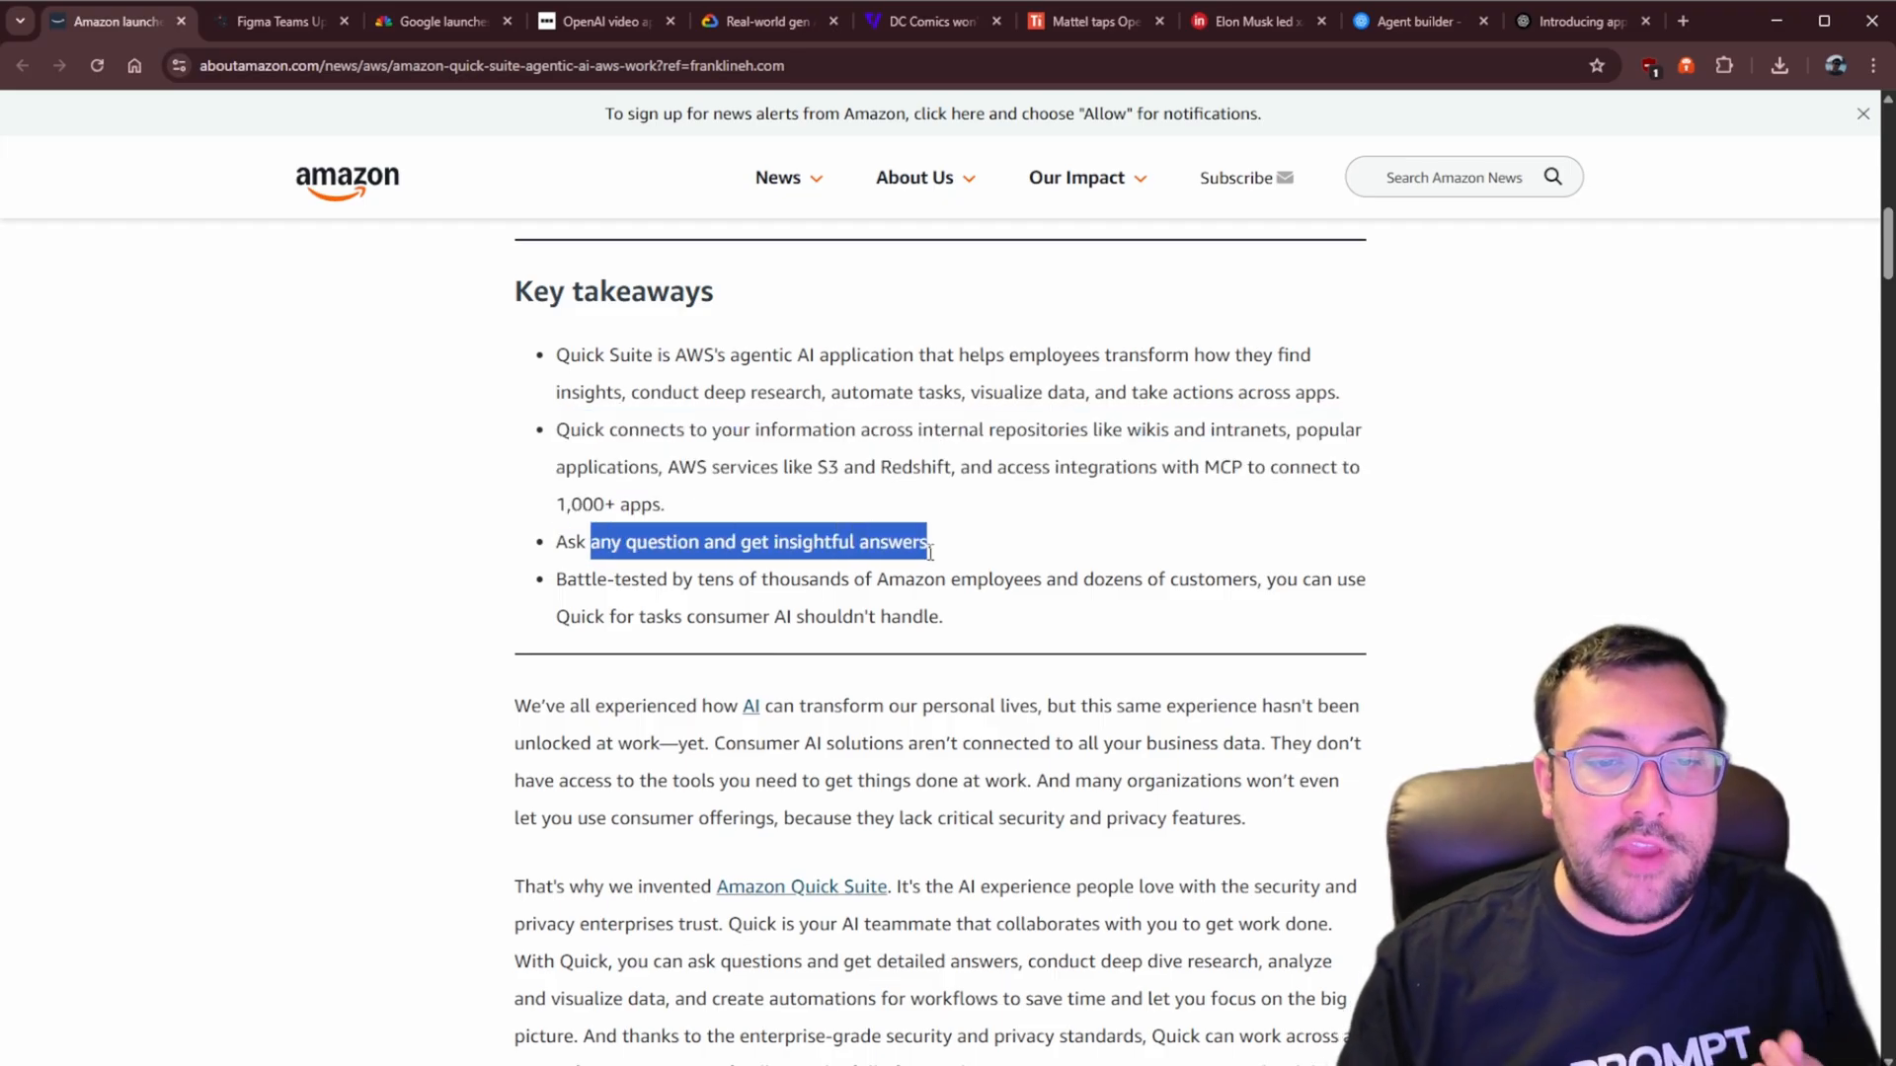
left_click(598, 577)
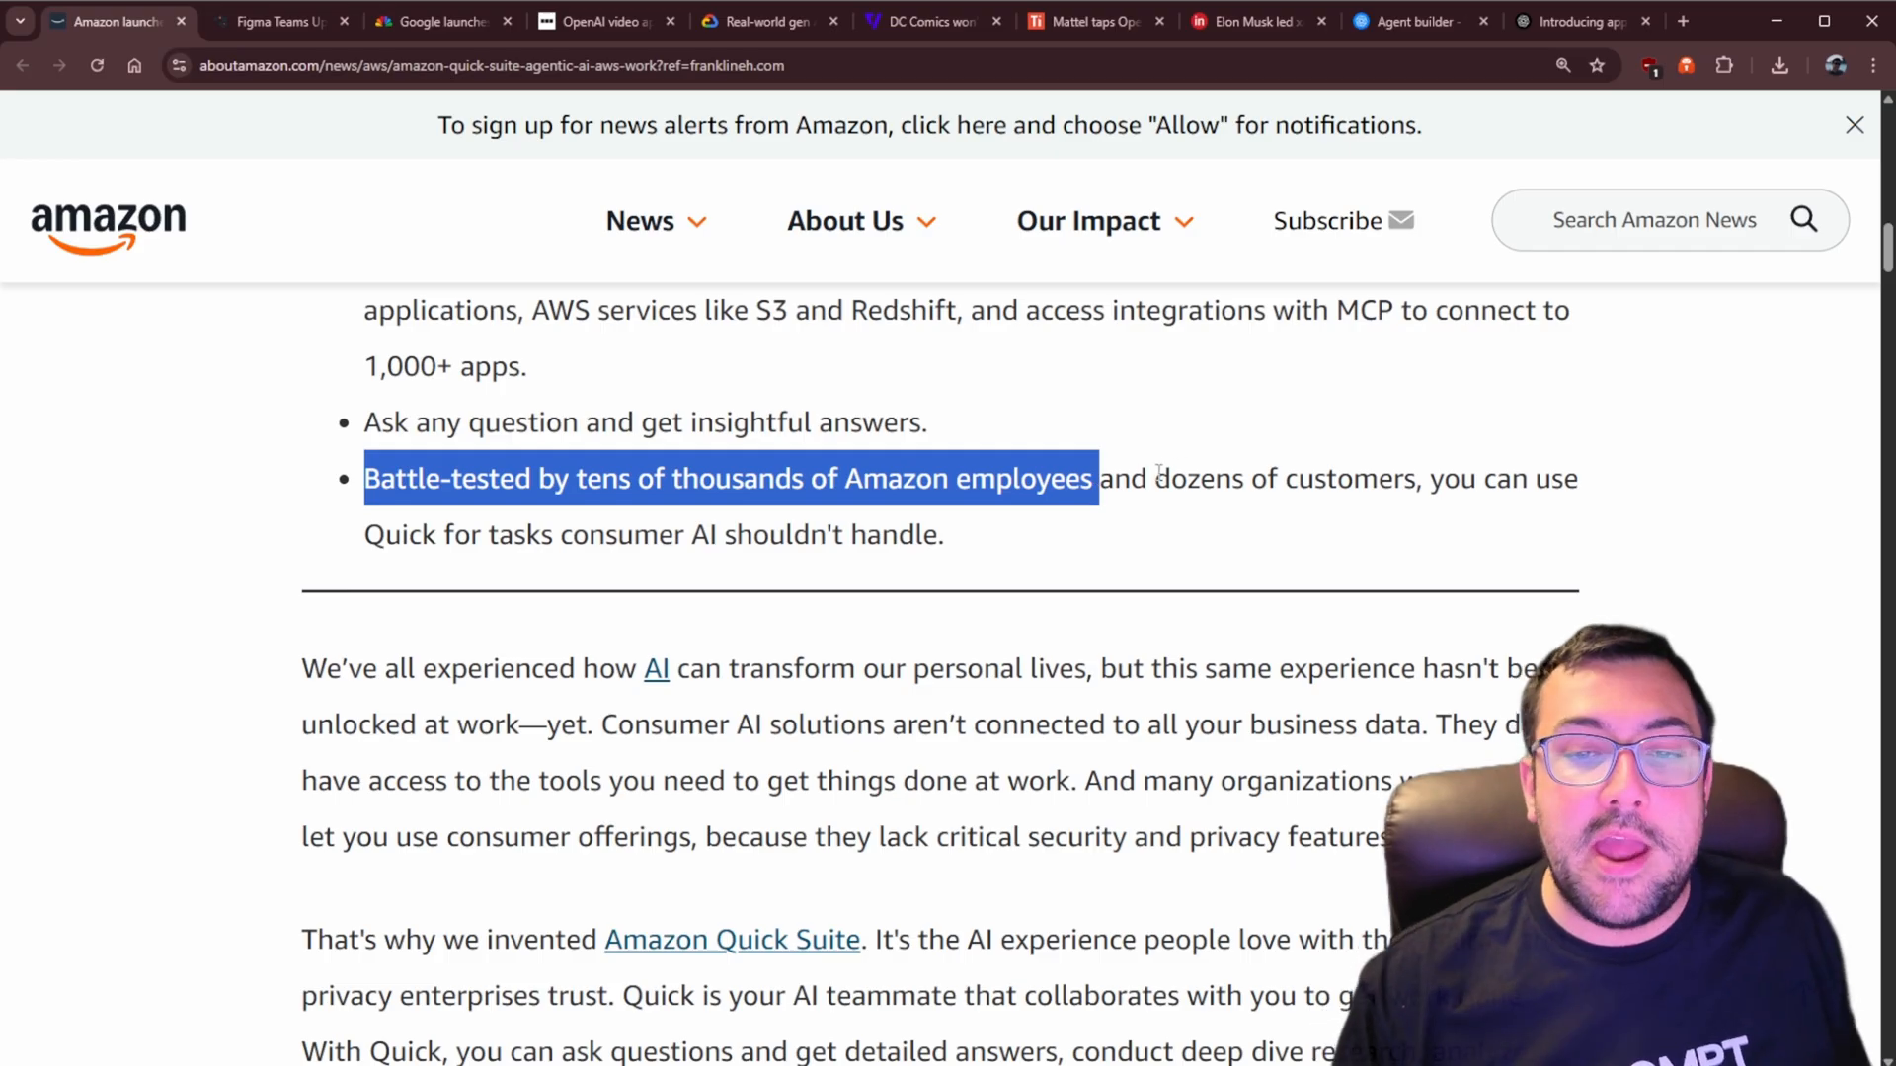
double_click(1282, 479)
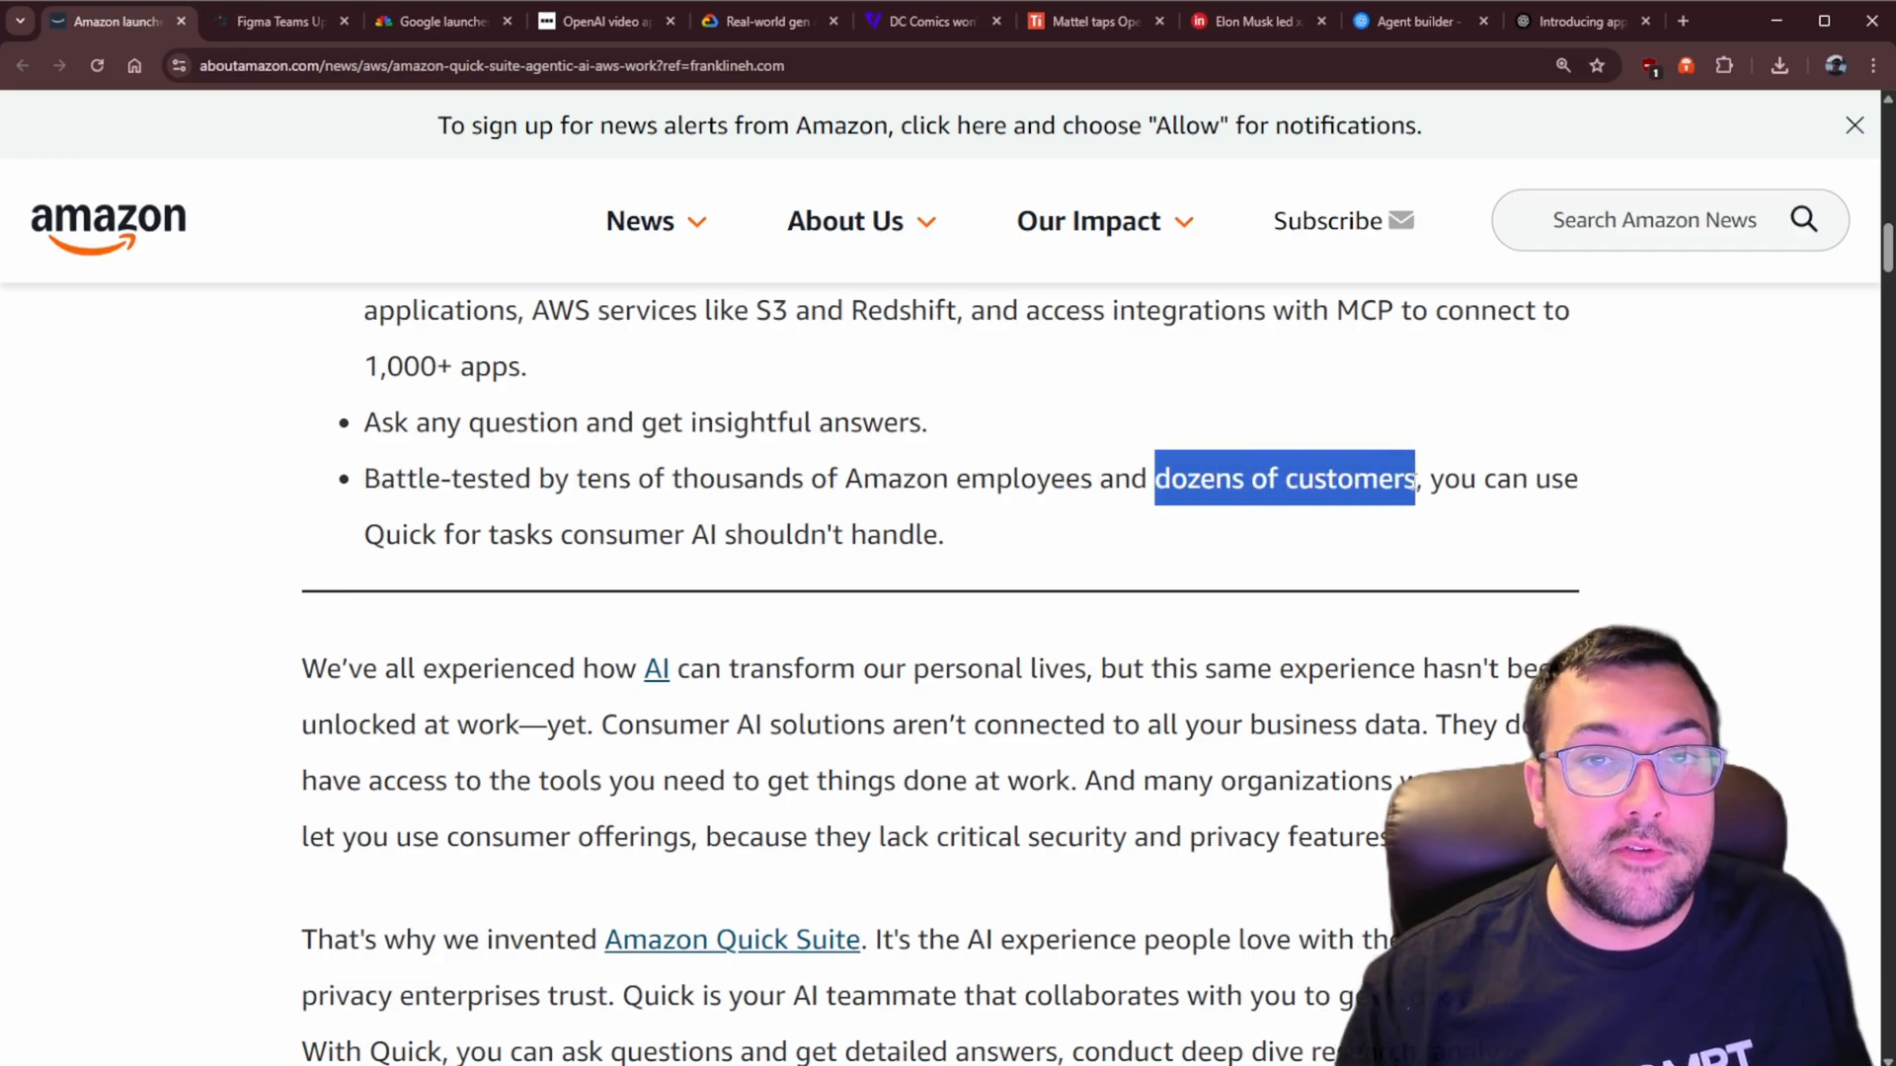